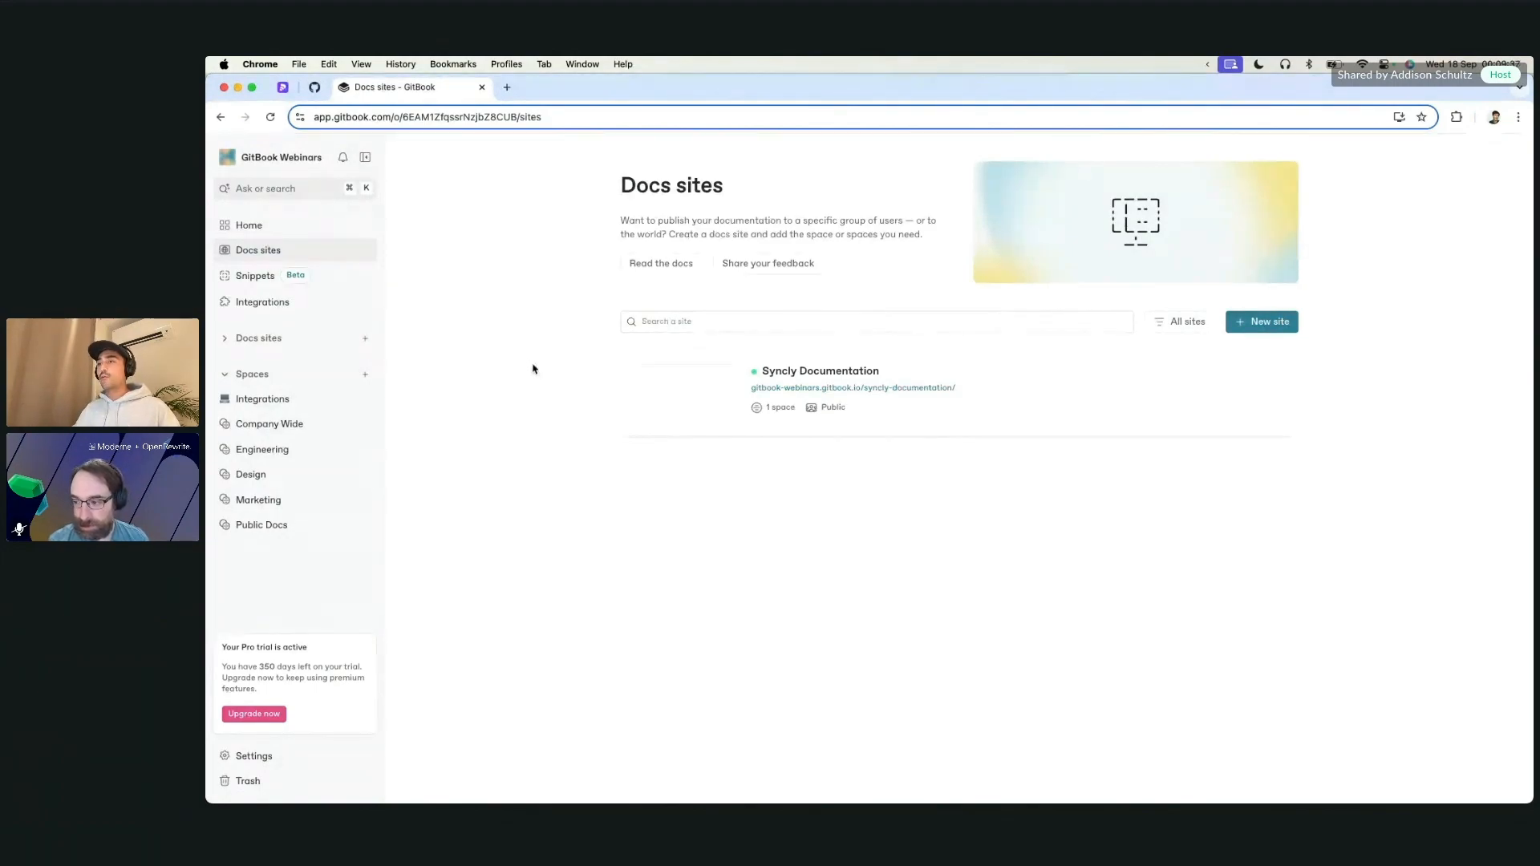
mouse_move(552, 449)
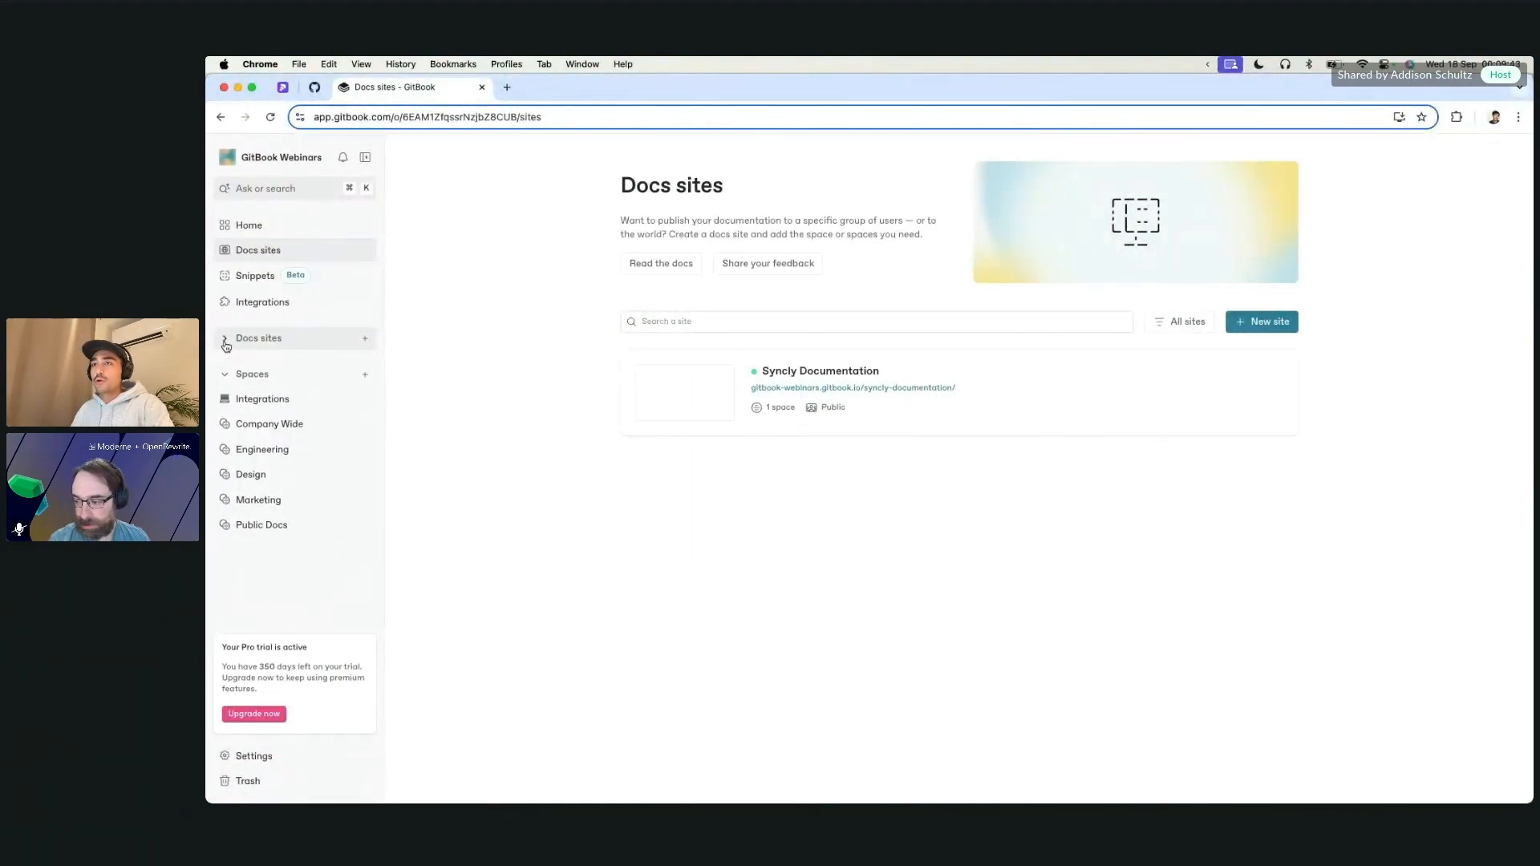
Expand the Docs sites group in the sidebar so Syncly Documentation is listed.
click(258, 337)
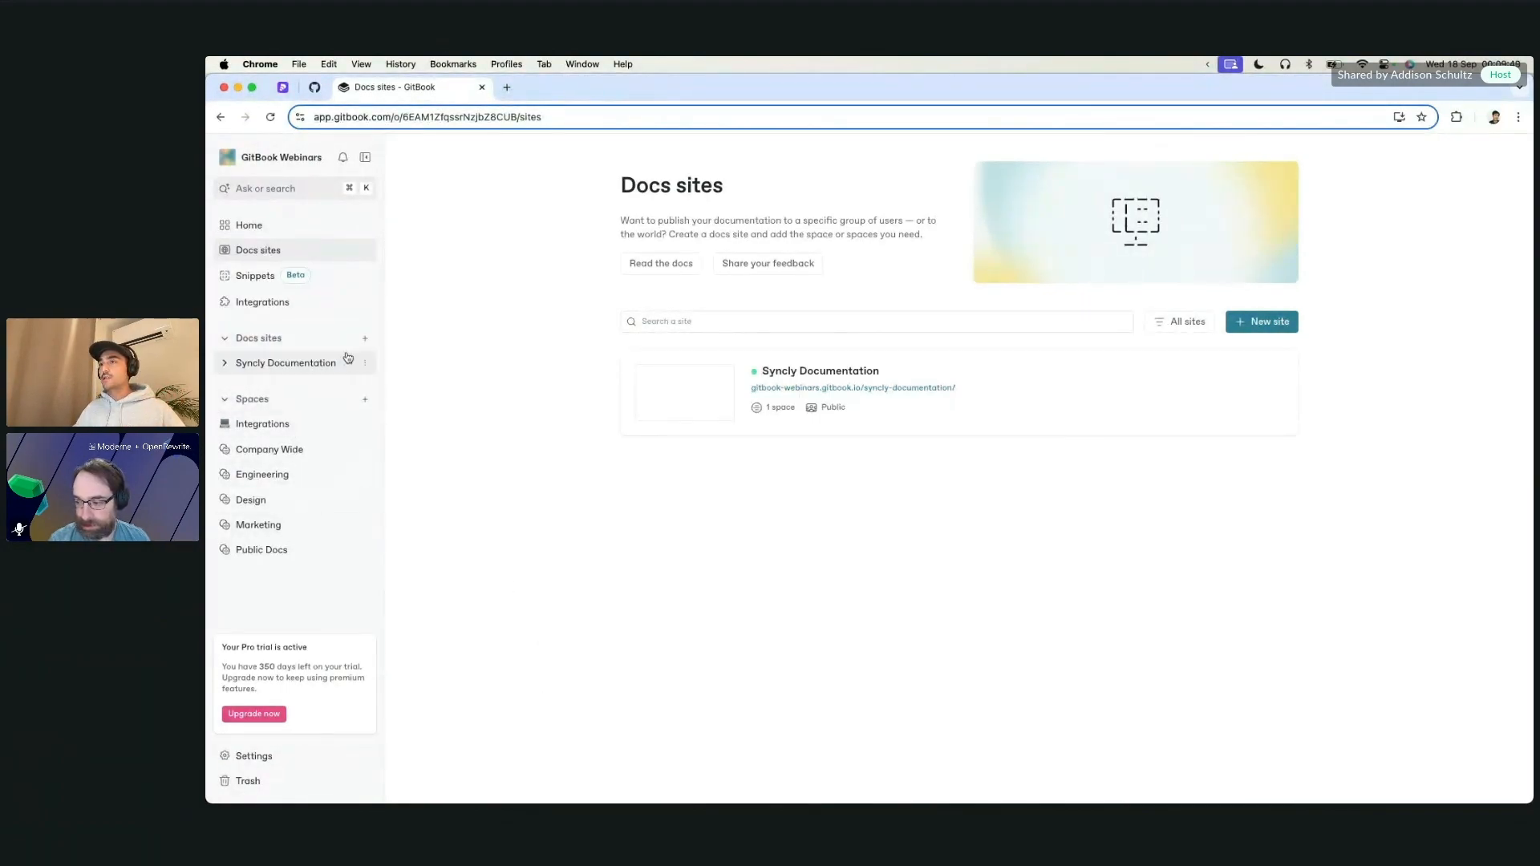
Start a new docs site named My New Site with no content, reaching the publishing step.
click(1261, 321)
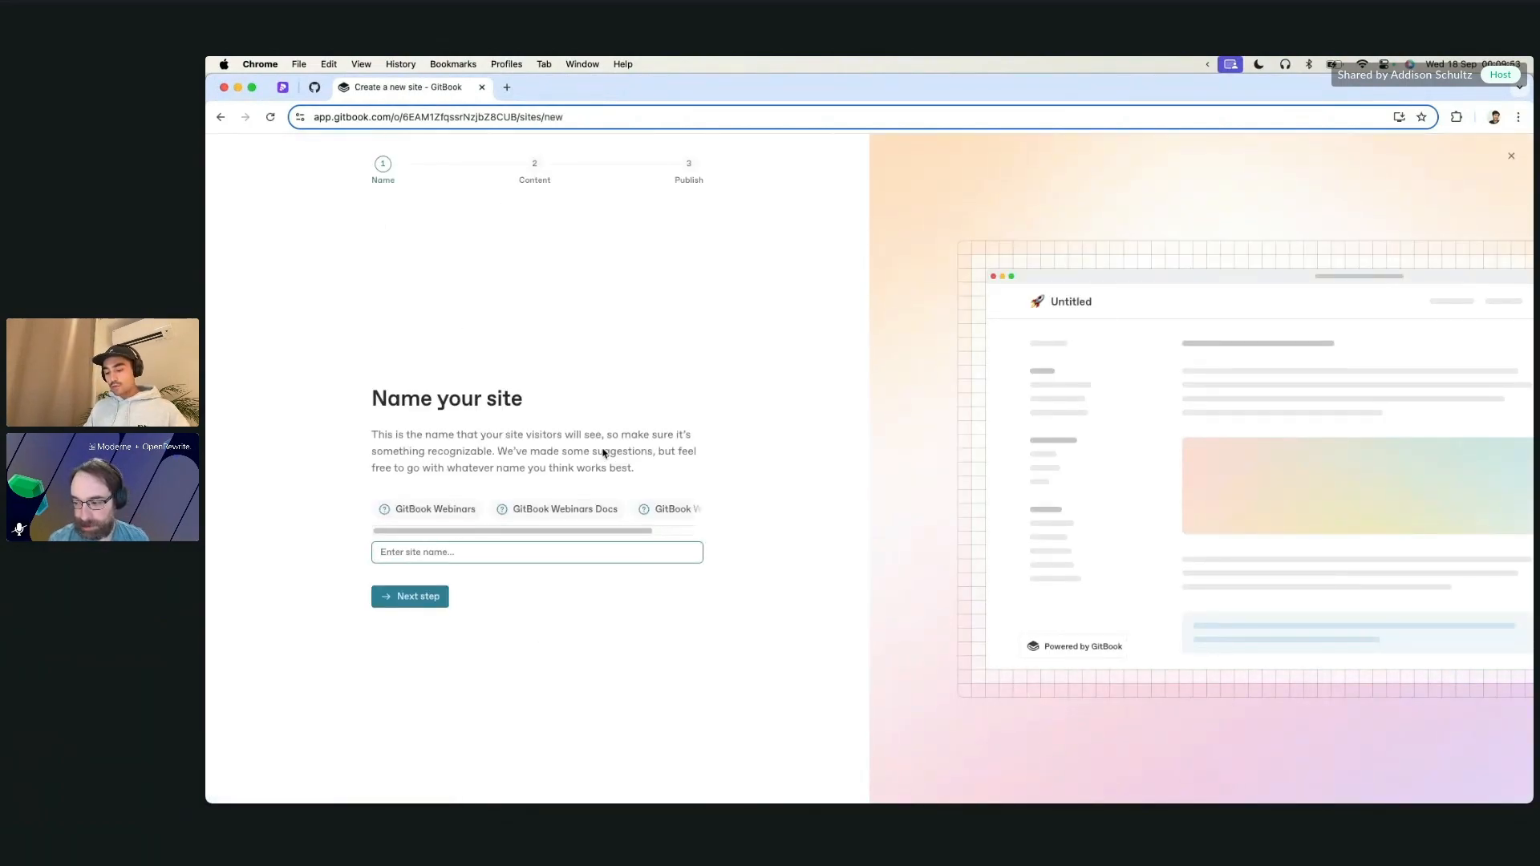
text(My New Site)
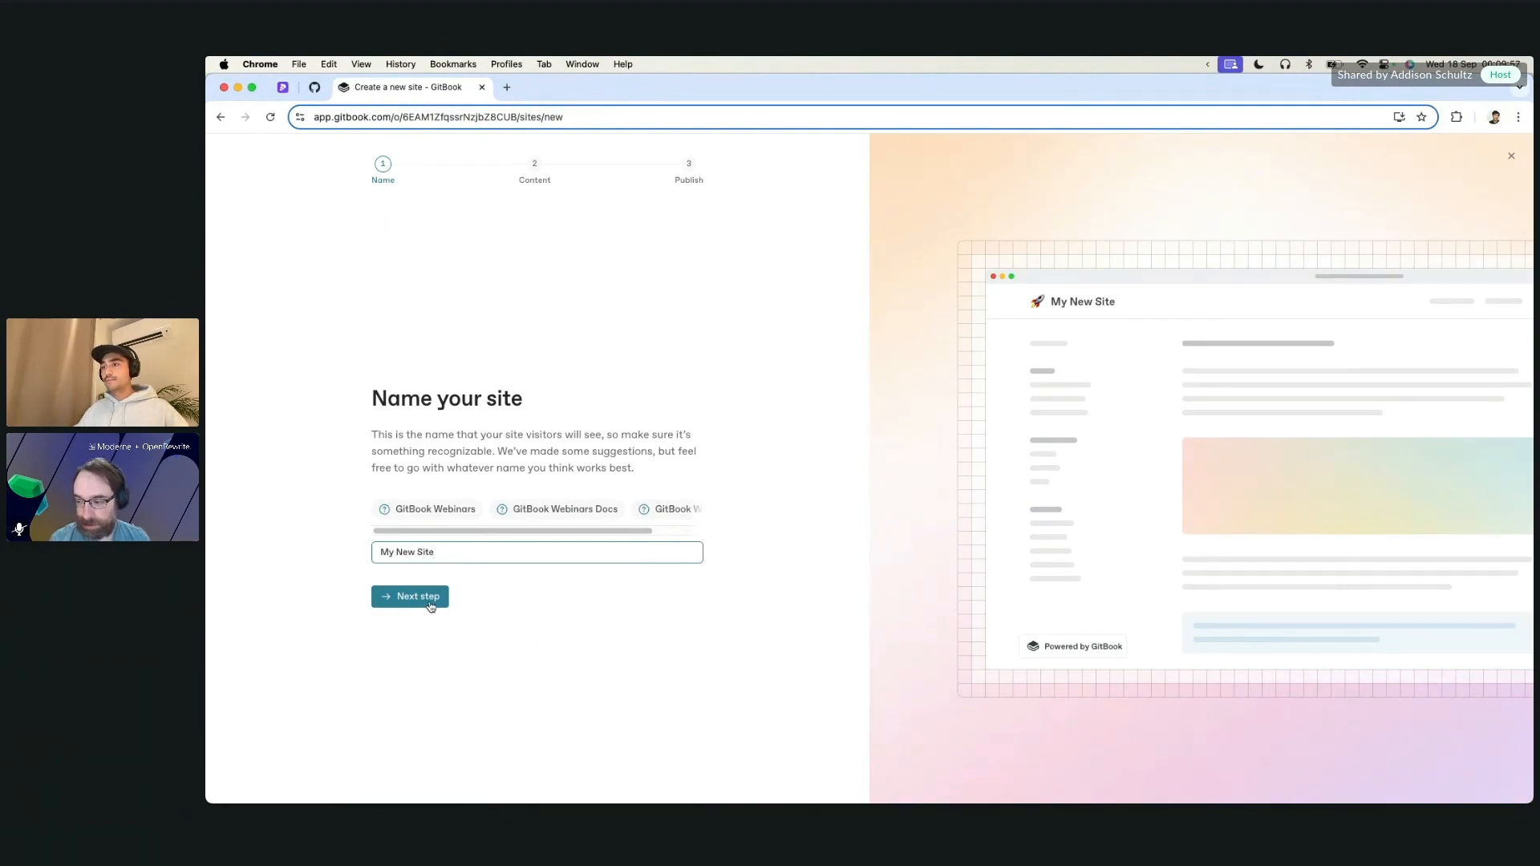
click(410, 596)
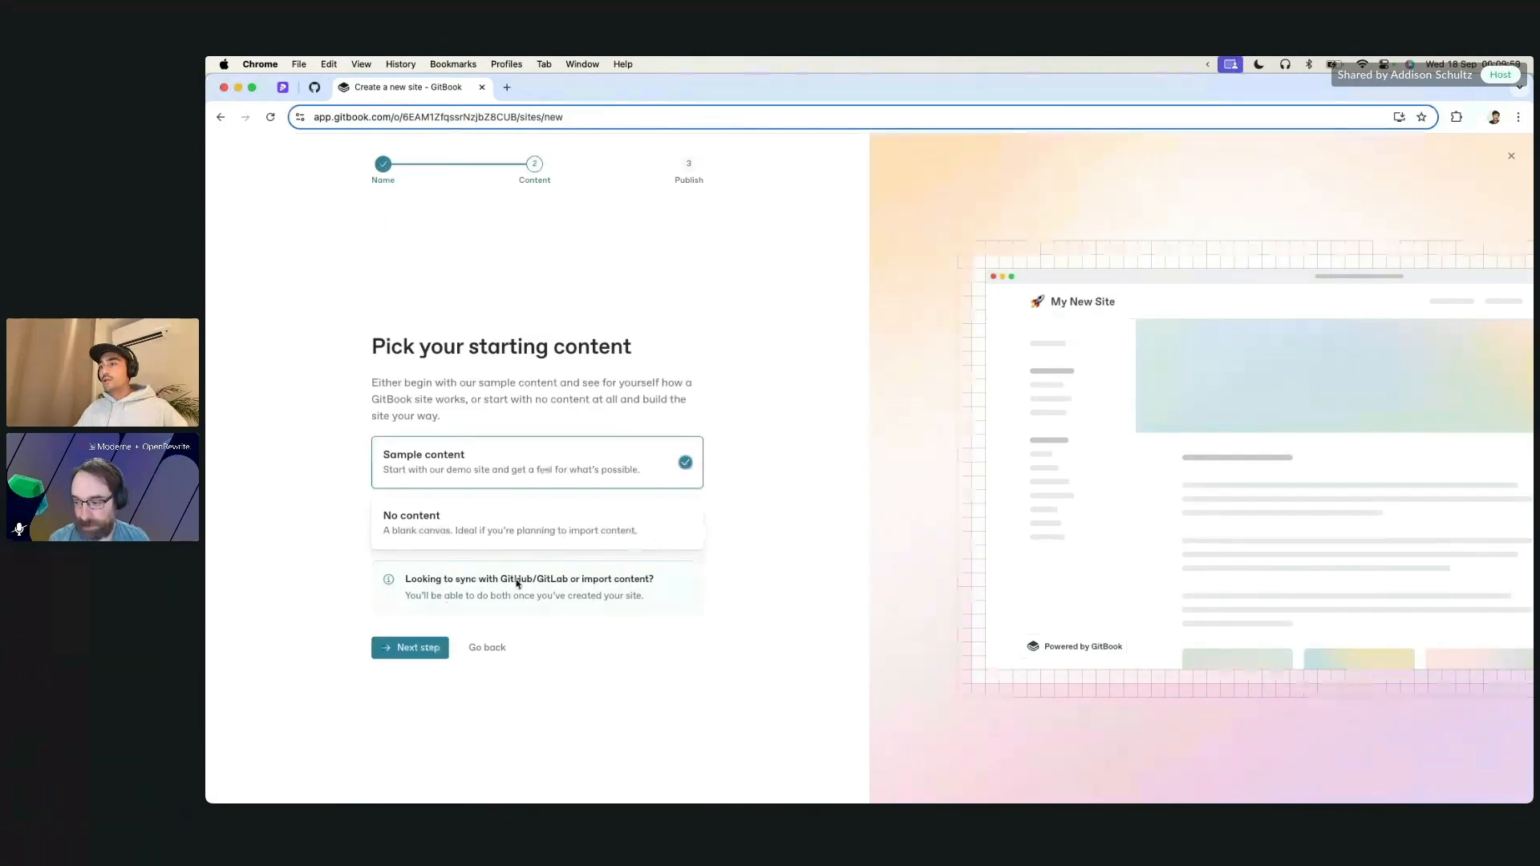
click(537, 522)
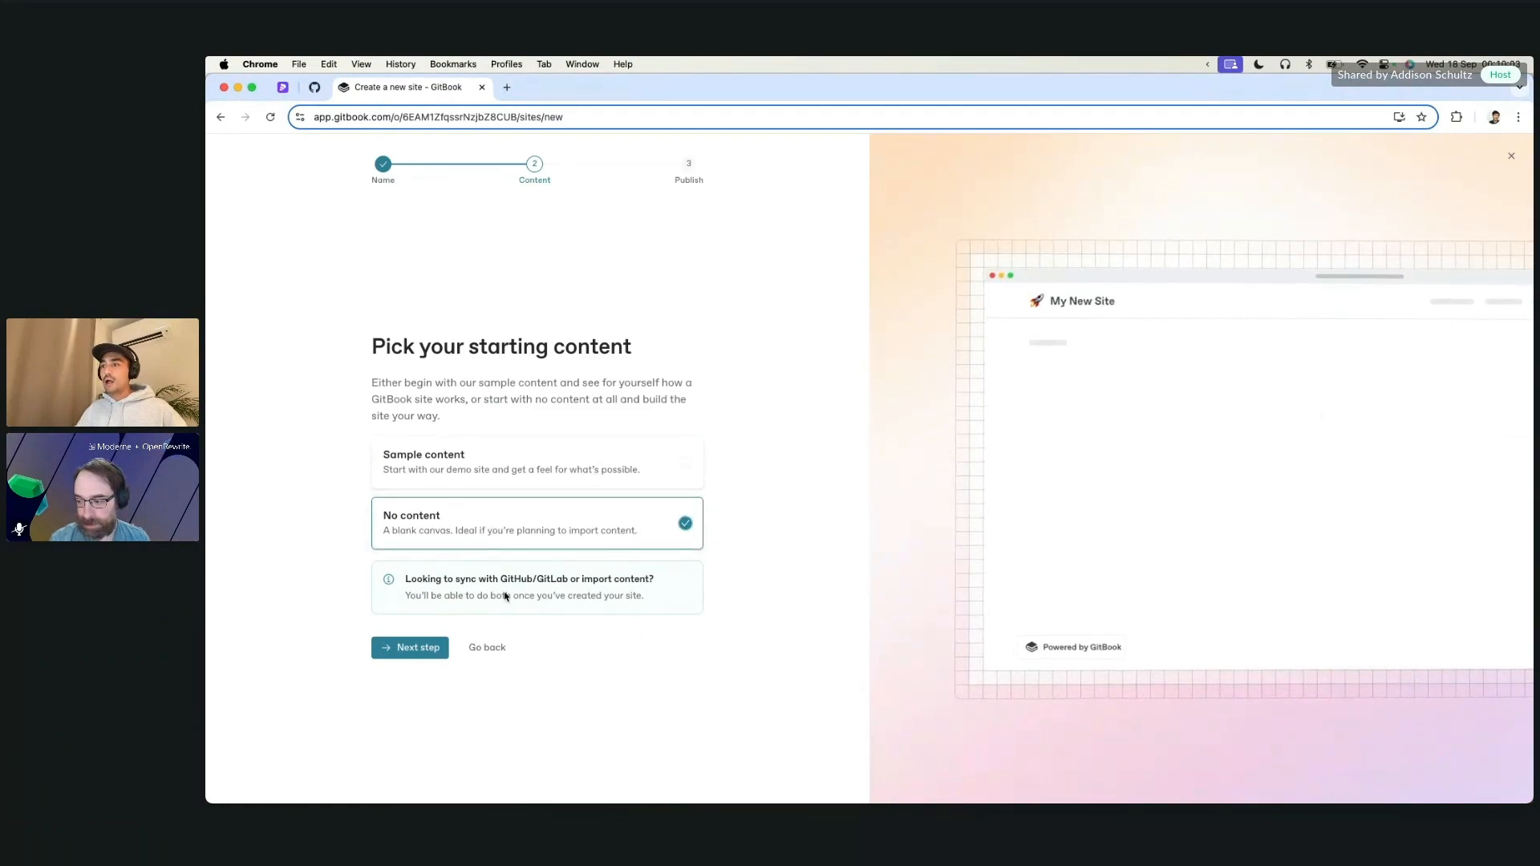
mouse_move(639, 599)
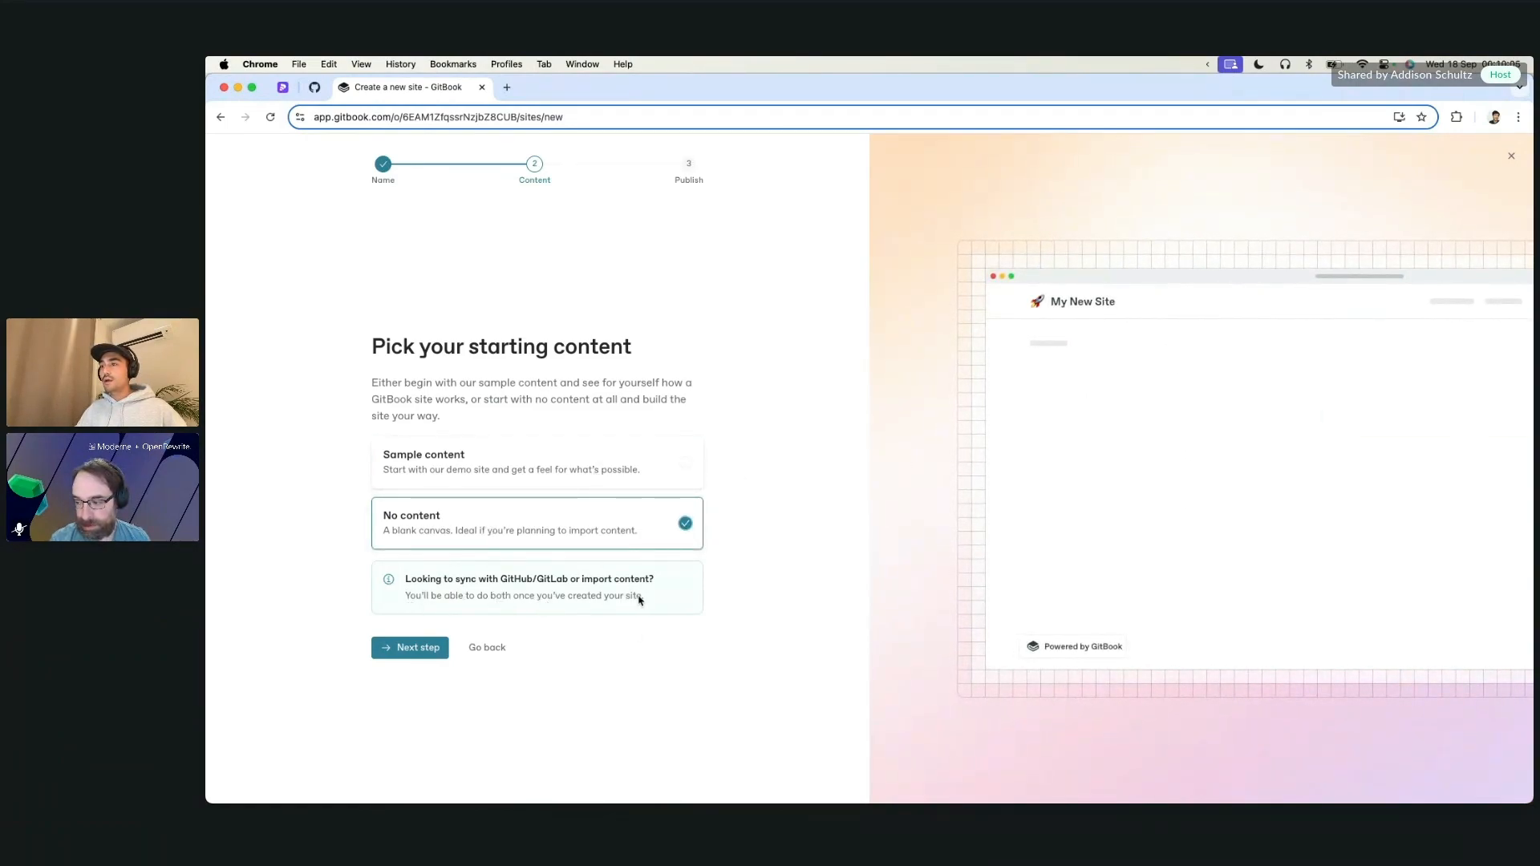
mouse_move(614, 610)
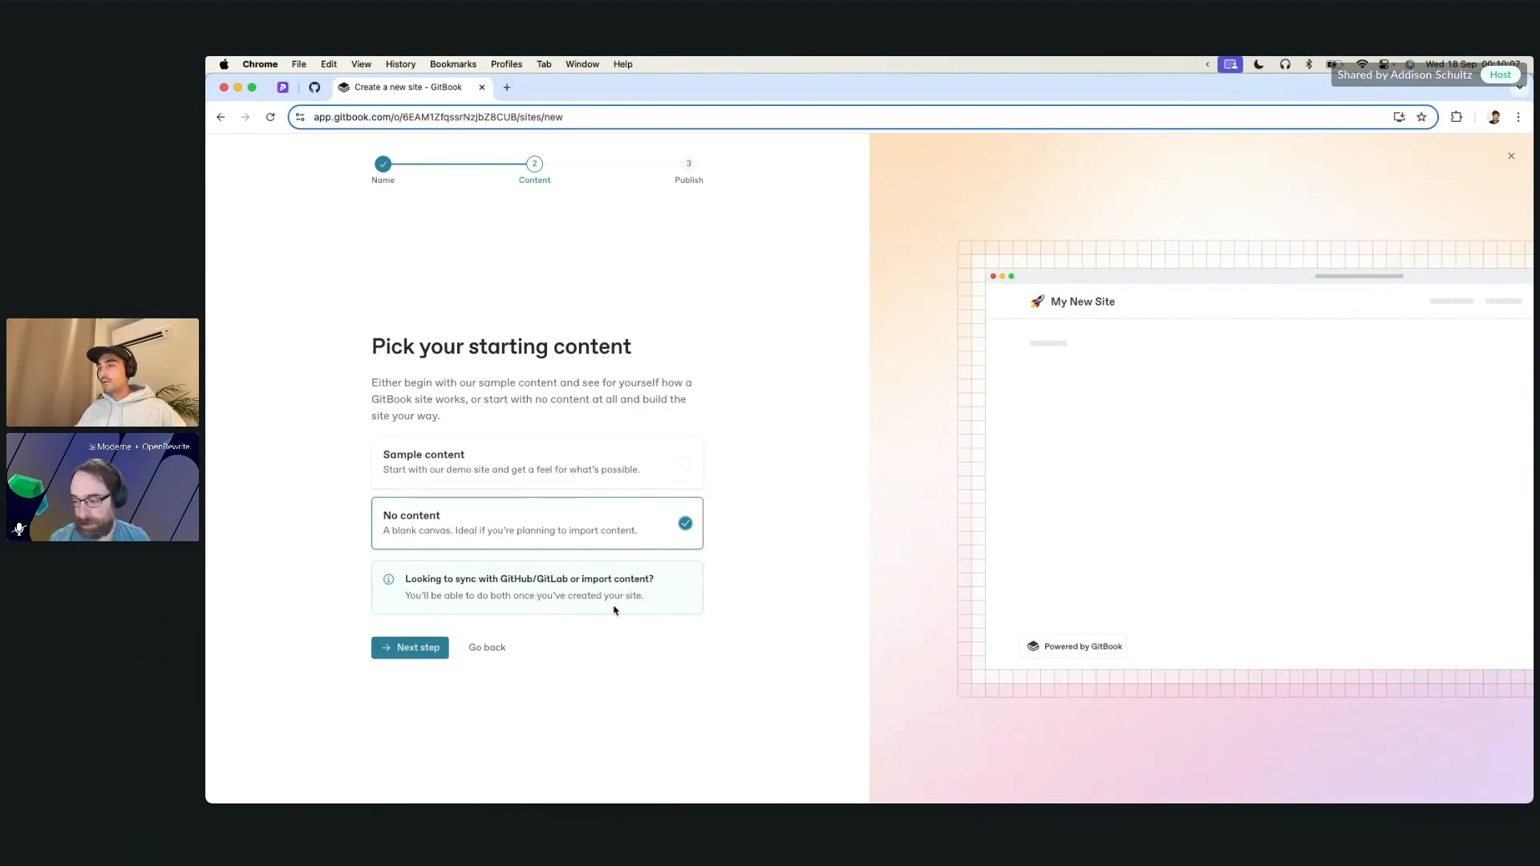
mouse_move(447, 664)
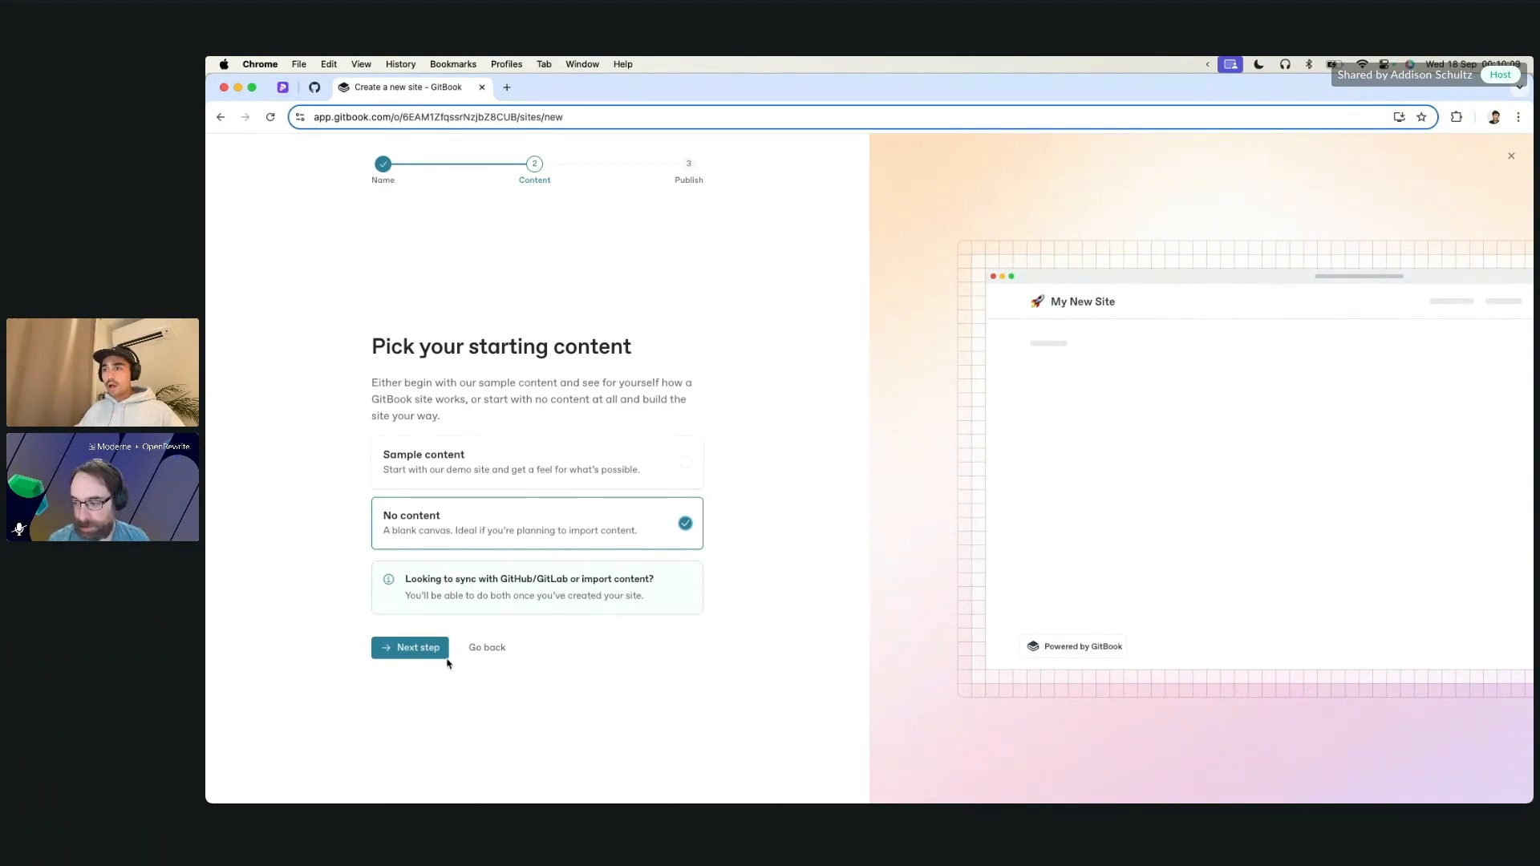
click(410, 648)
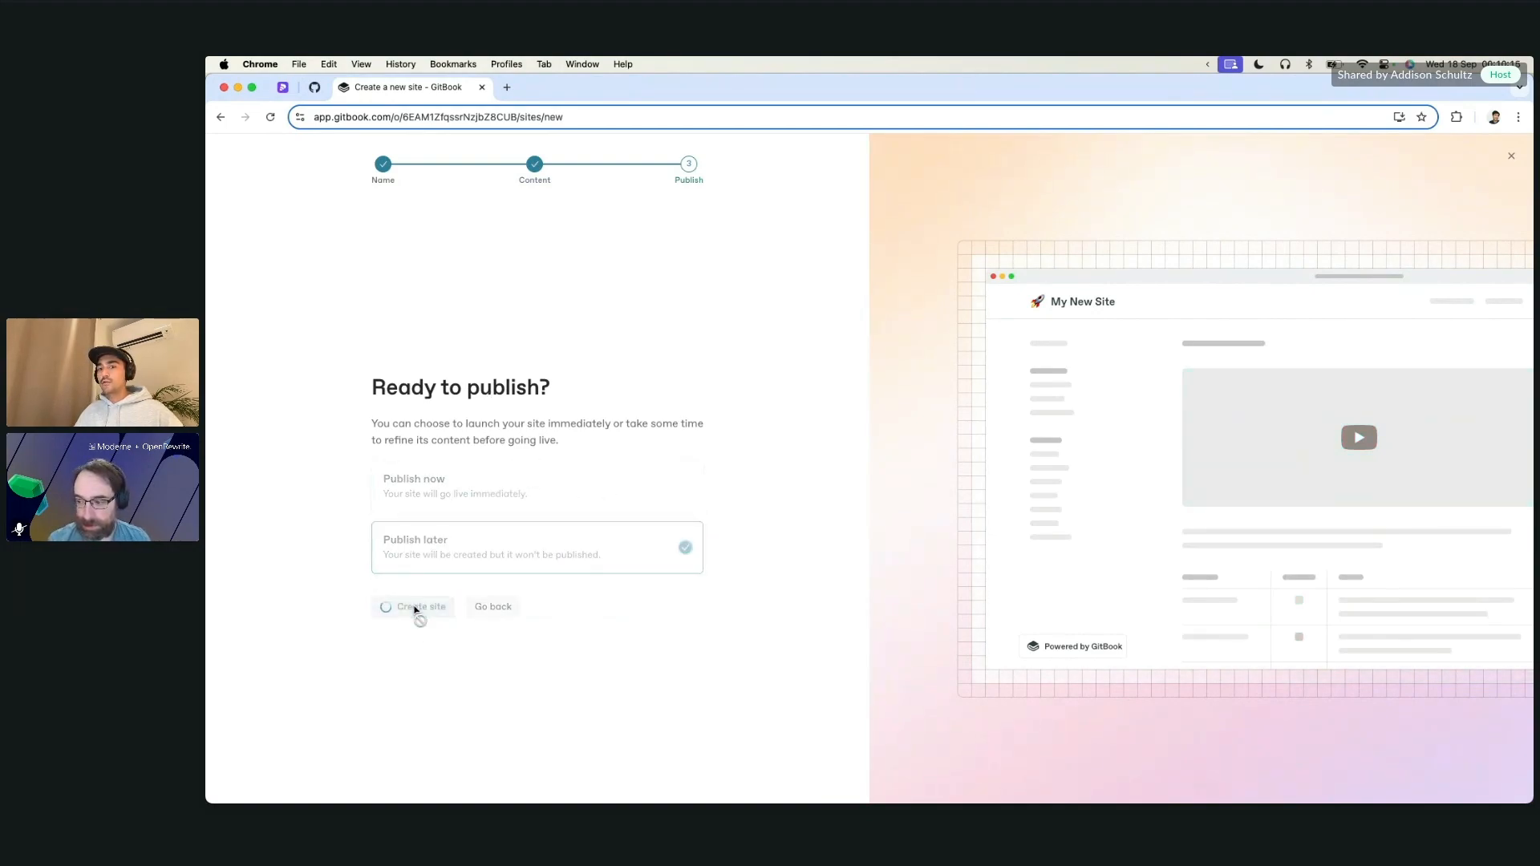
Create My New Site without publishing, leaving it unpublished with a public audience.
click(420, 606)
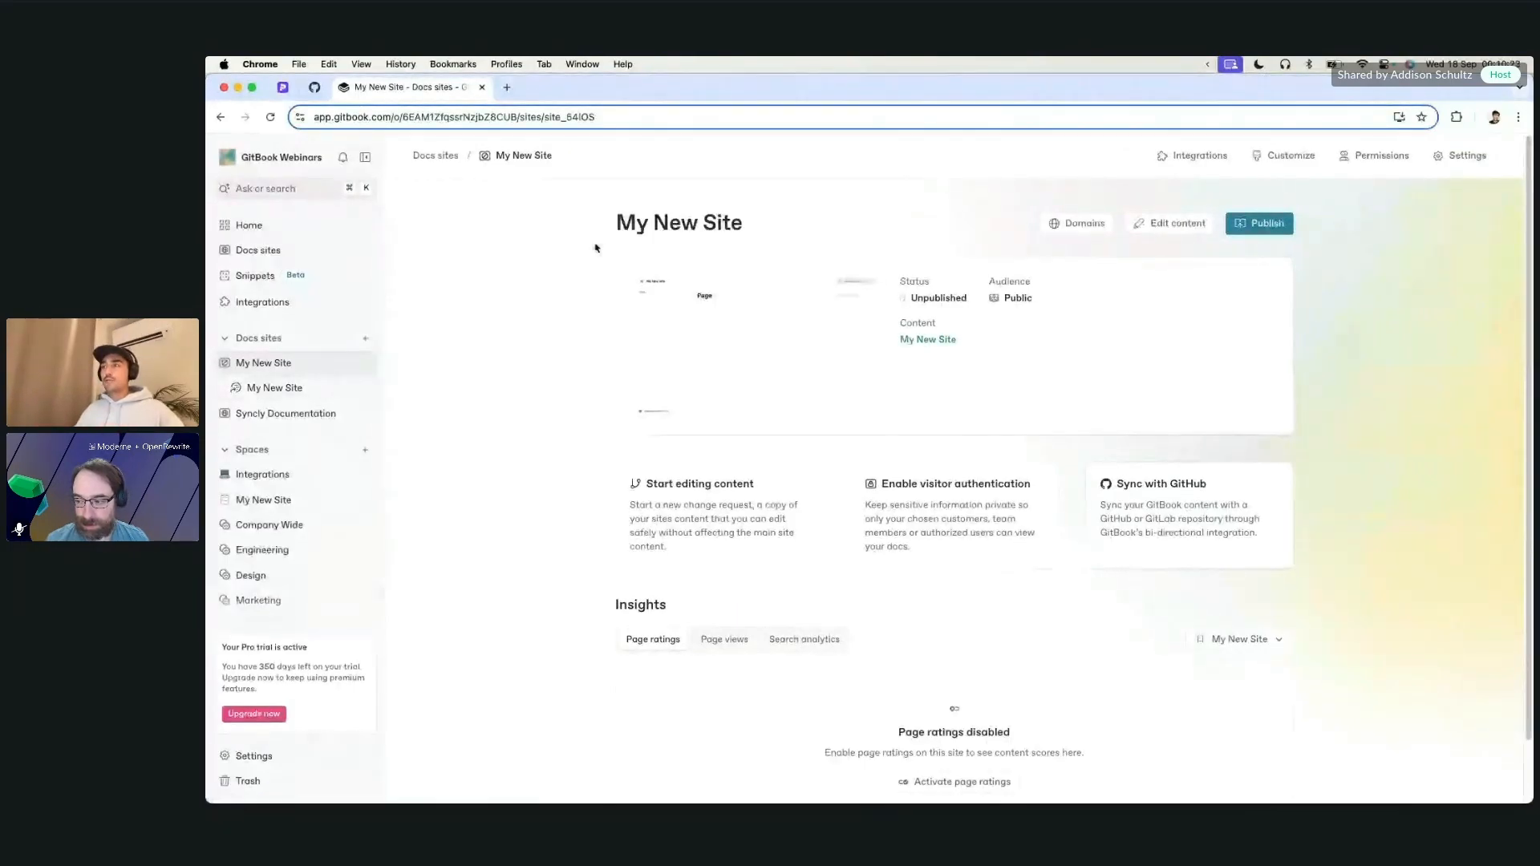
mouse_move(526, 302)
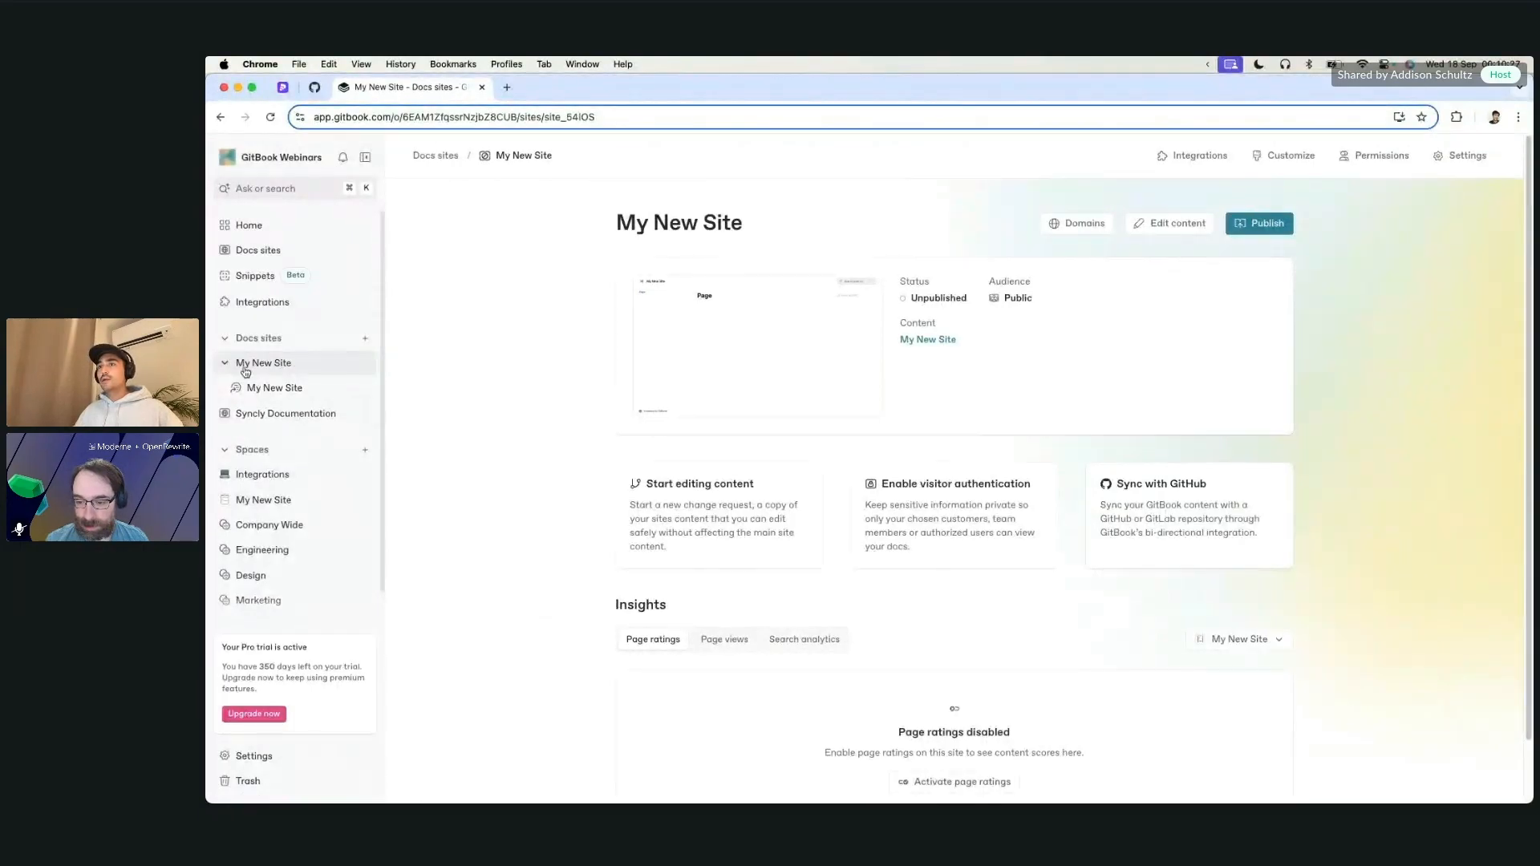
mouse_move(526, 356)
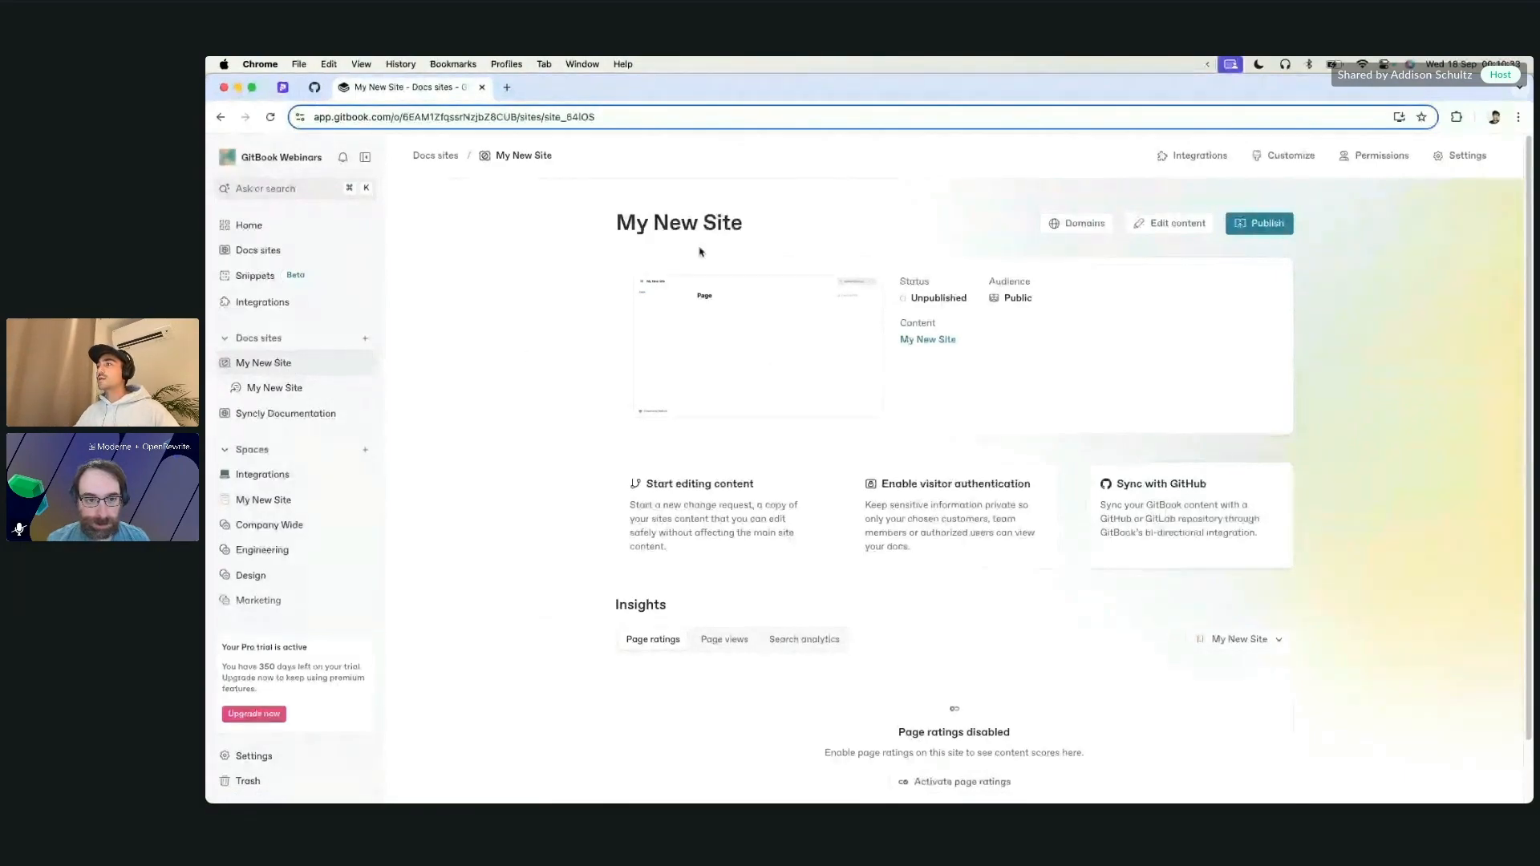
mouse_move(1045, 506)
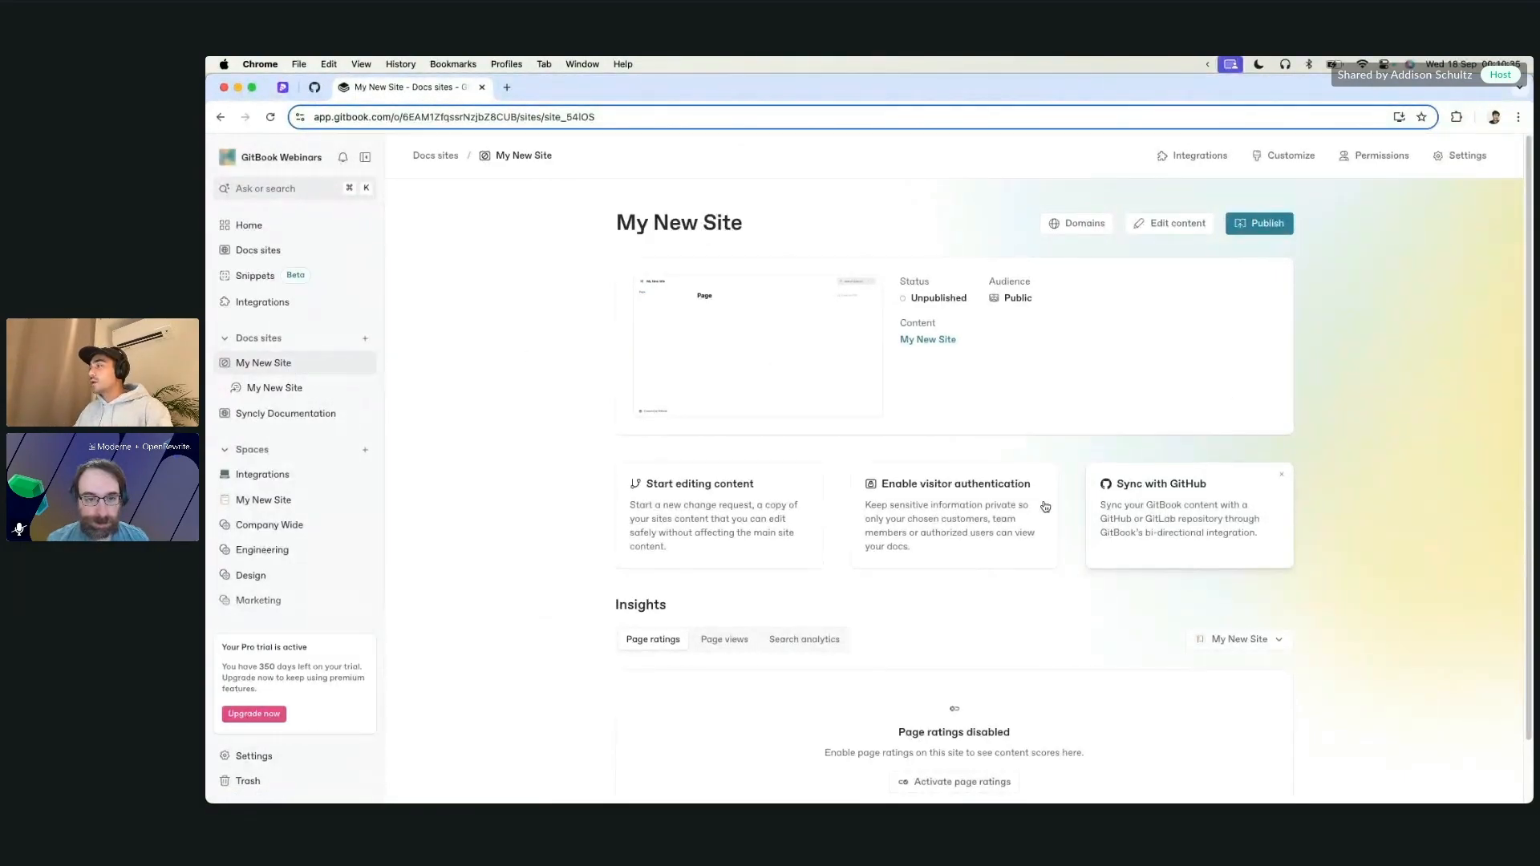
mouse_move(1094, 292)
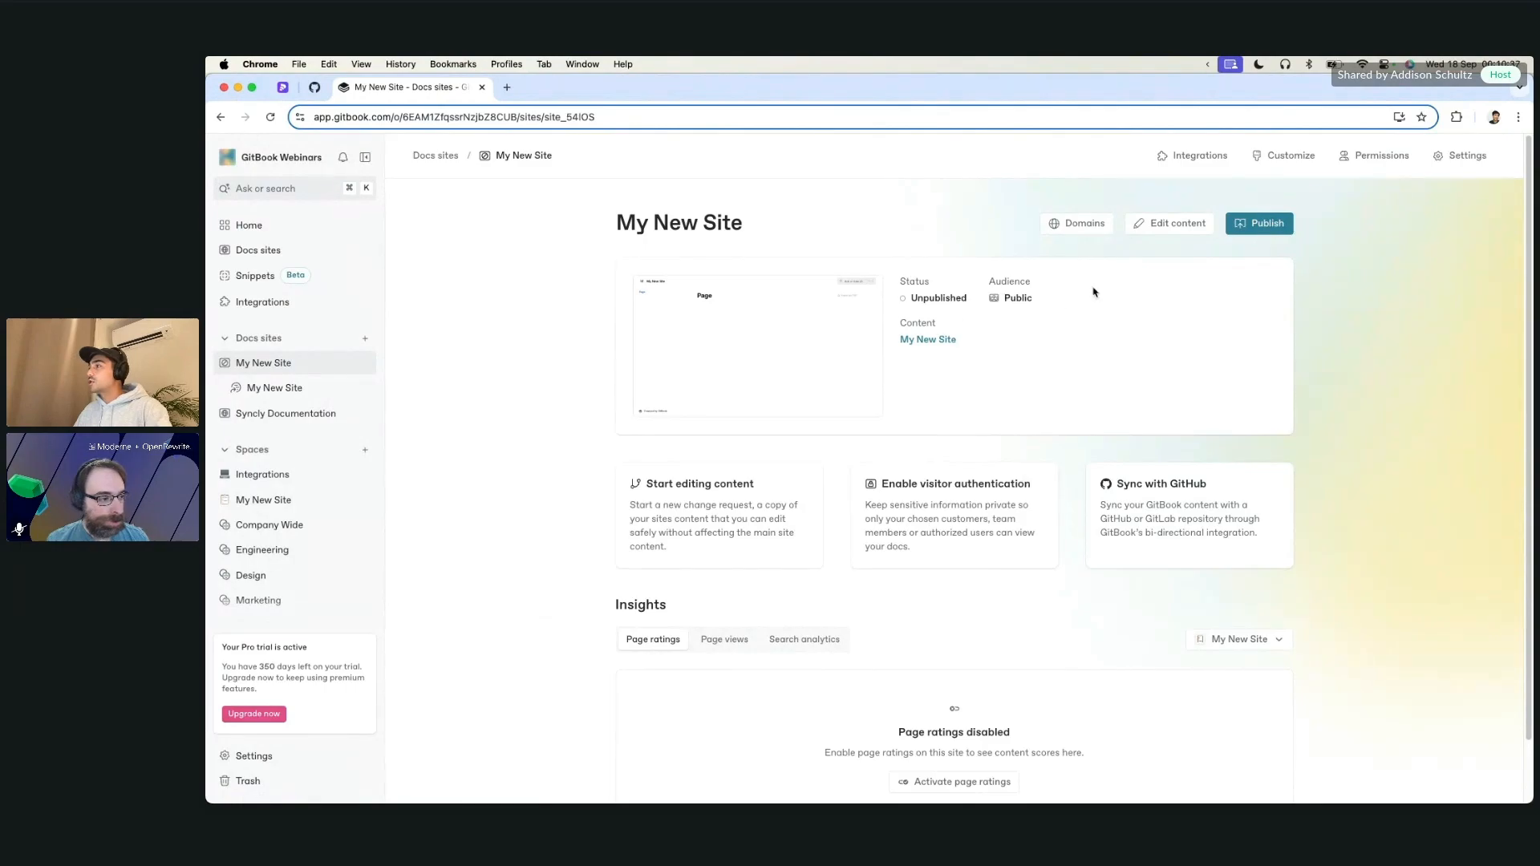
mouse_move(1036, 305)
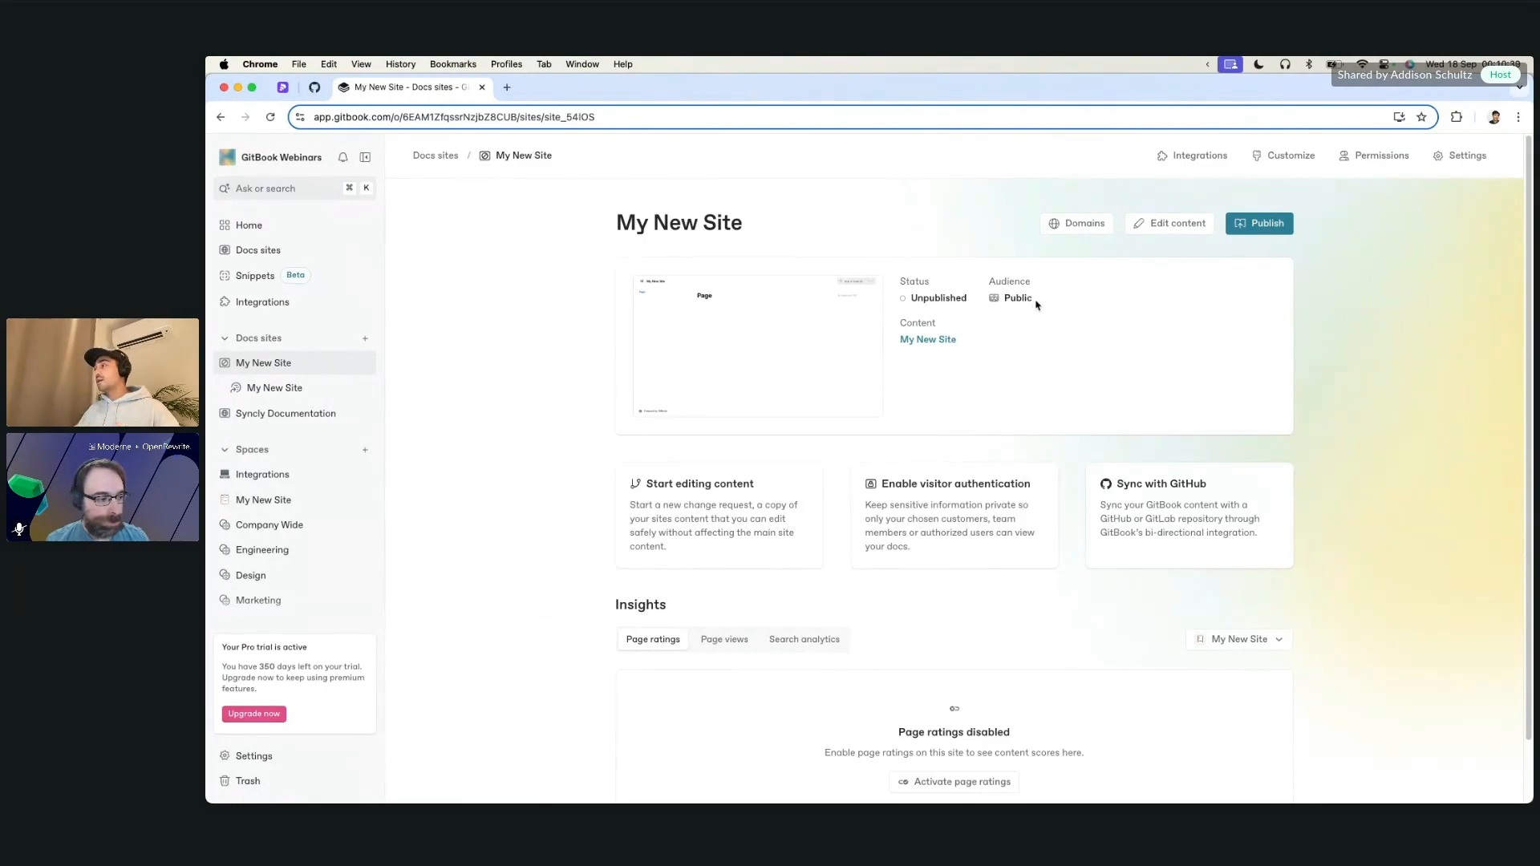
mouse_move(1260, 223)
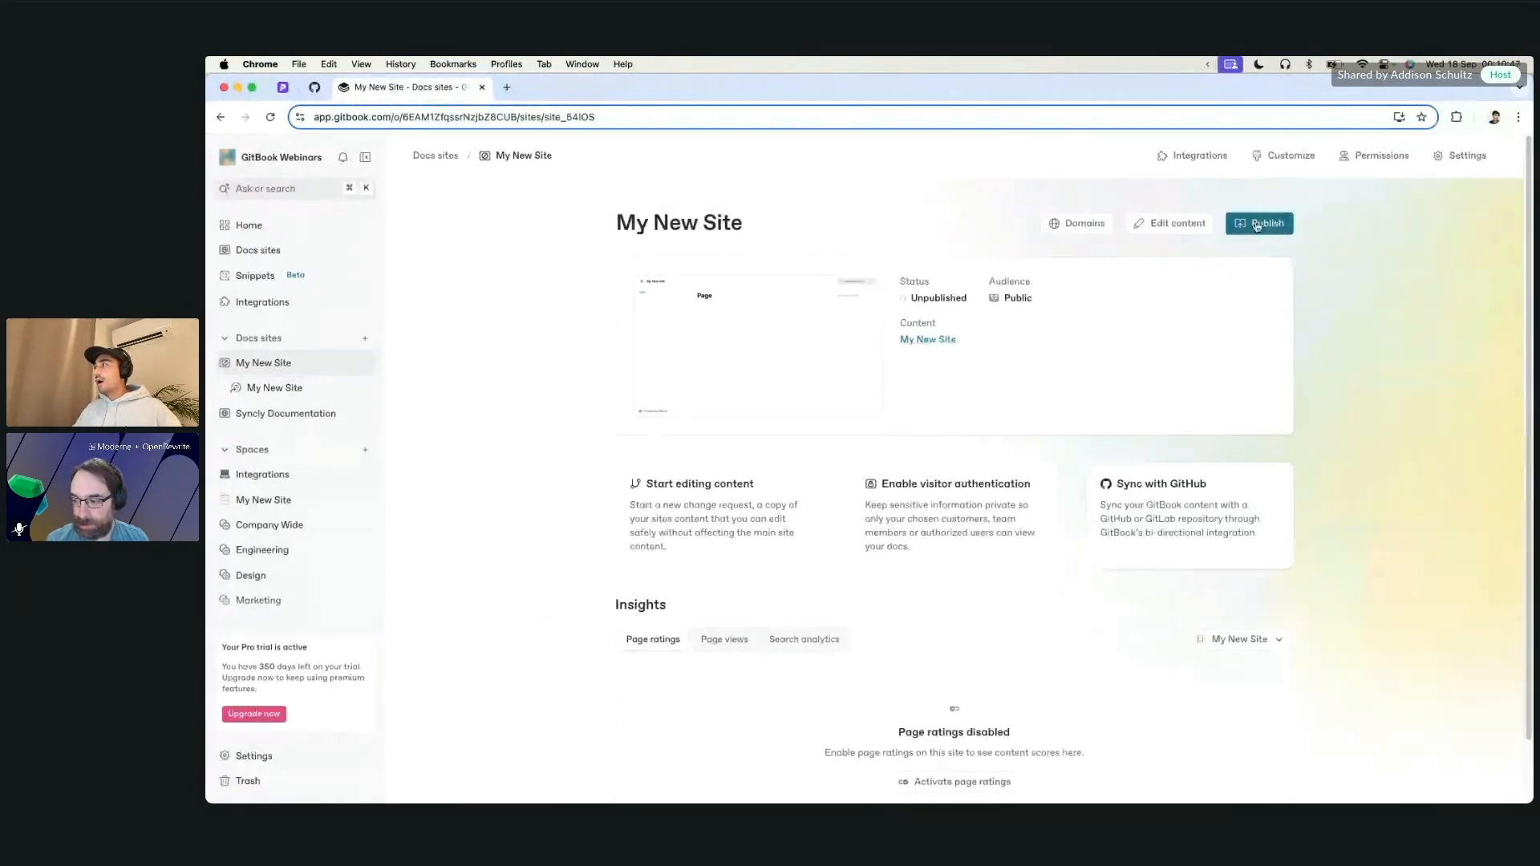
Publish My New Site, confirm visibility to everyone, and dismiss the live-site summary.
click(1260, 223)
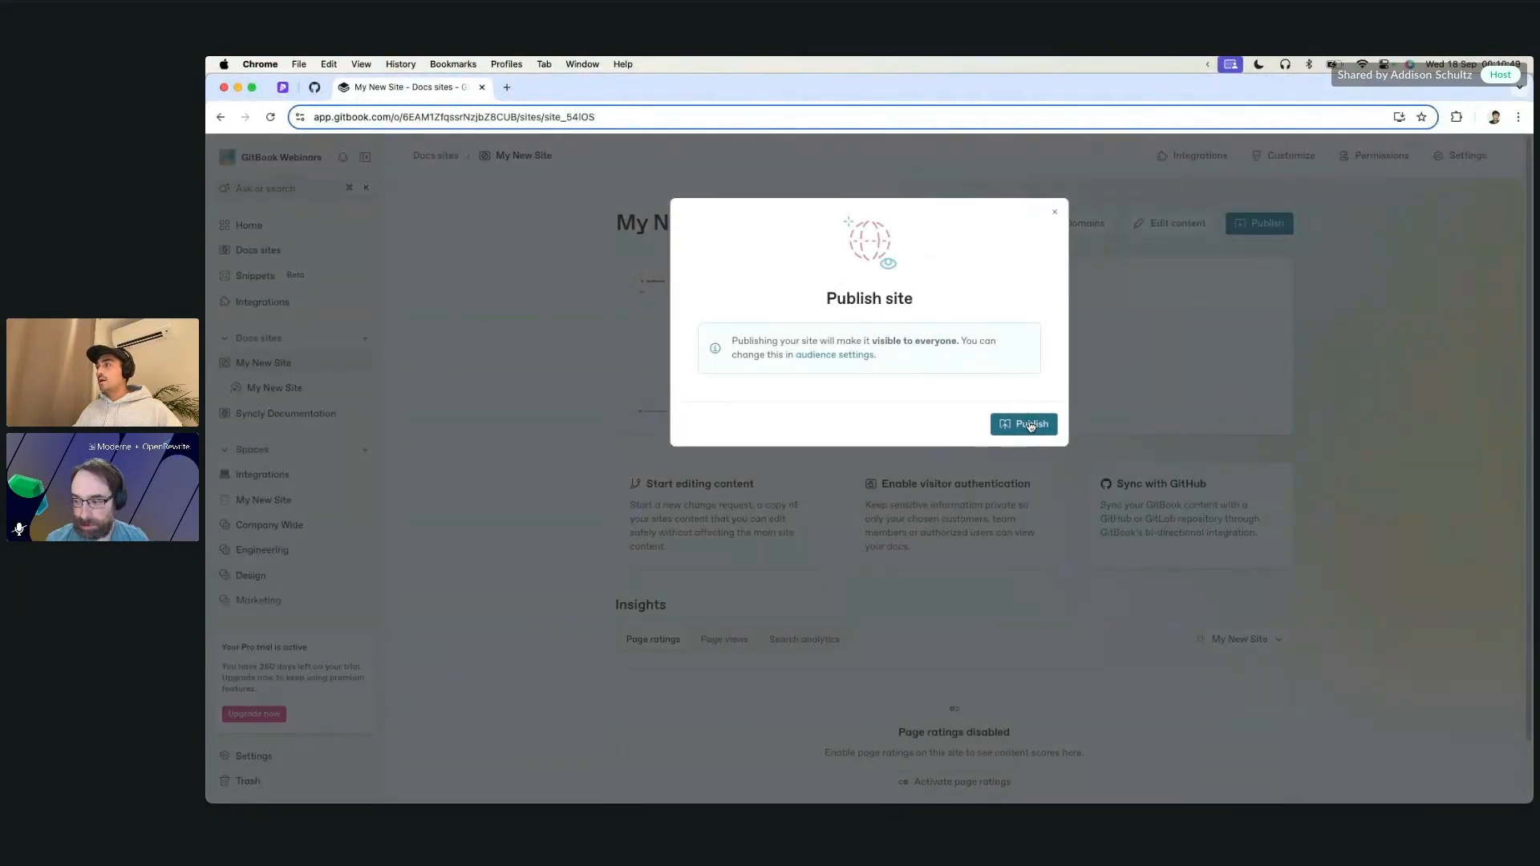
click(1024, 423)
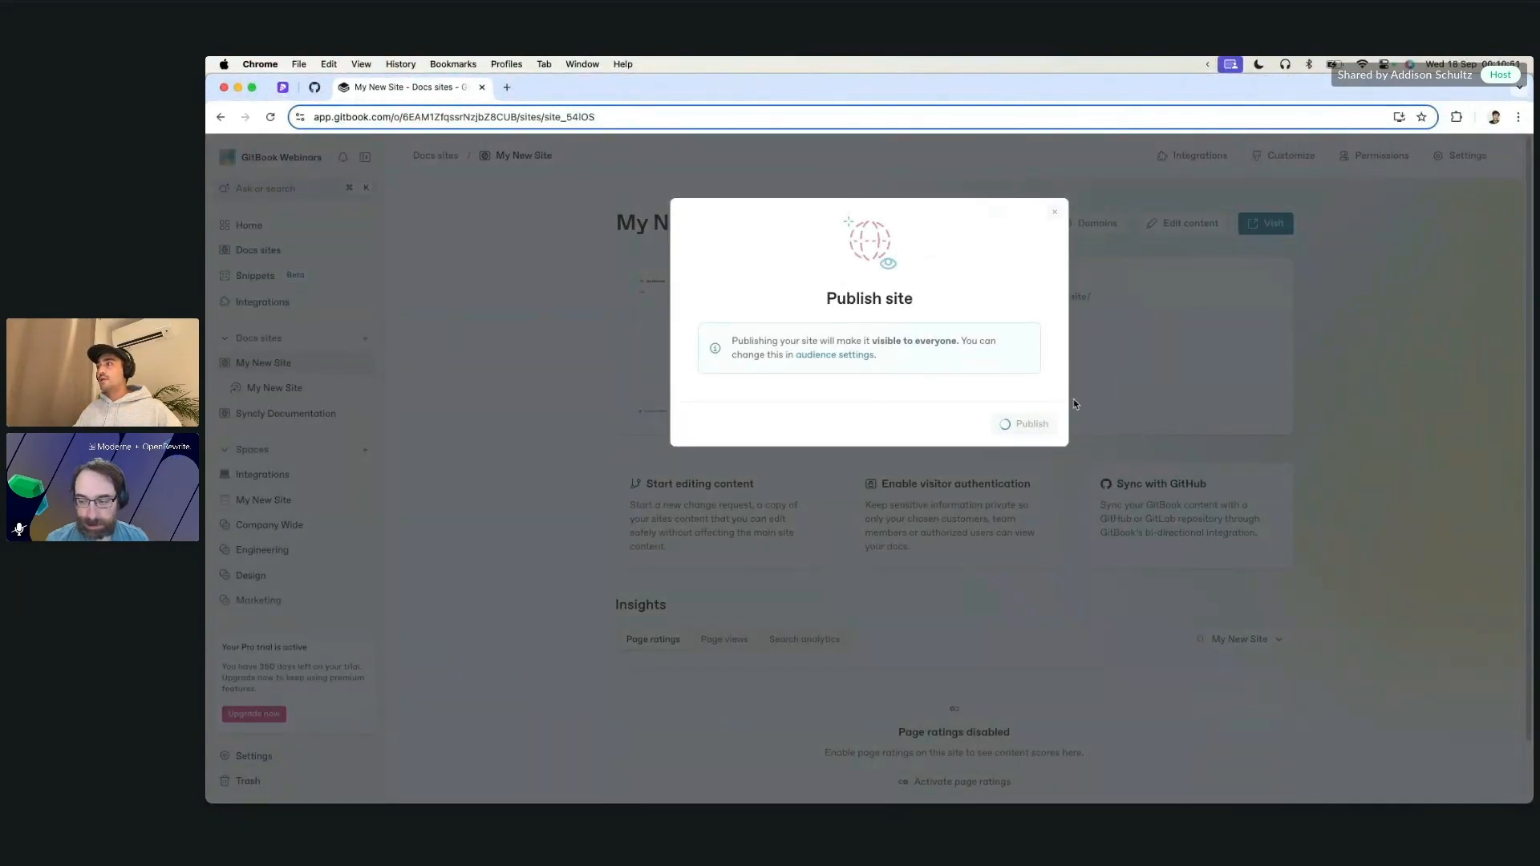
click(1029, 423)
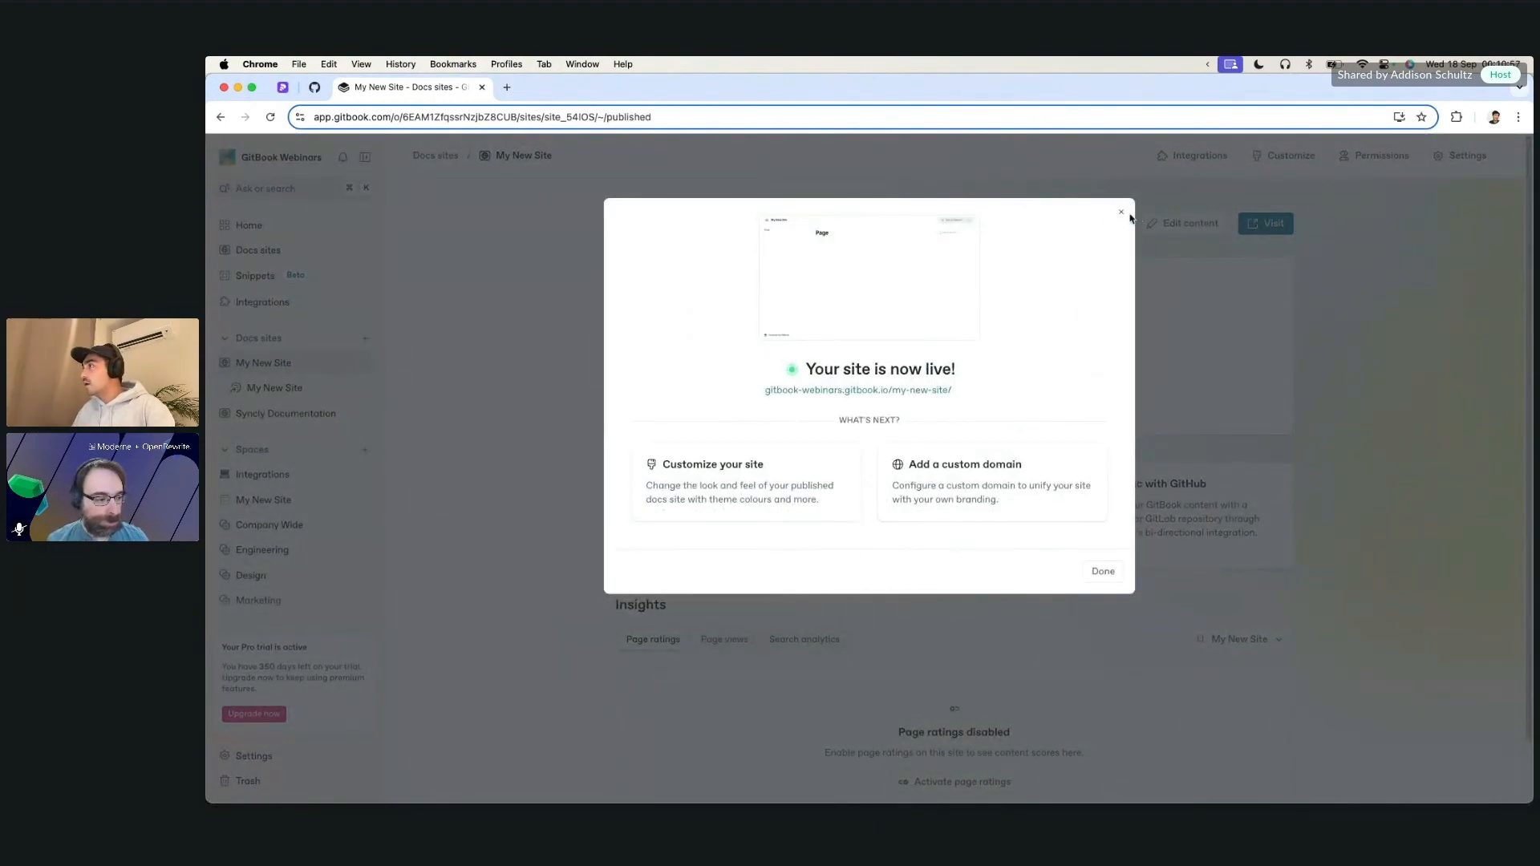
click(1102, 570)
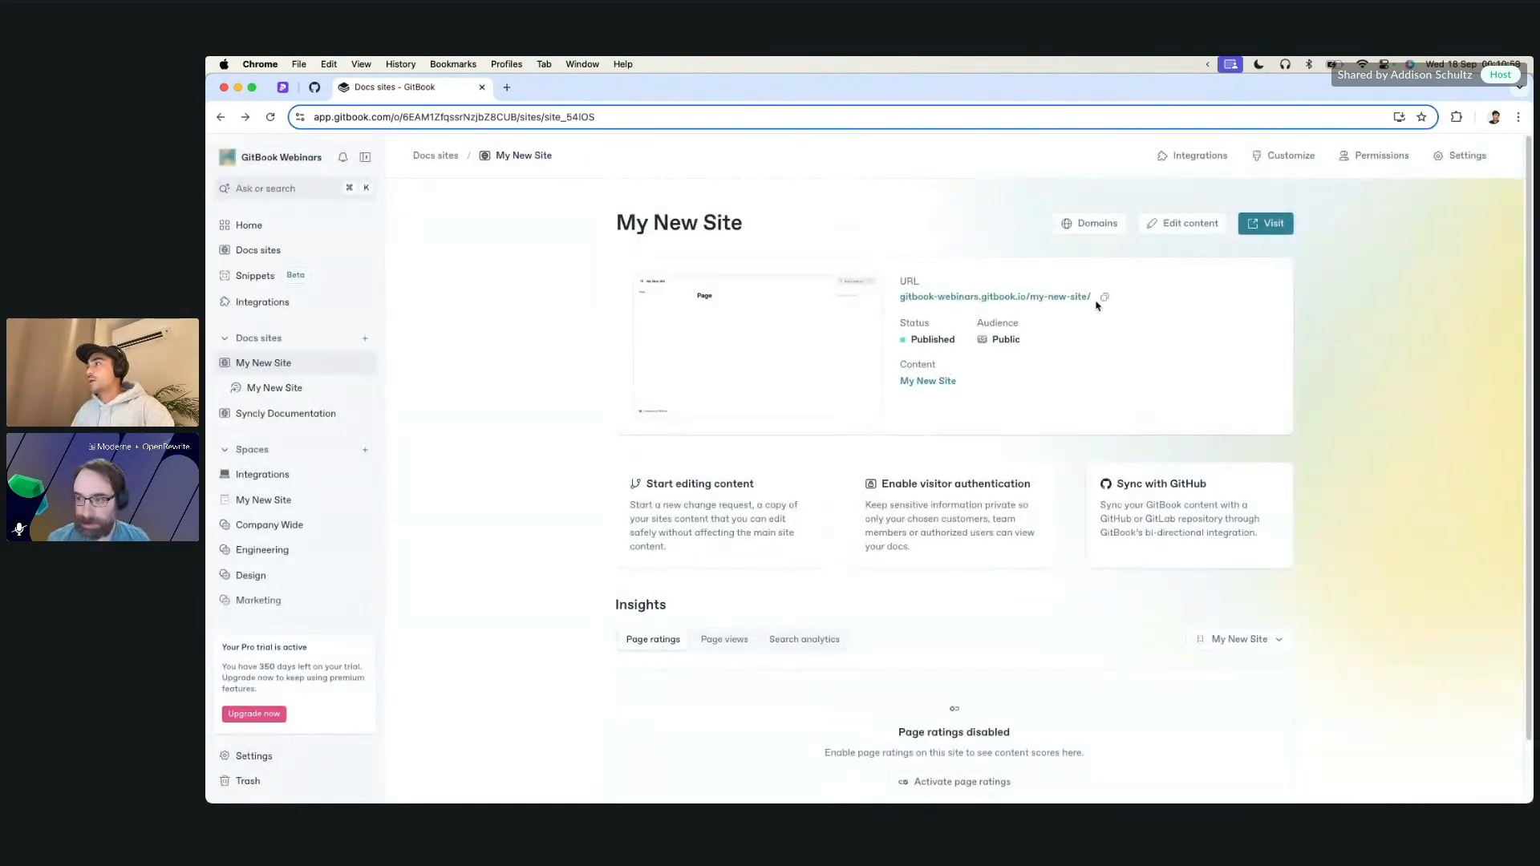
click(1102, 297)
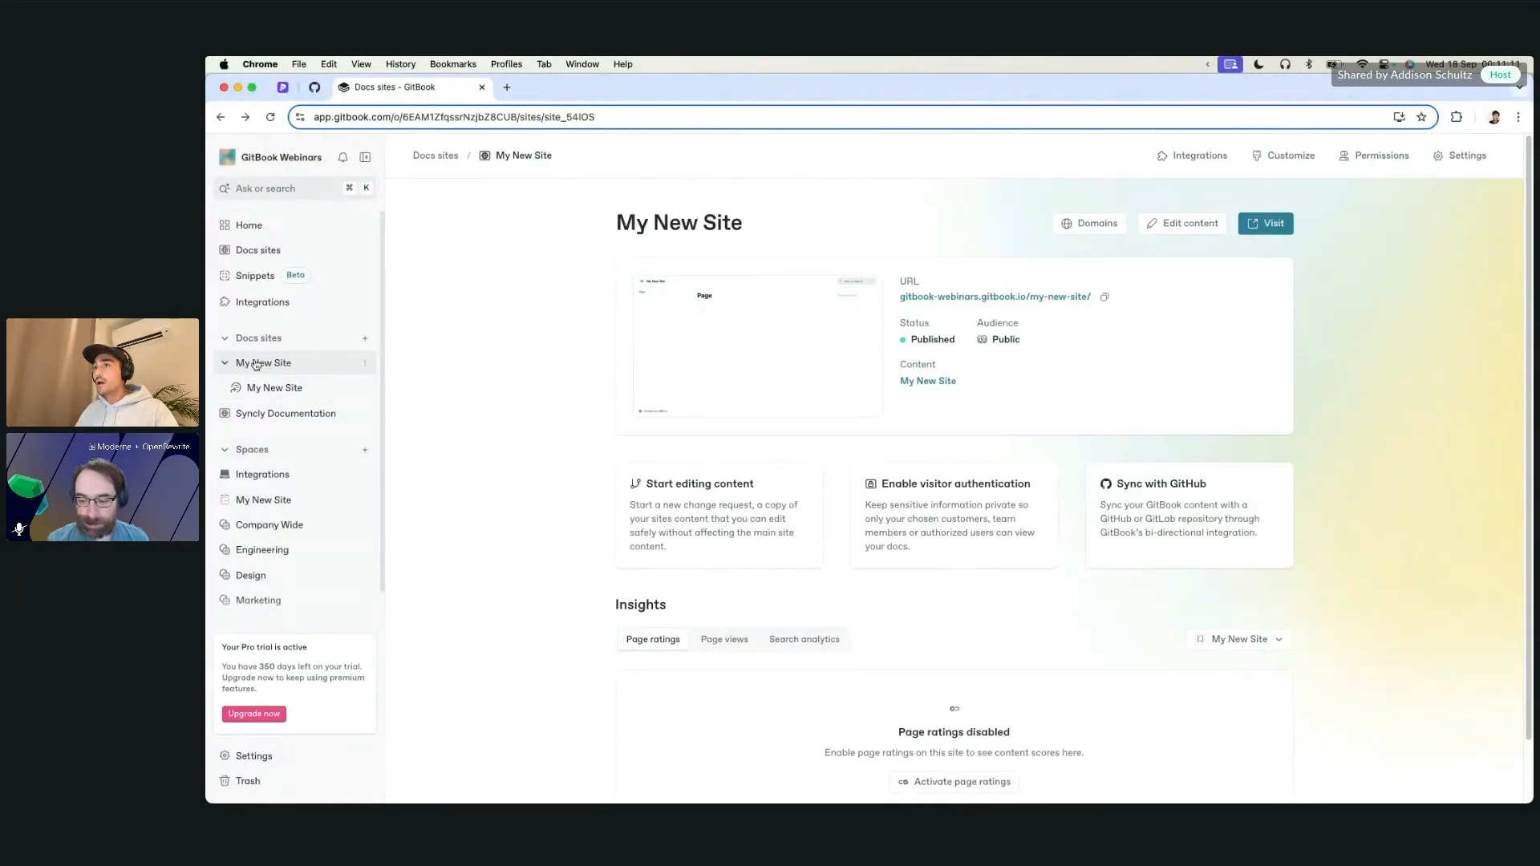
mouse_move(263, 363)
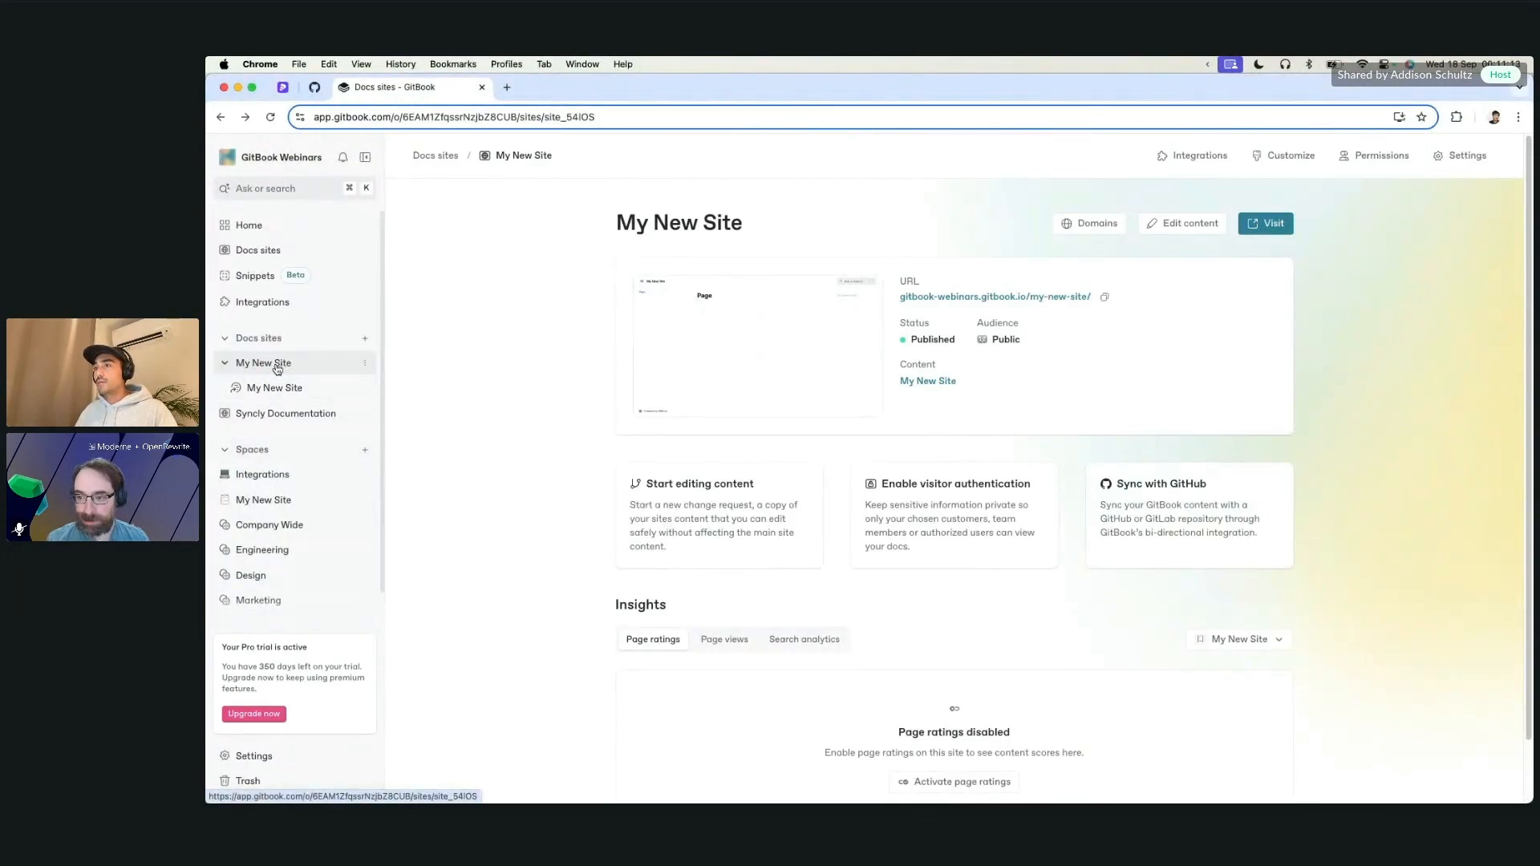
mouse_move(263, 500)
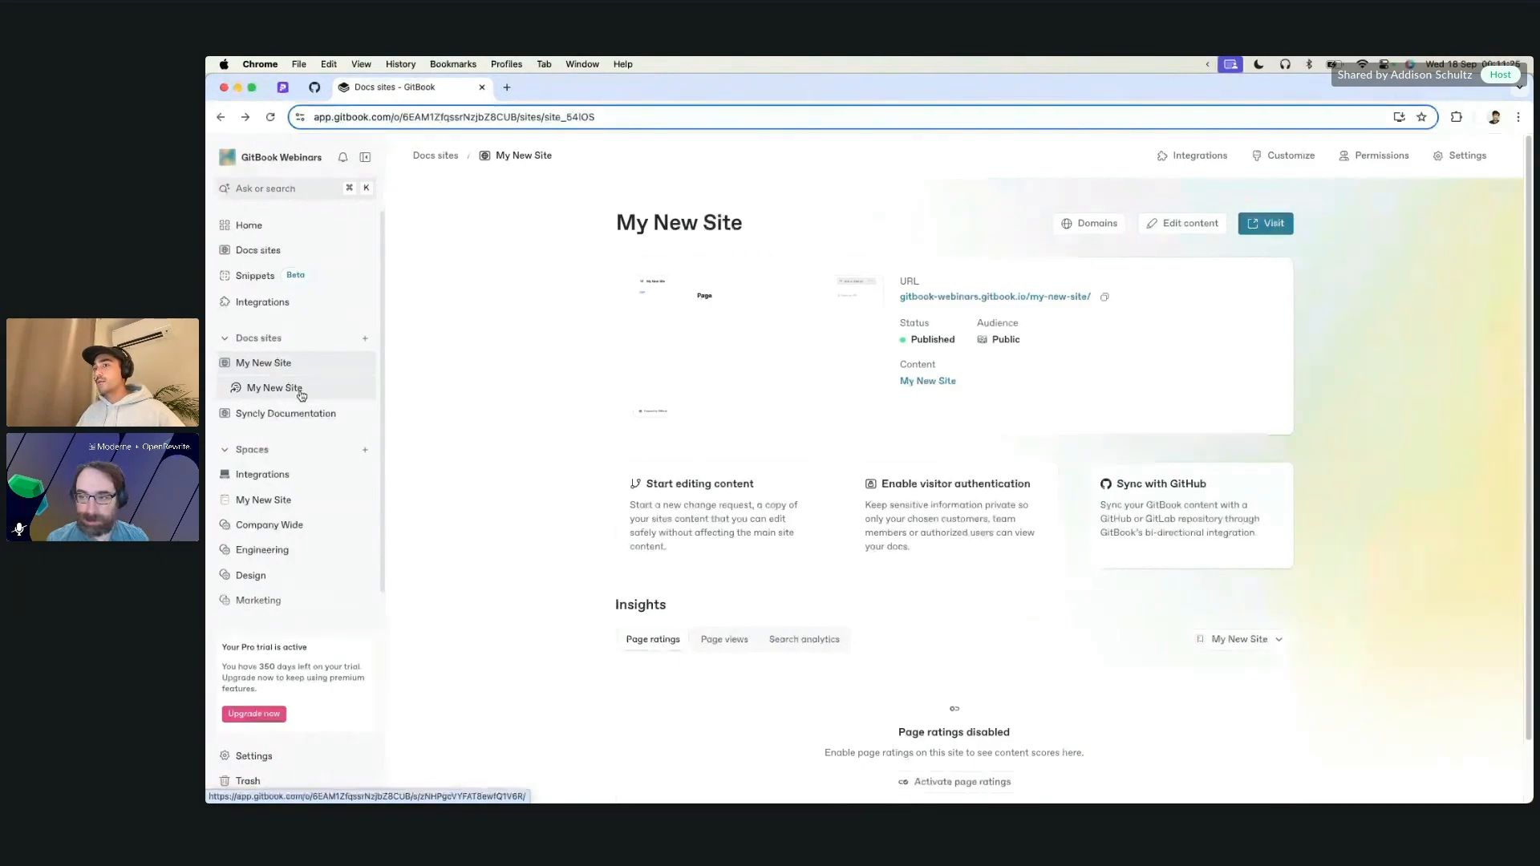
Open My New Site's content space showing its single empty page.
click(263, 499)
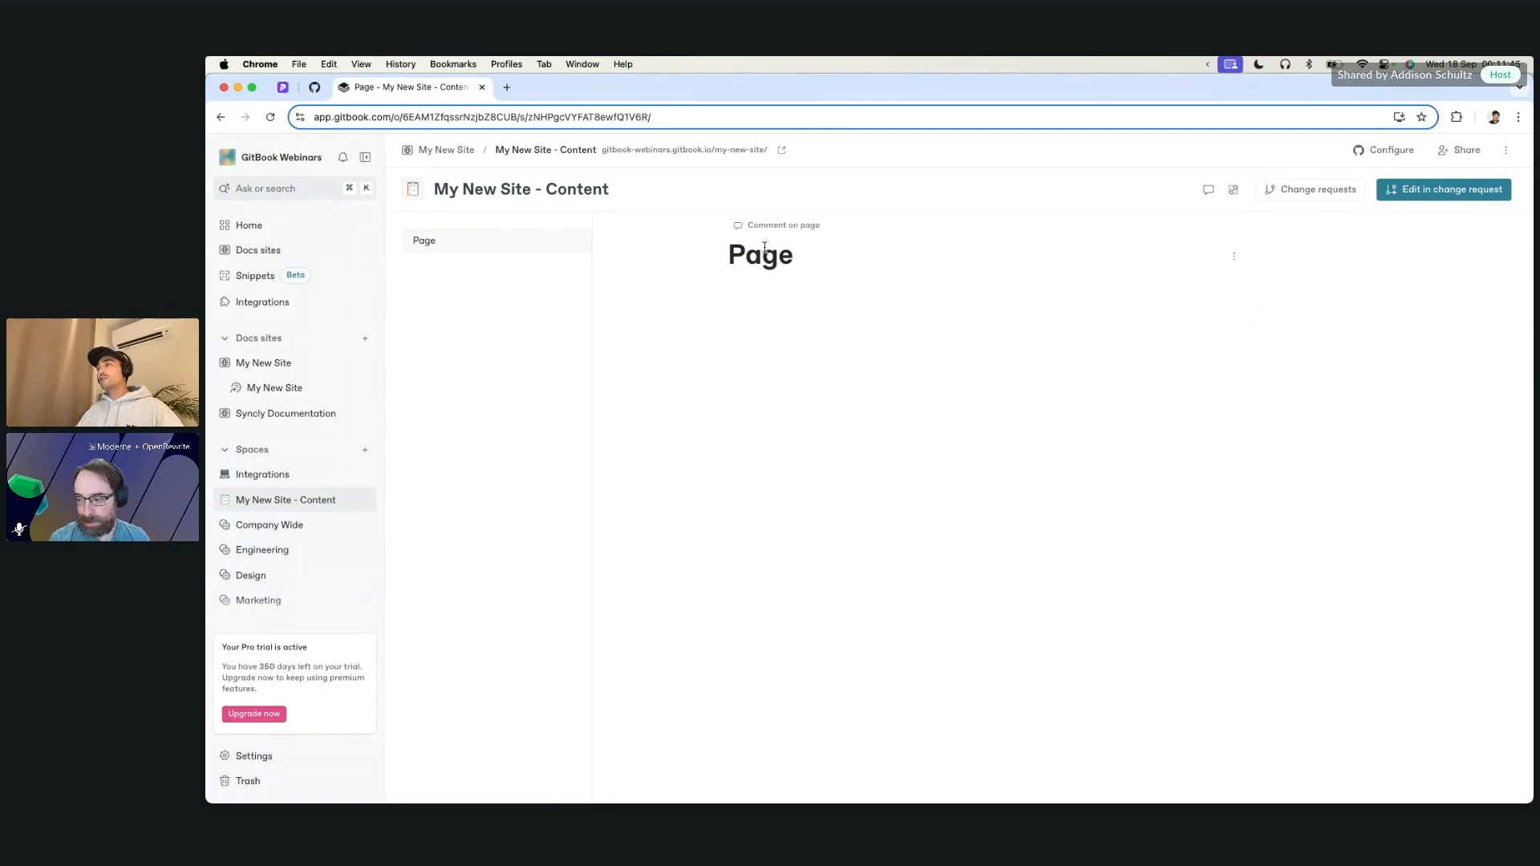
mouse_move(769, 367)
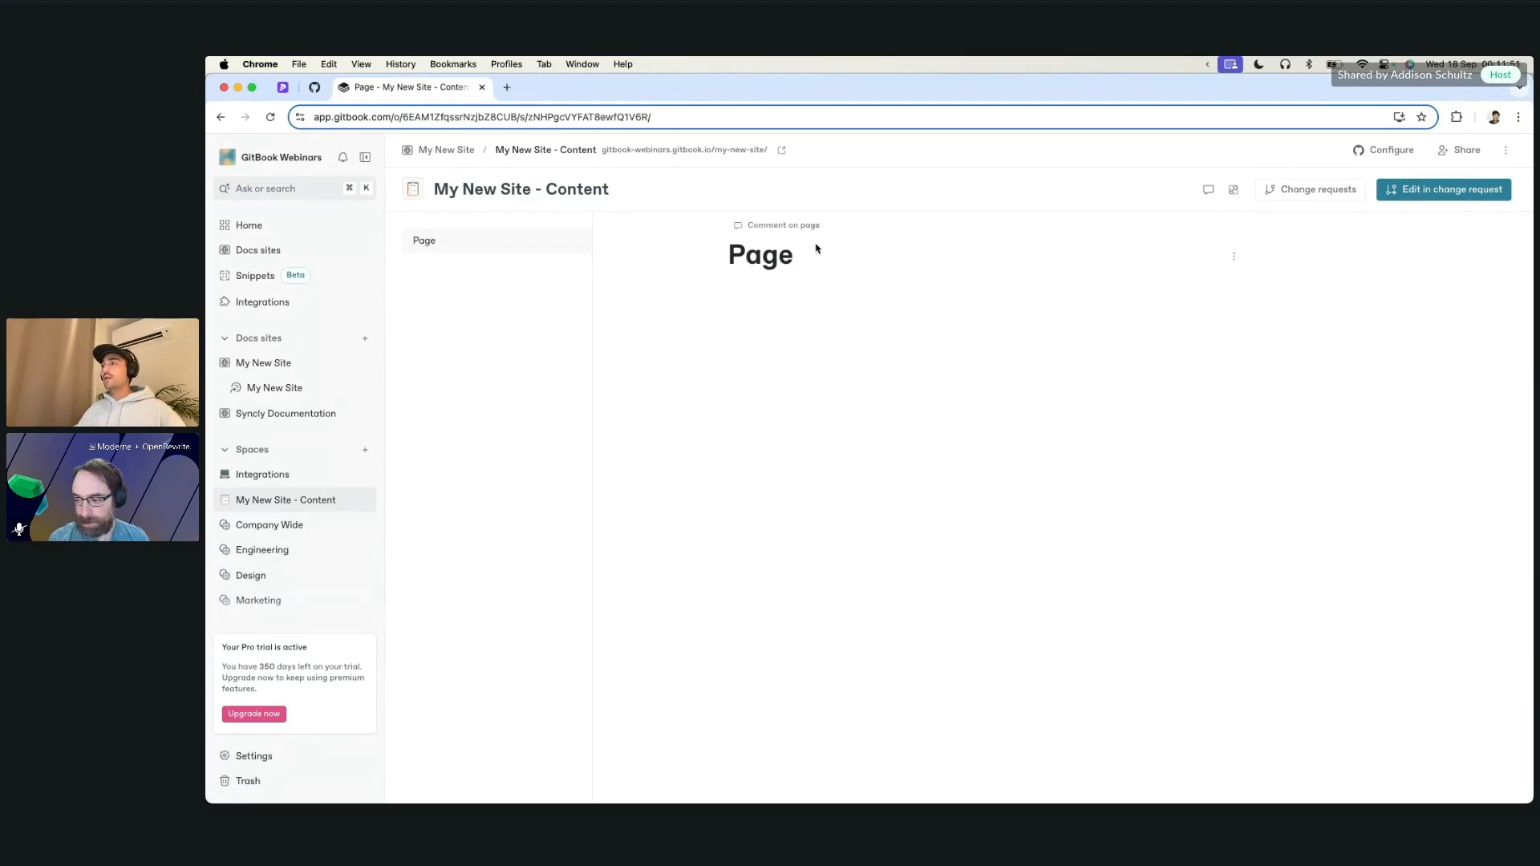
mouse_move(806, 373)
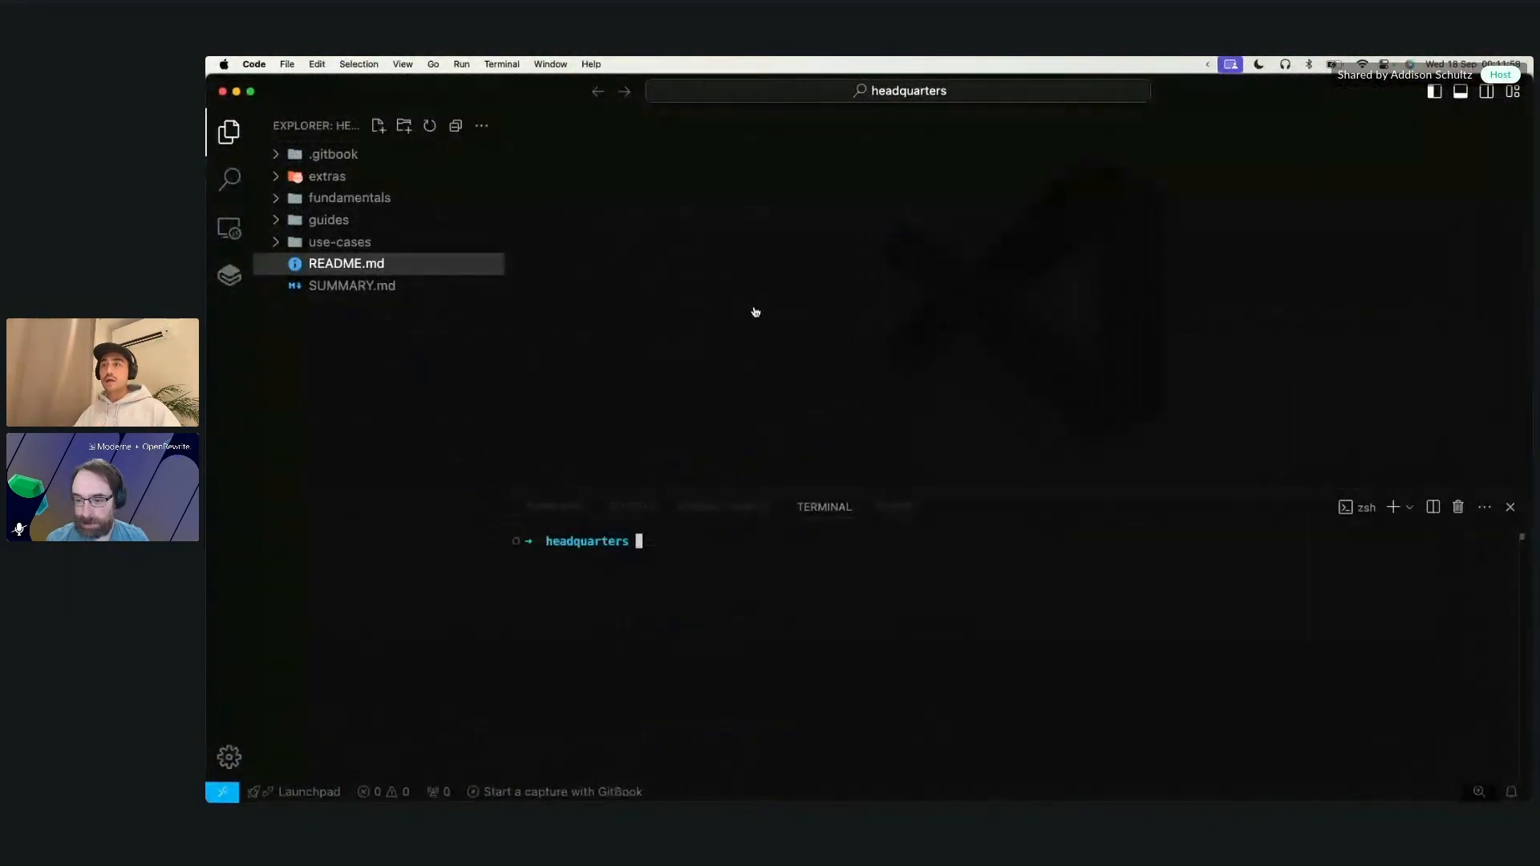
Expand the use-cases and fundamentals folders and open README.md.
click(339, 241)
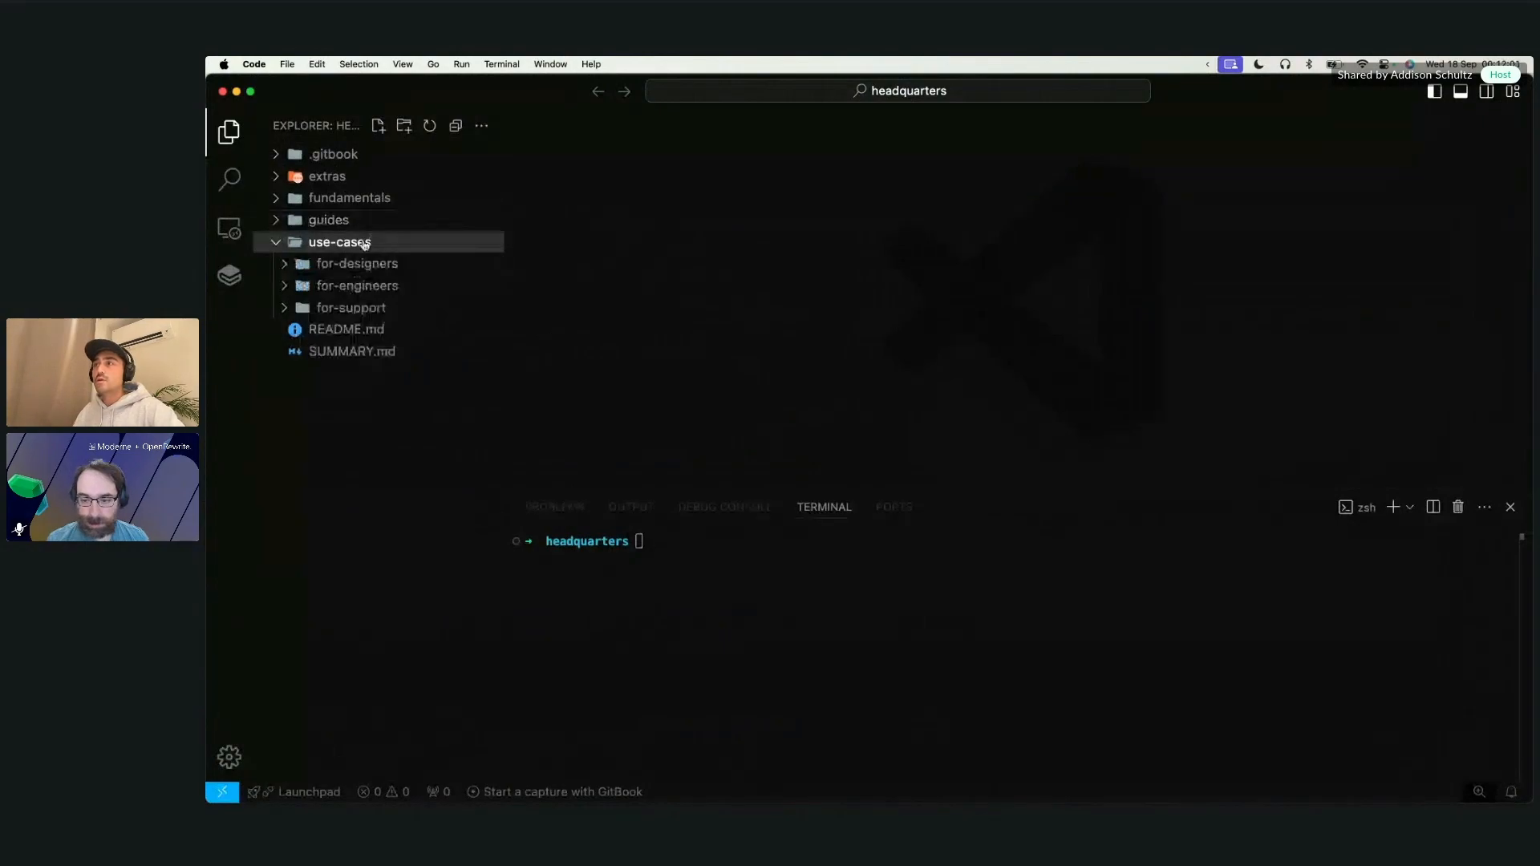
click(349, 198)
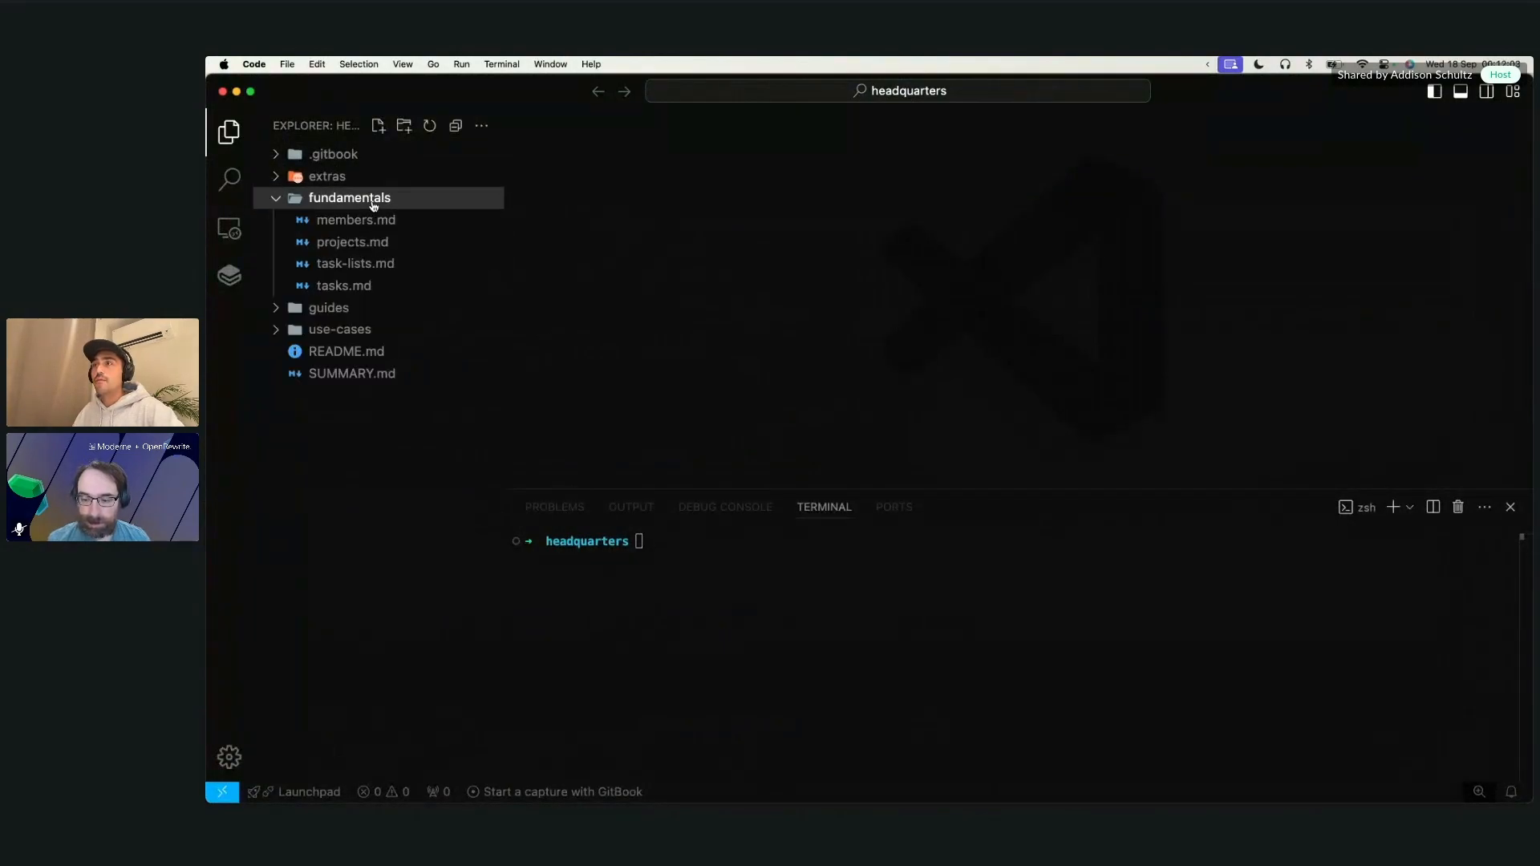
click(326, 175)
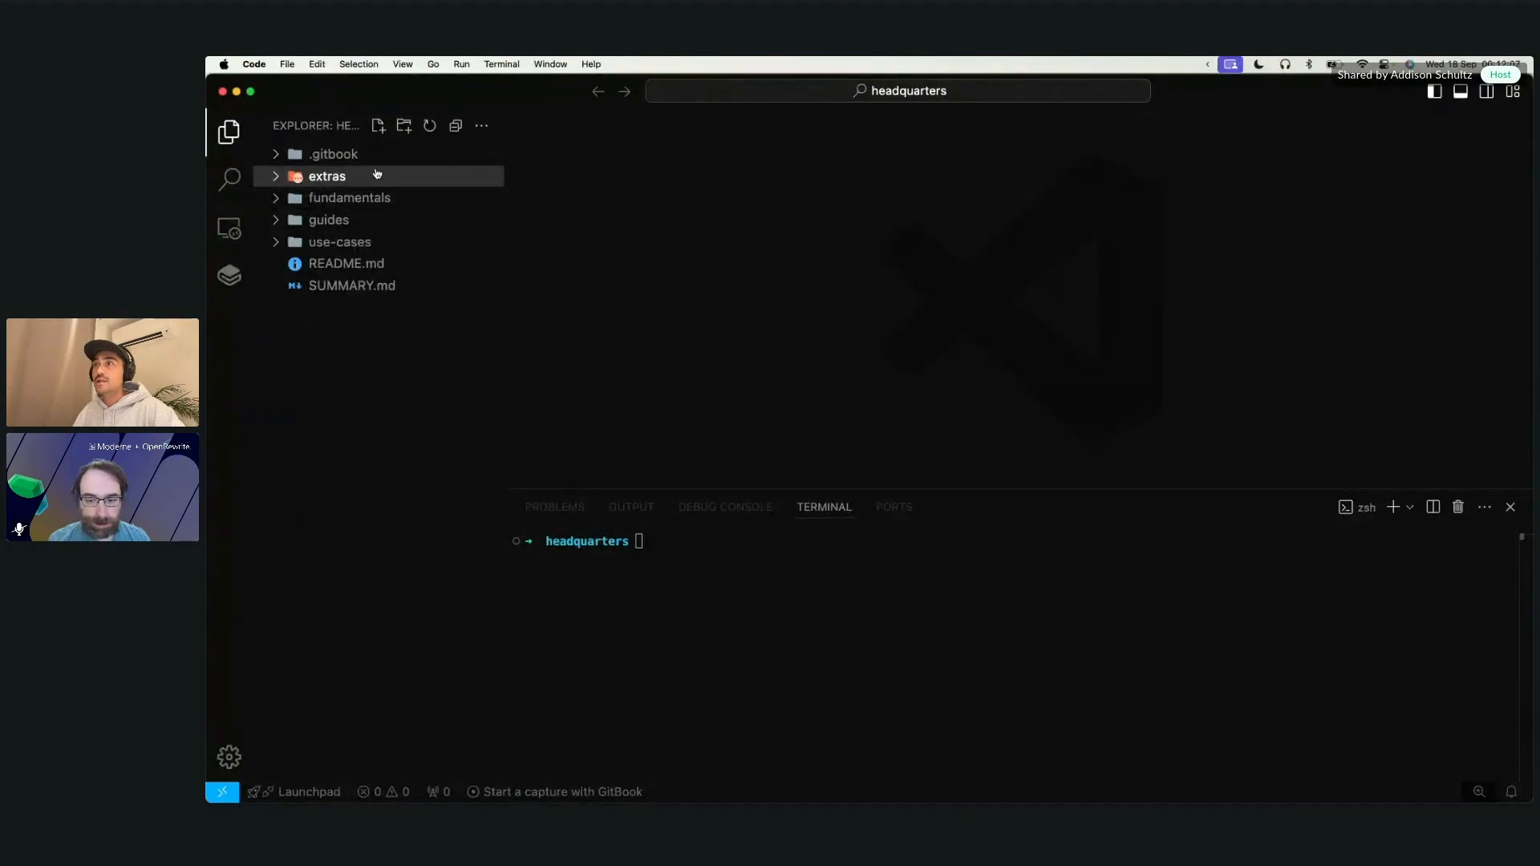
click(332, 154)
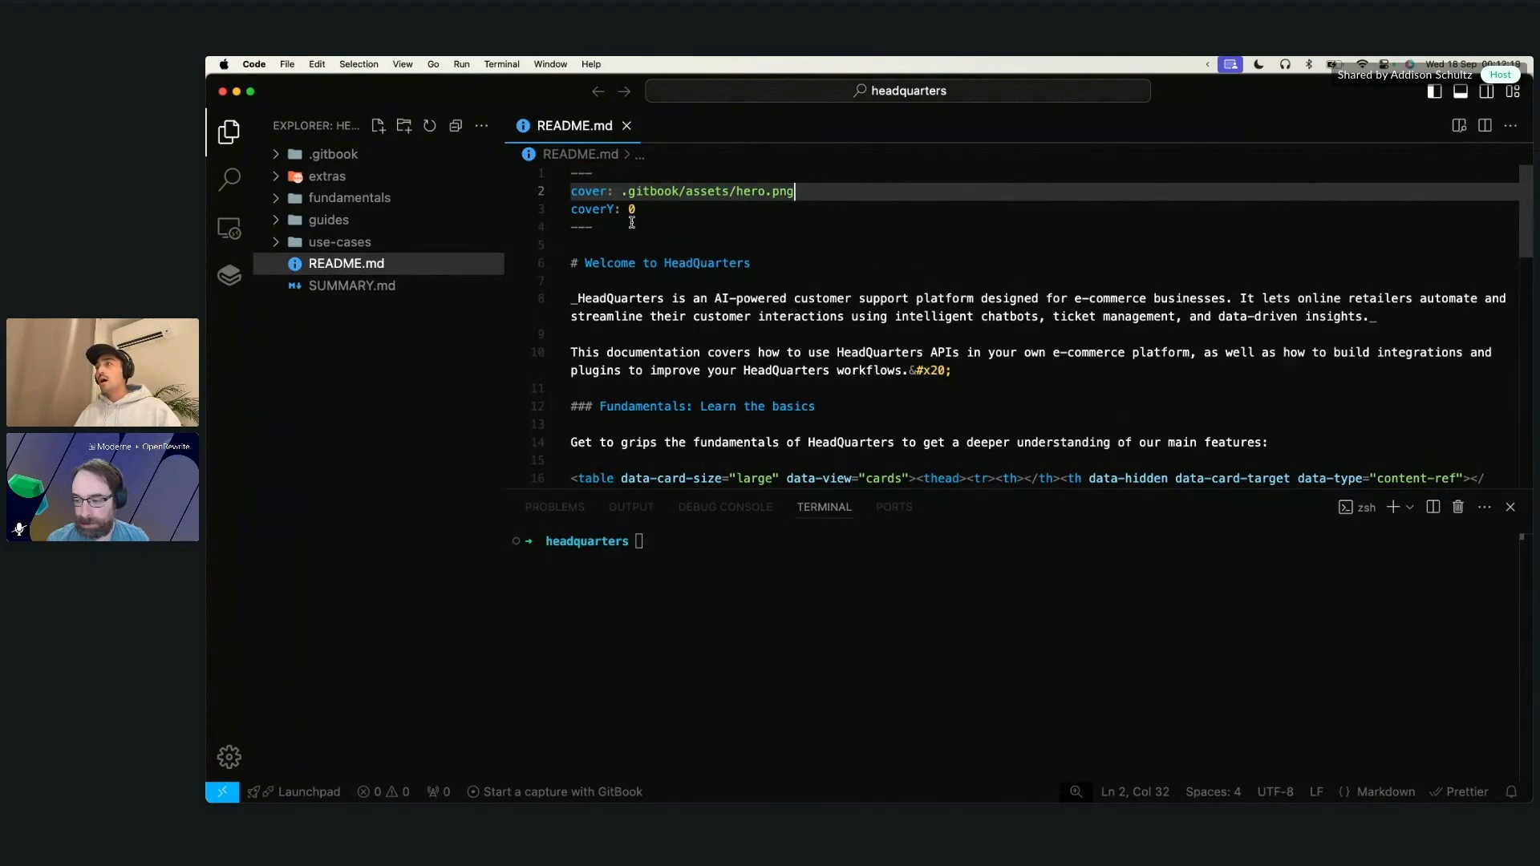
Inspect README.md's frontmatter, including the cover image path and coverY lines.
click(592, 227)
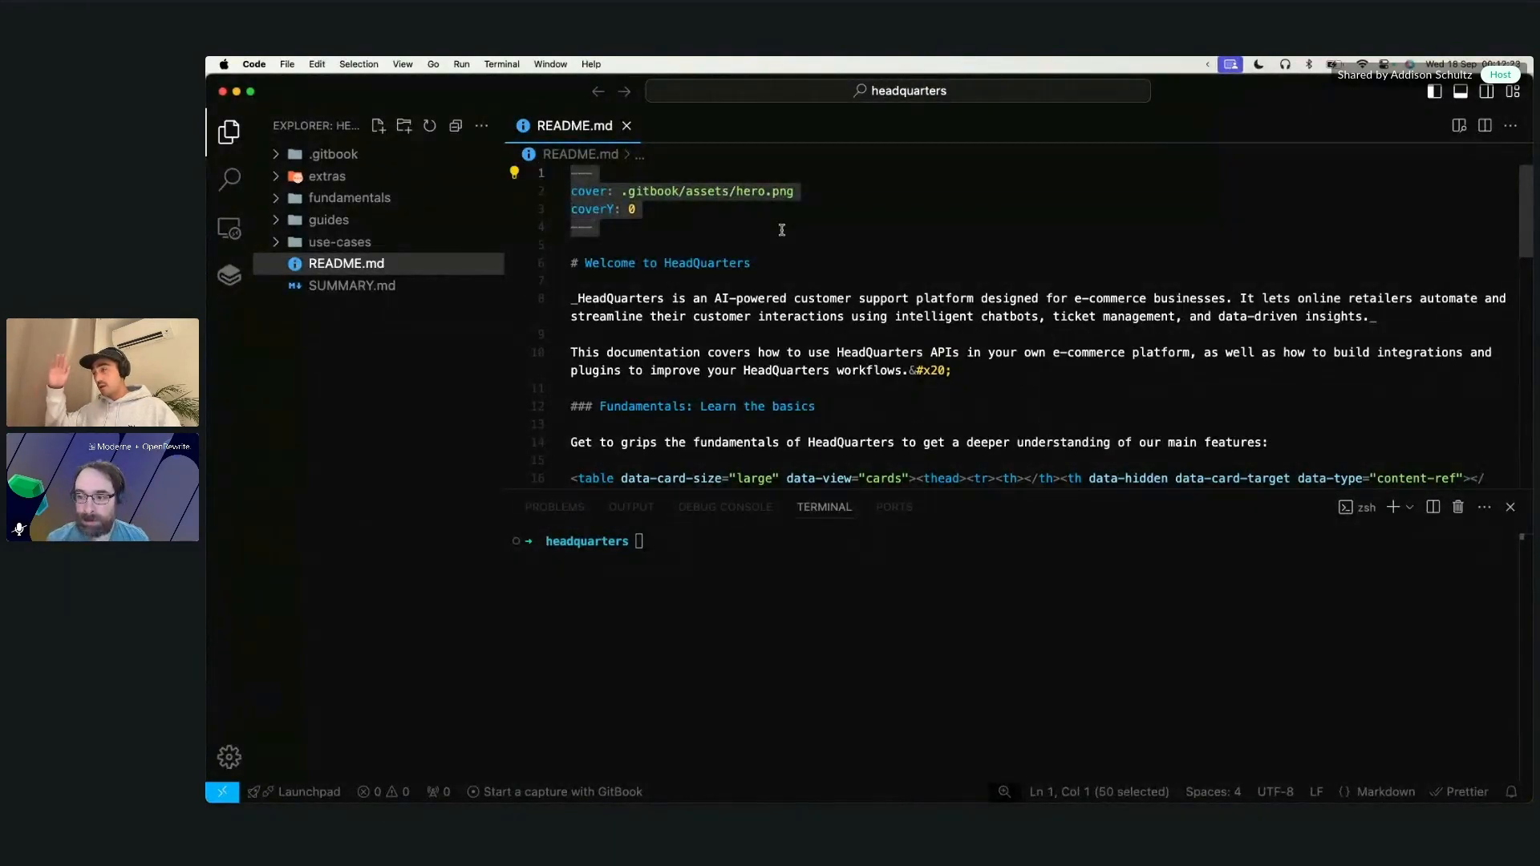
click(851, 227)
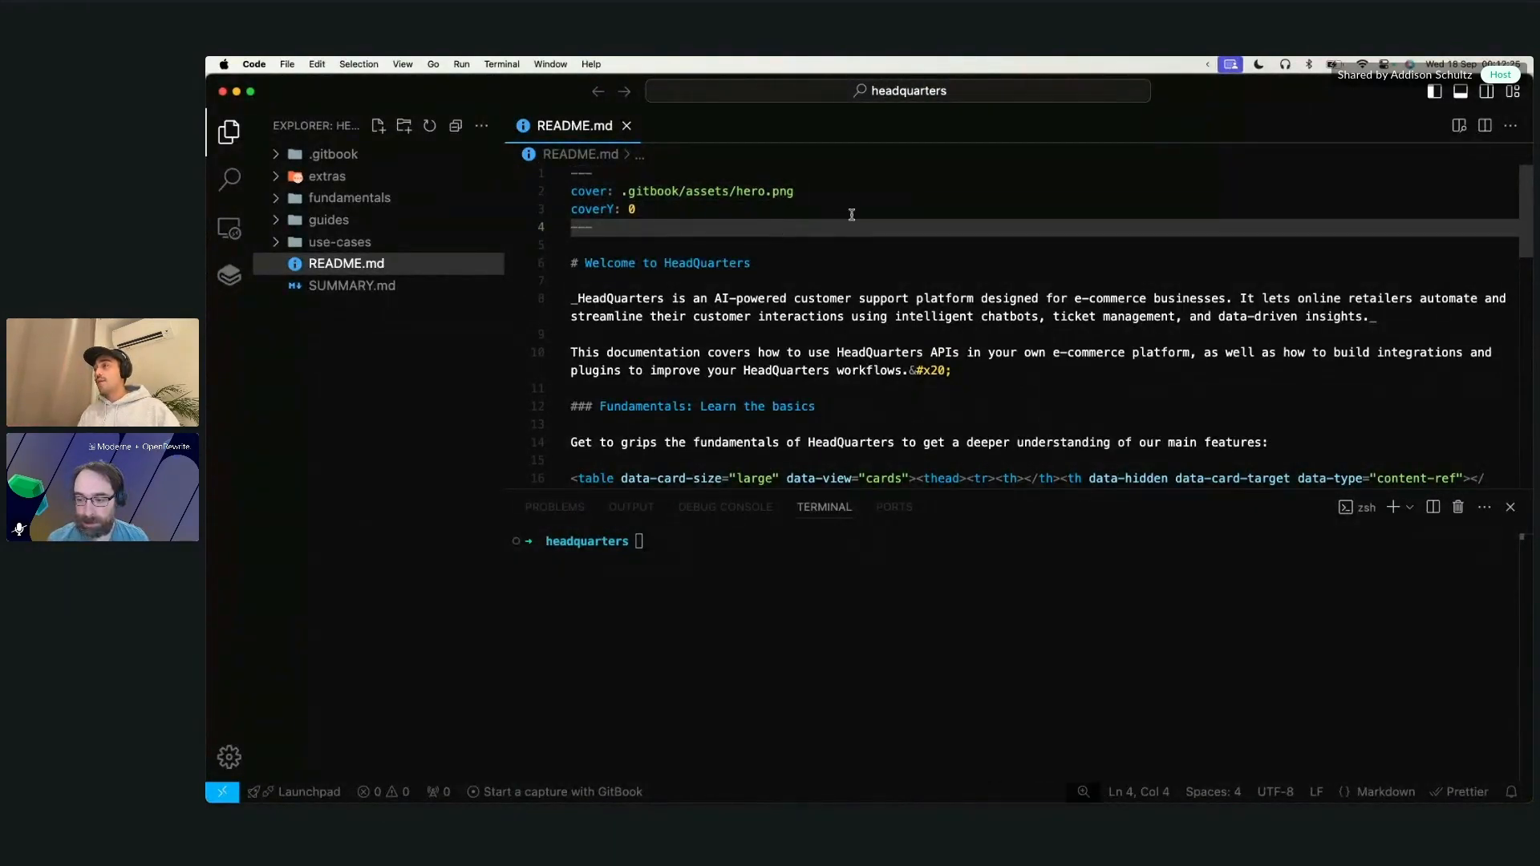
click(791, 191)
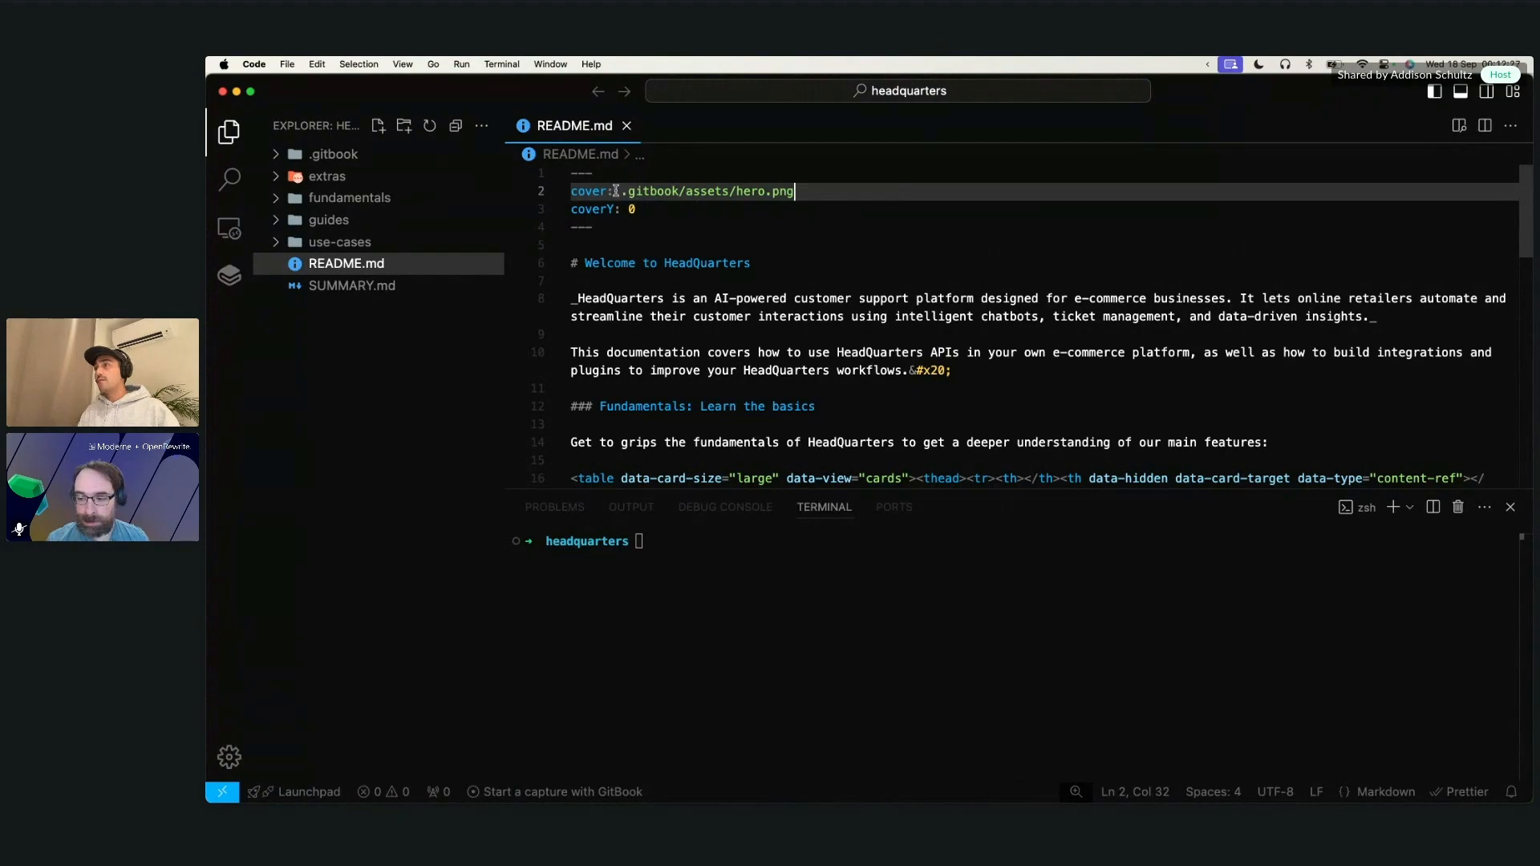
mouse_move(425, 175)
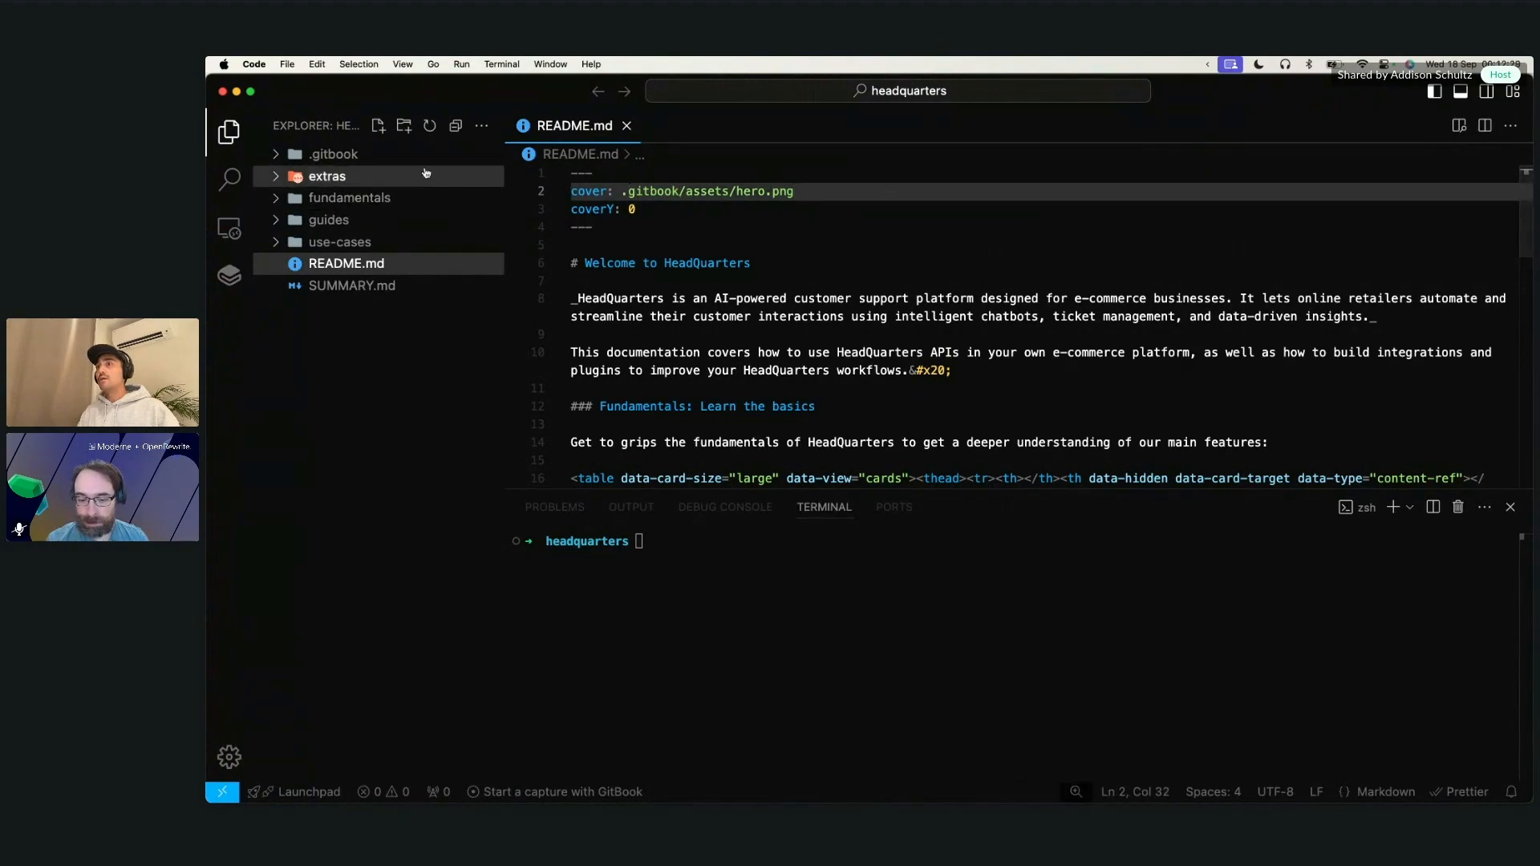
click(333, 154)
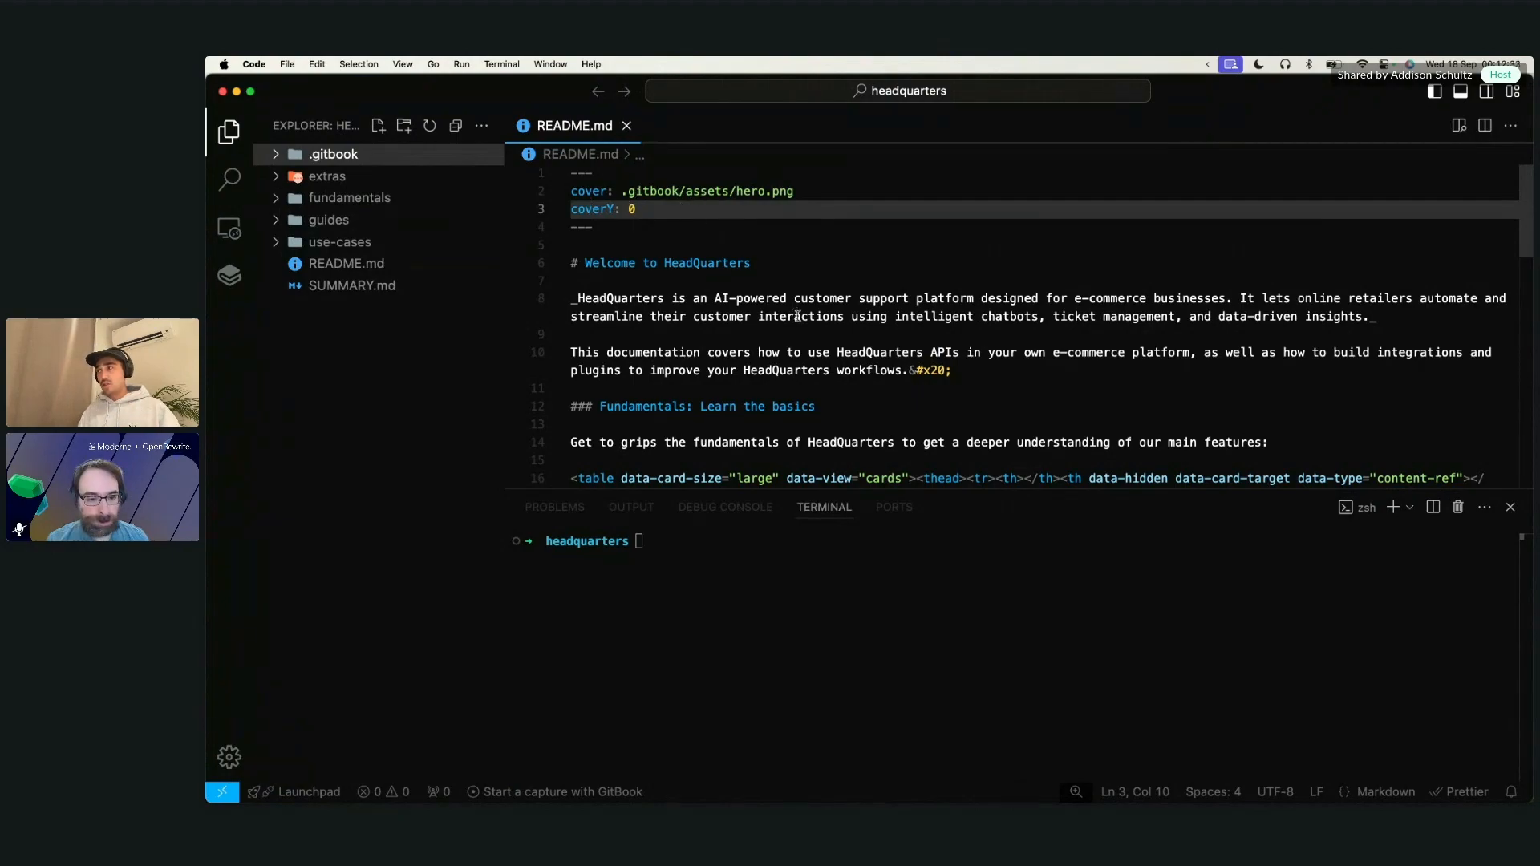
scroll(up, 3)
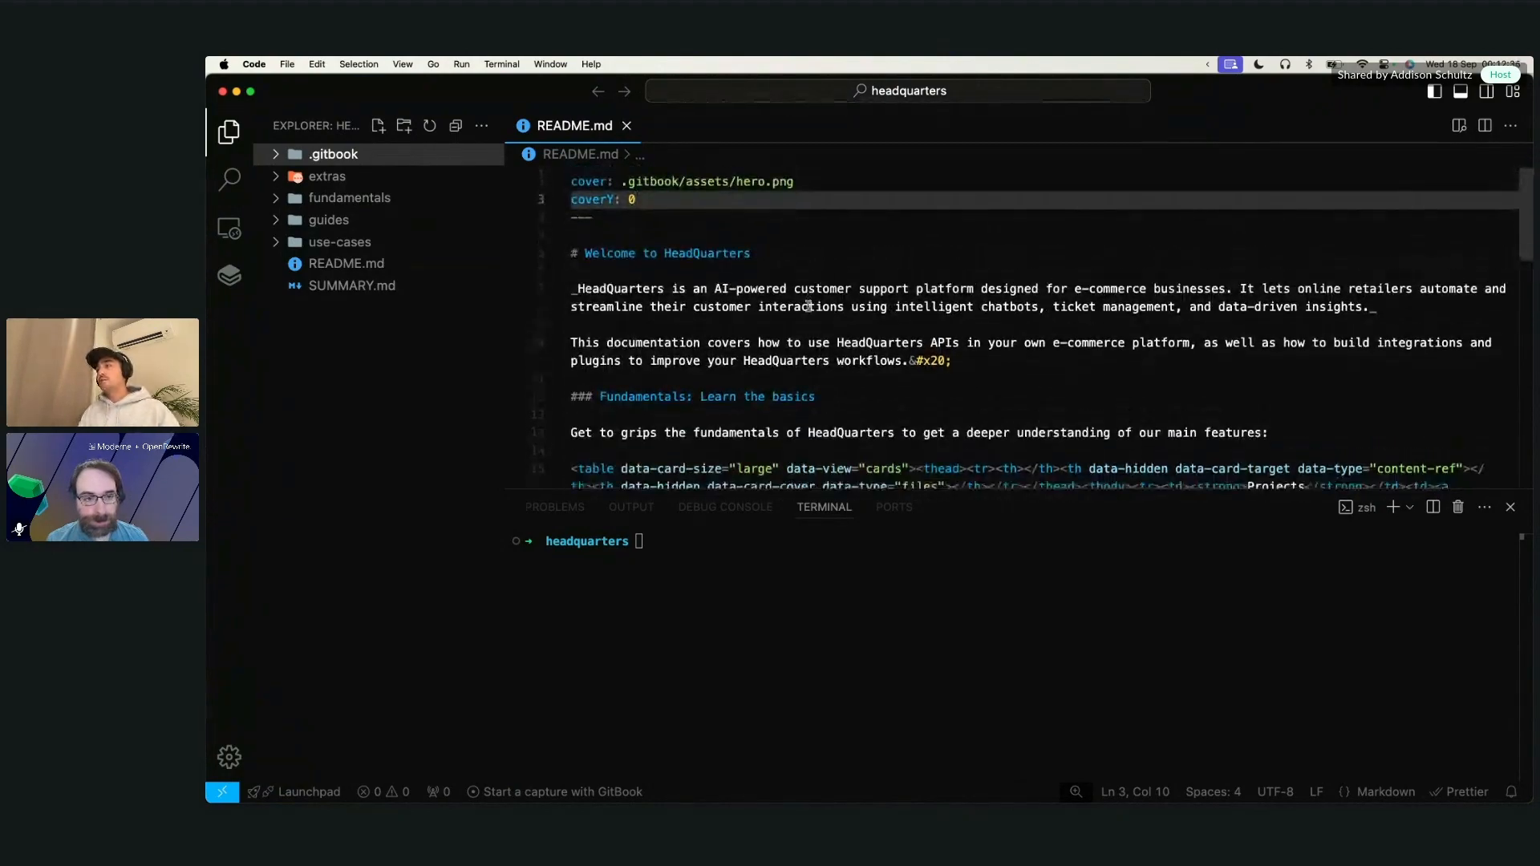
scroll(up, 3)
text(git add .)
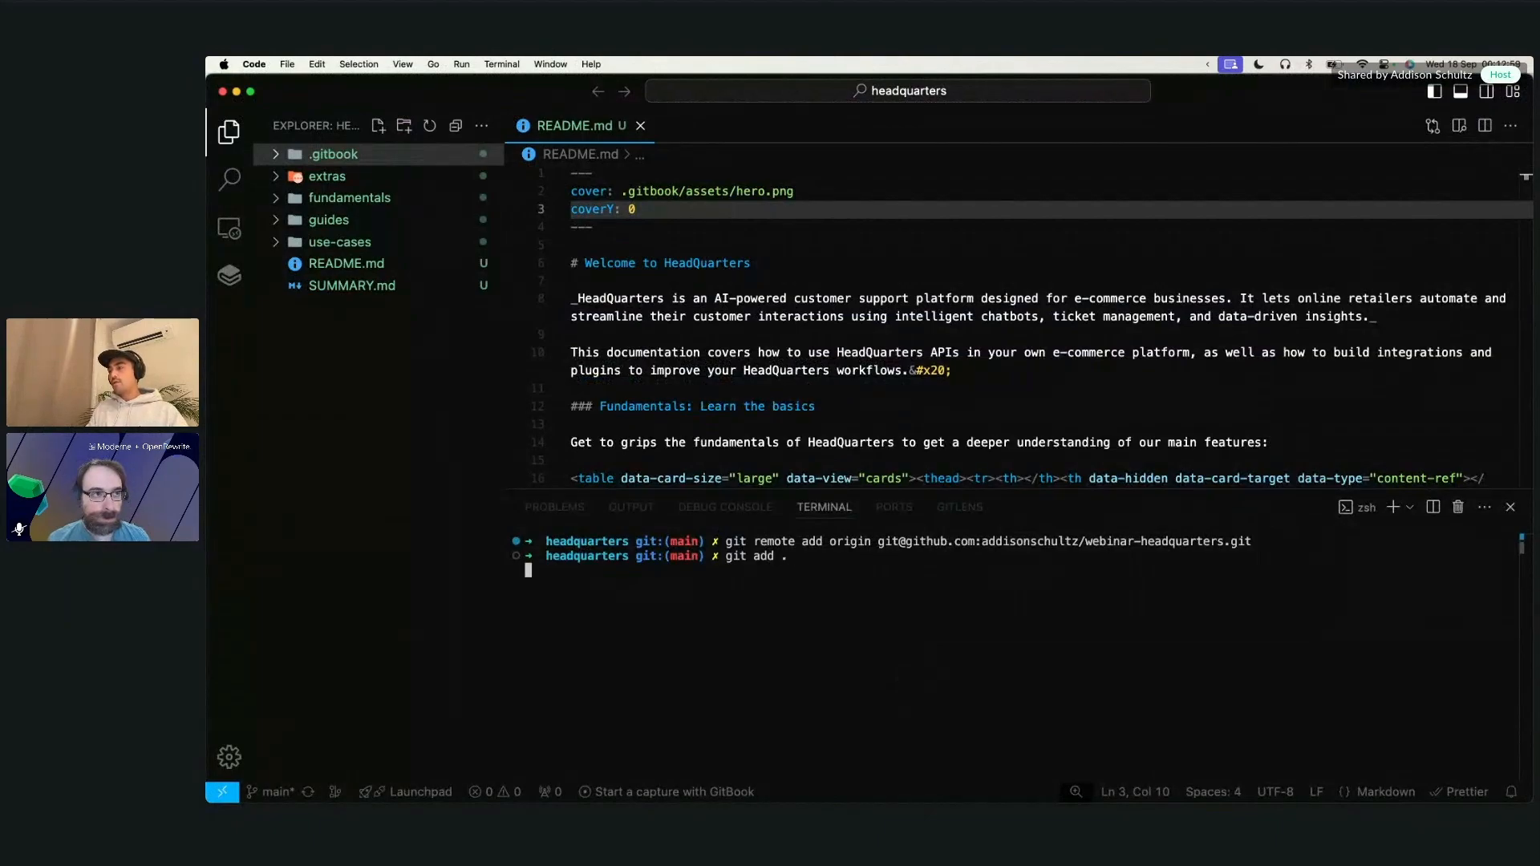
Commit the project files with message "Init" and push them to GitHub.
text(git commit -m)
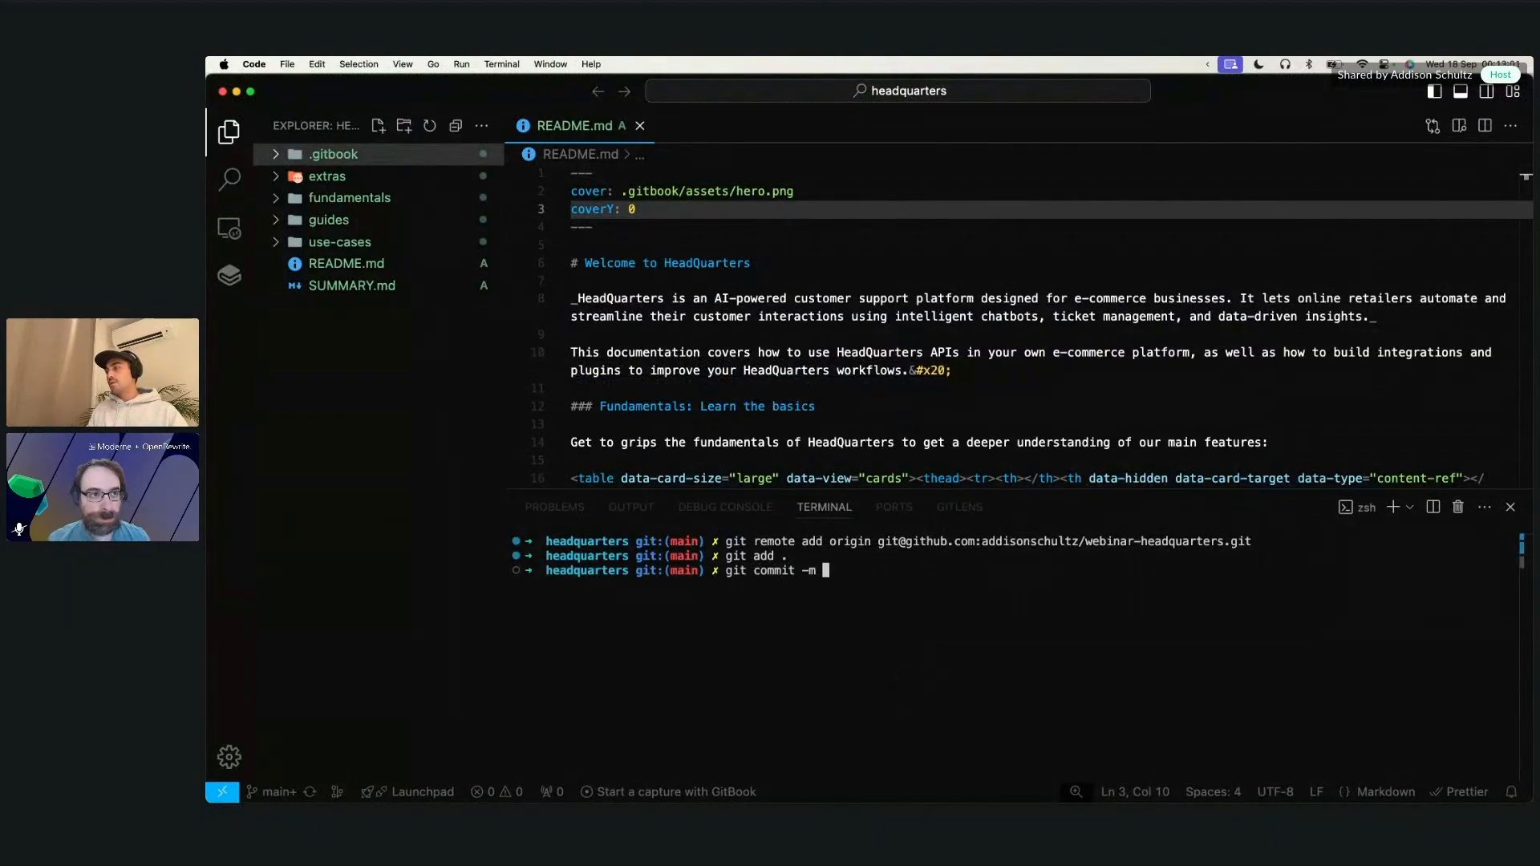
text("Init)
text(git pu)
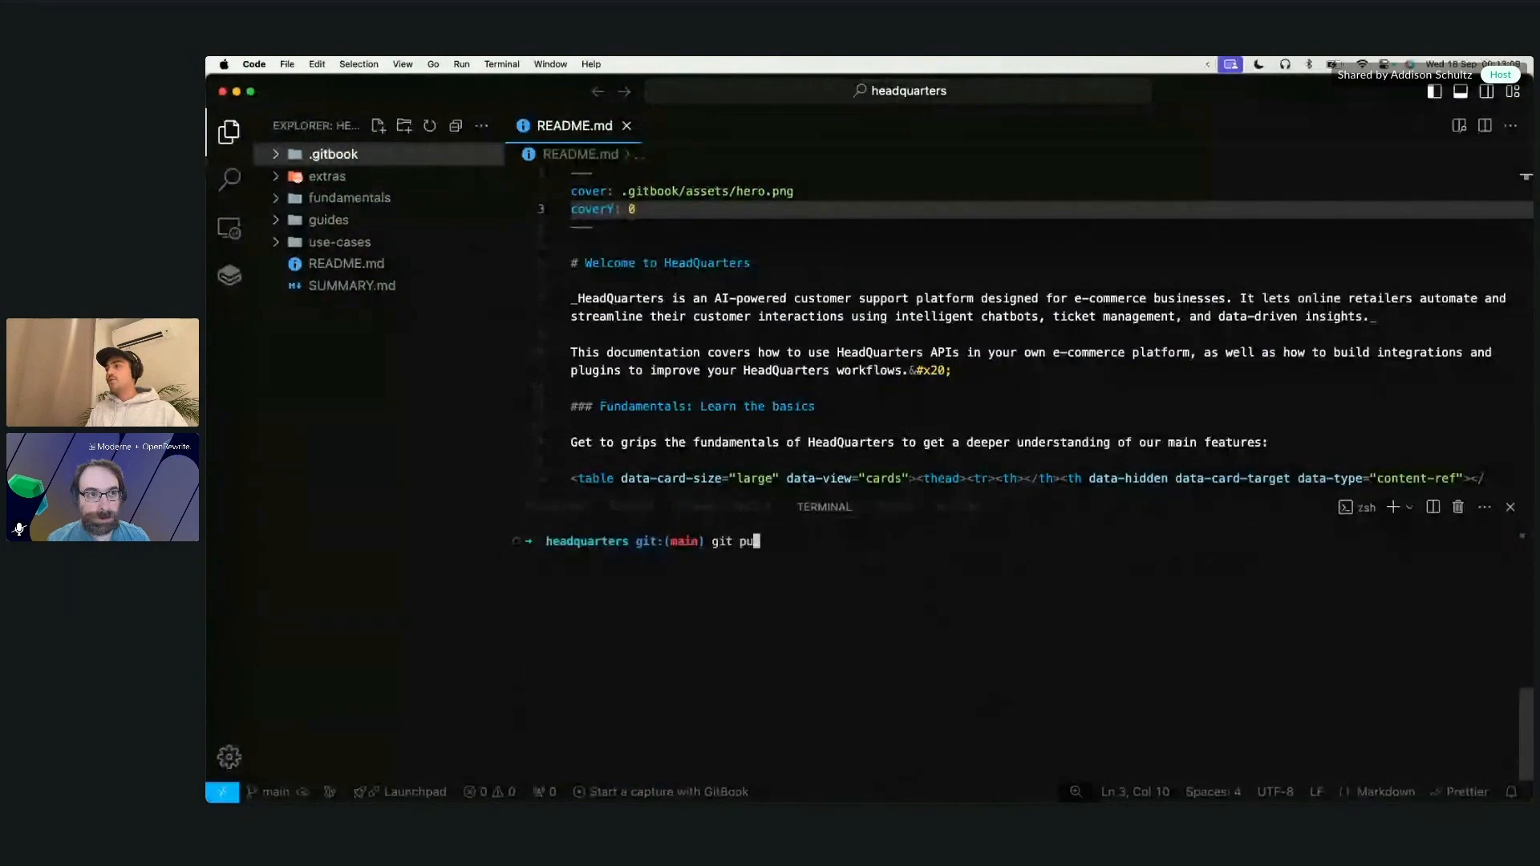
key(Return)
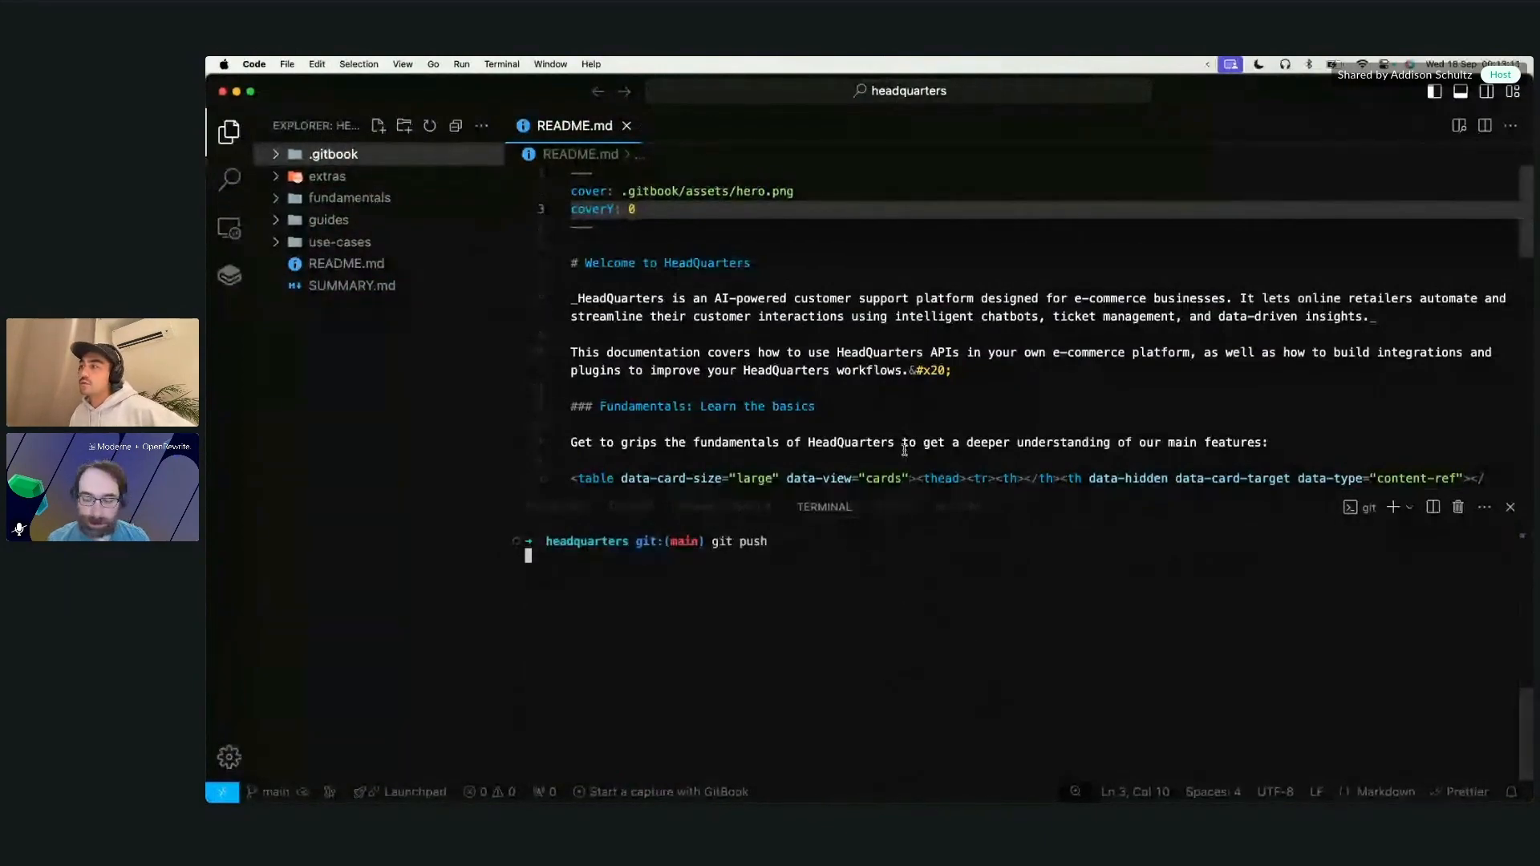
key(Return)
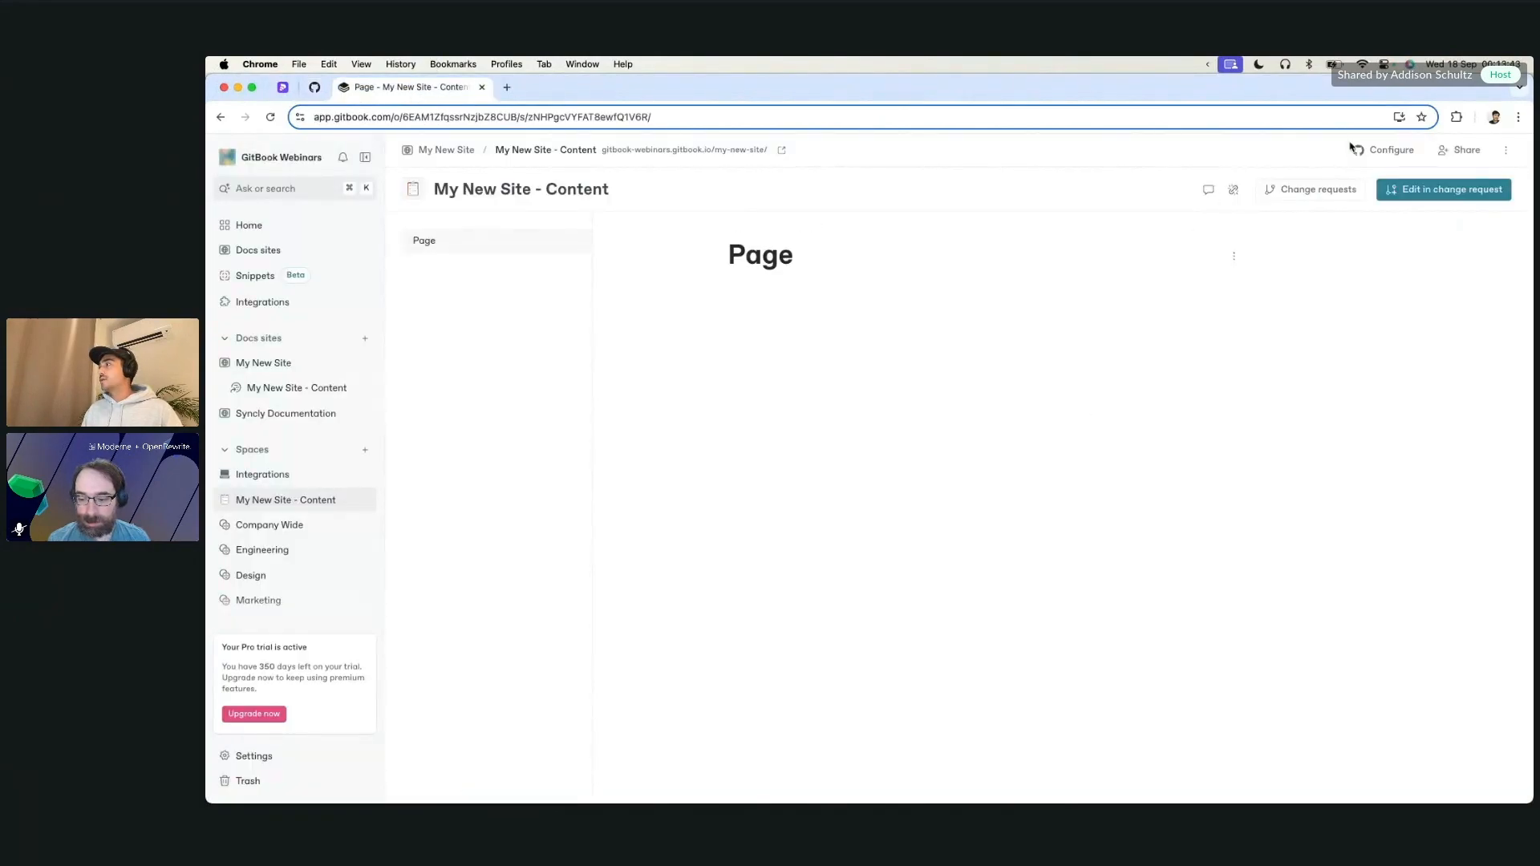
mouse_move(1390, 149)
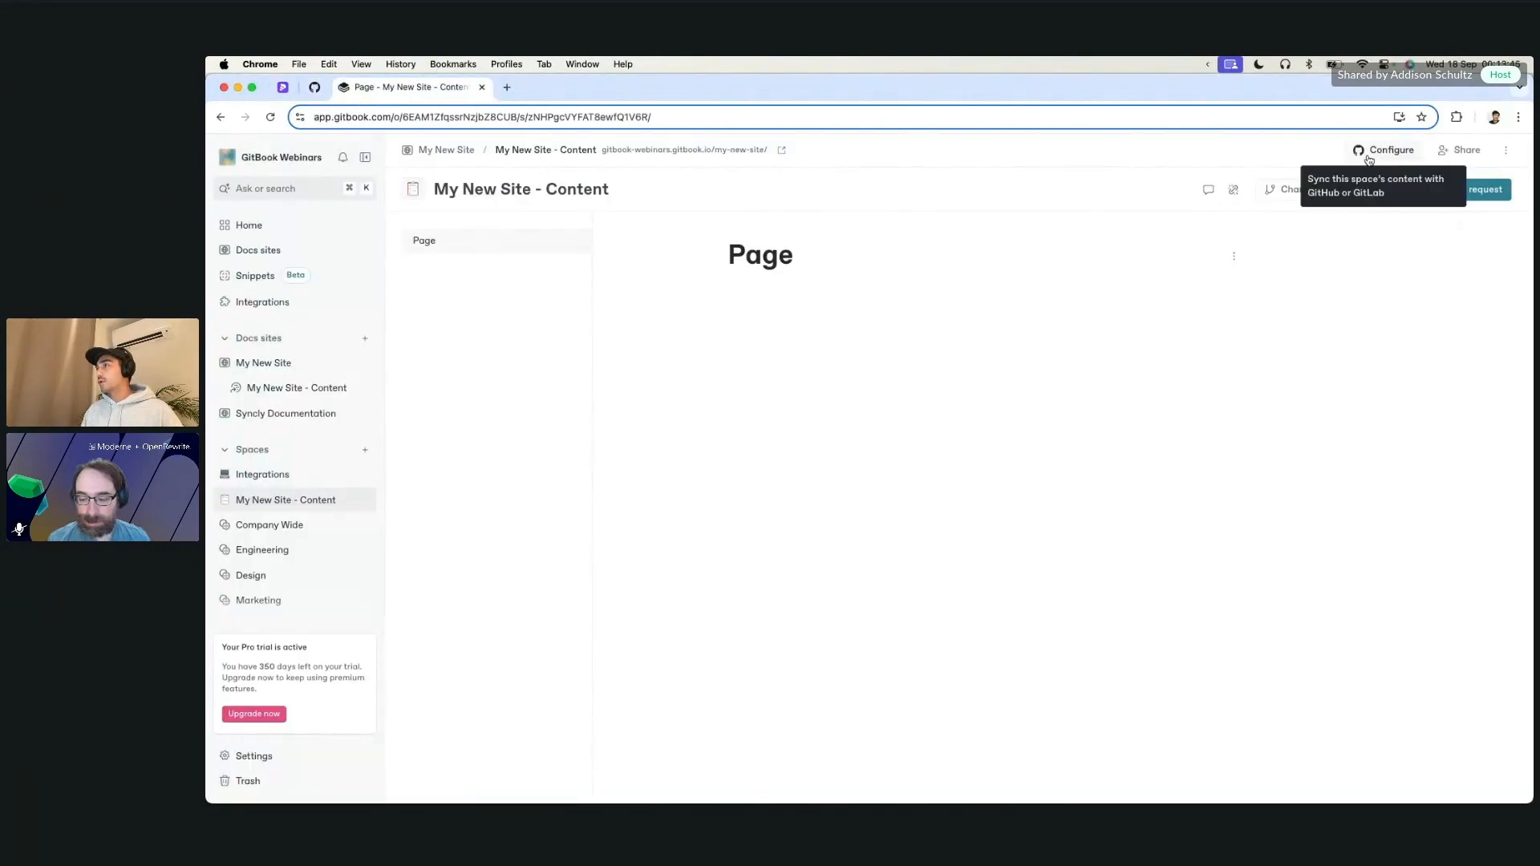
Install and enable GitHub Sync, then open the My New Site - Content sync settings.
click(1390, 149)
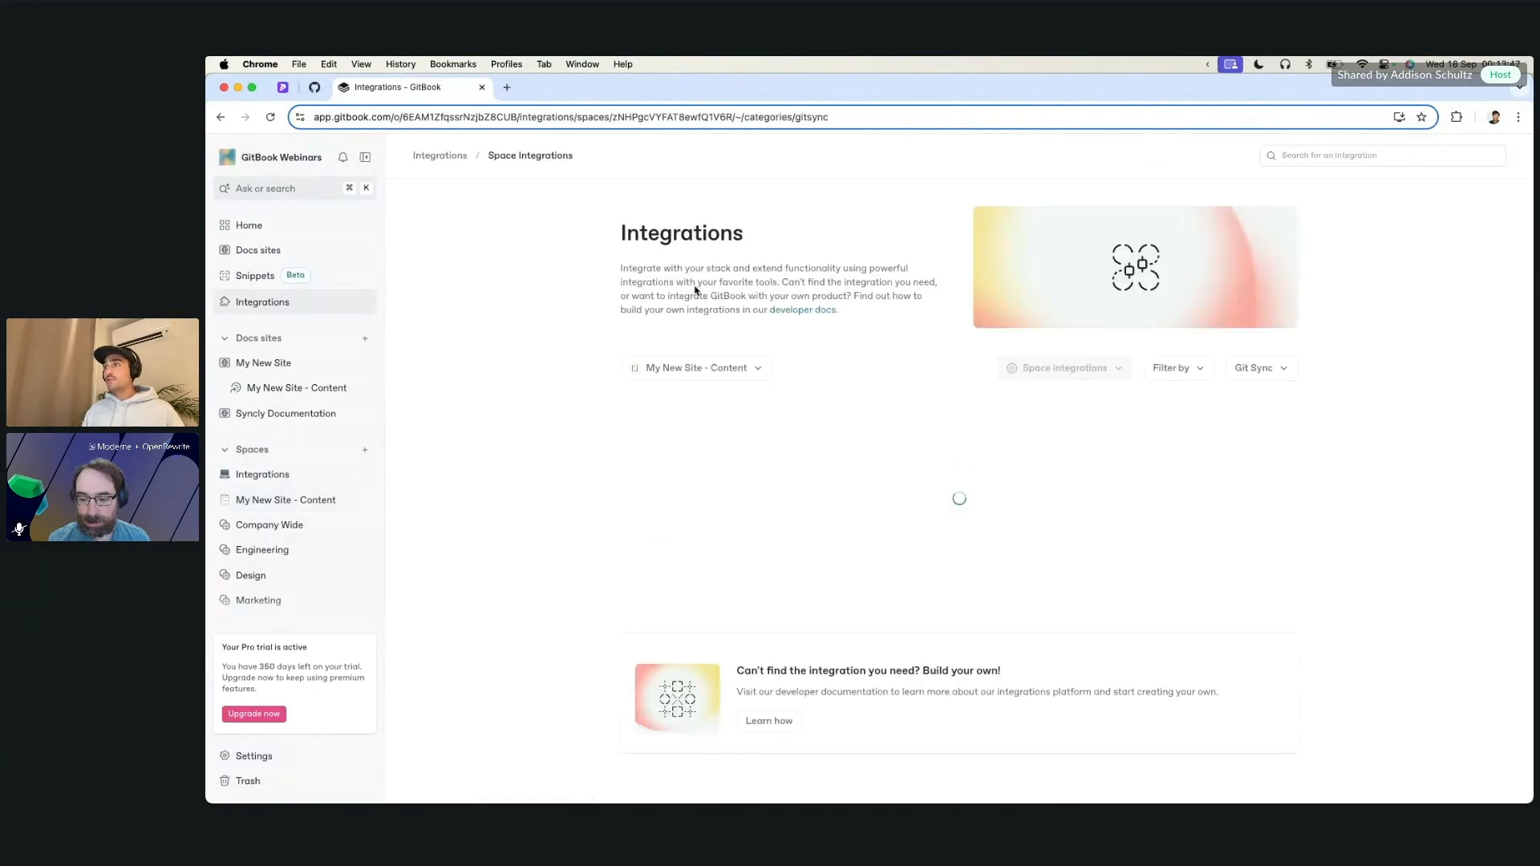
click(285, 499)
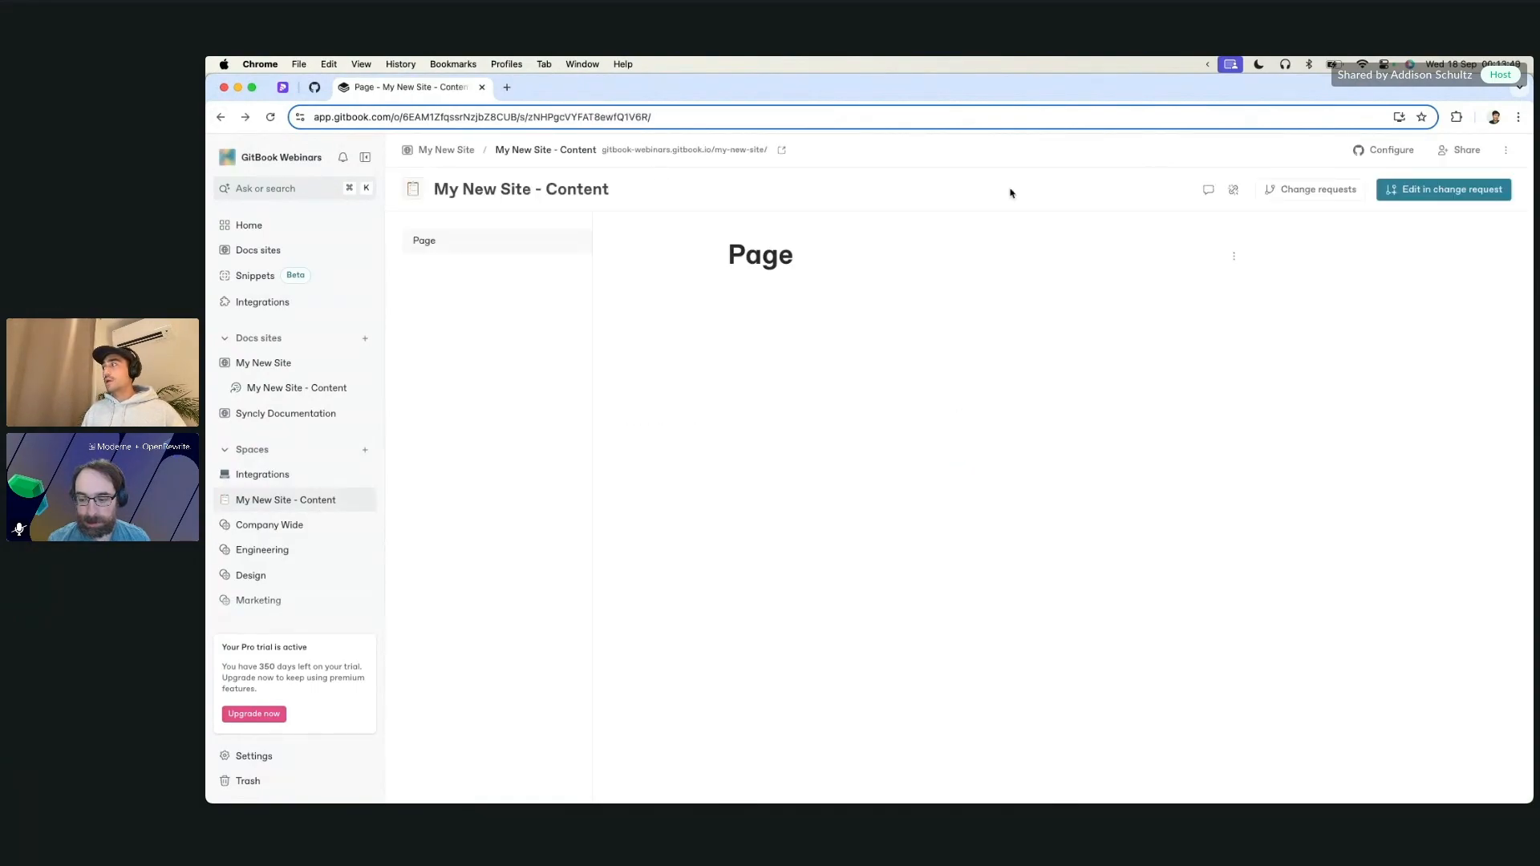
mouse_move(894, 396)
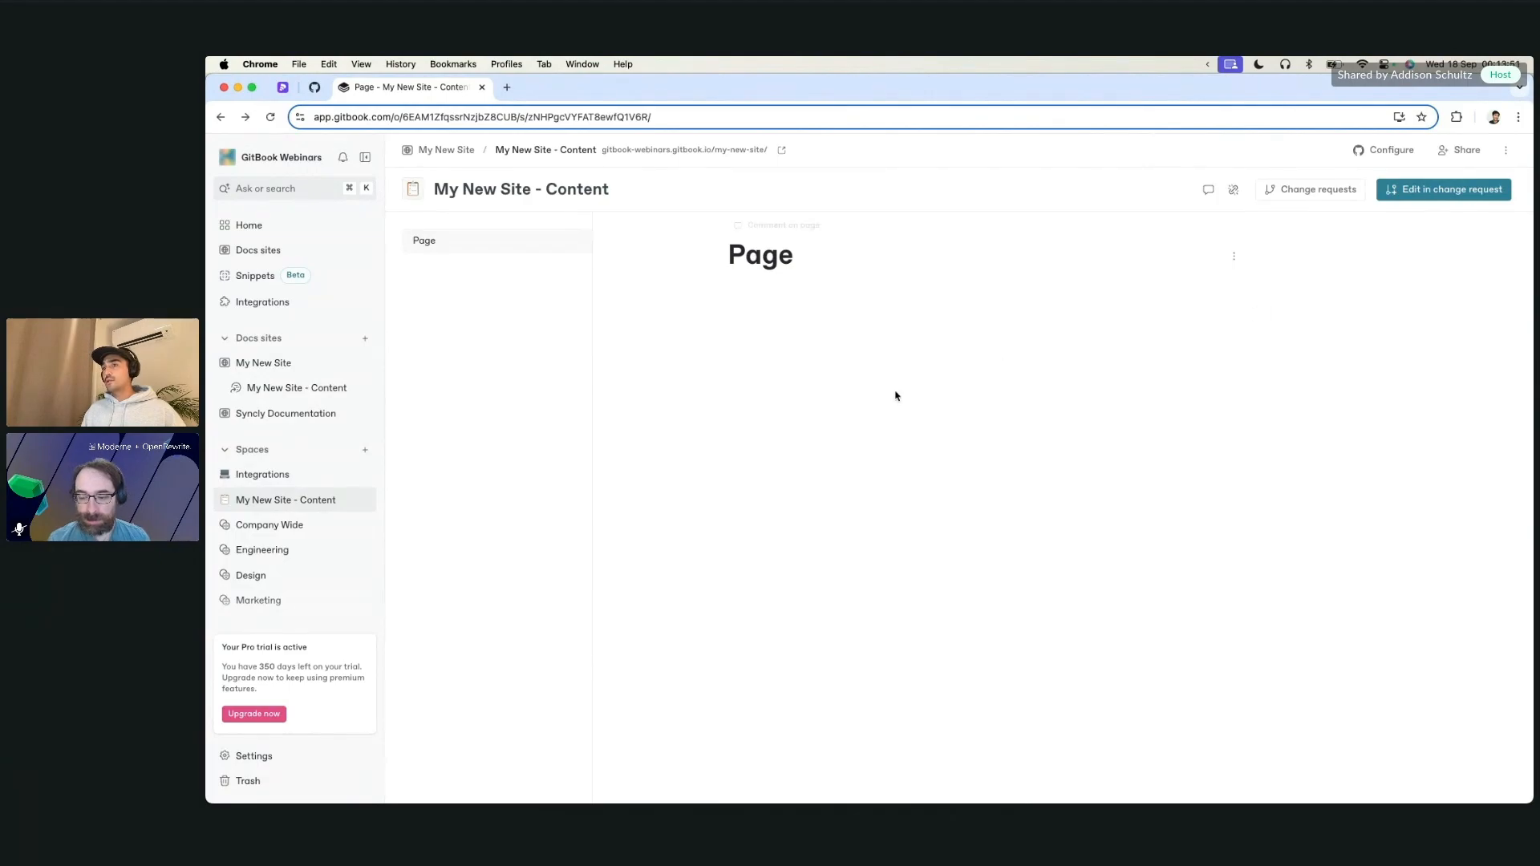
mouse_move(1387, 157)
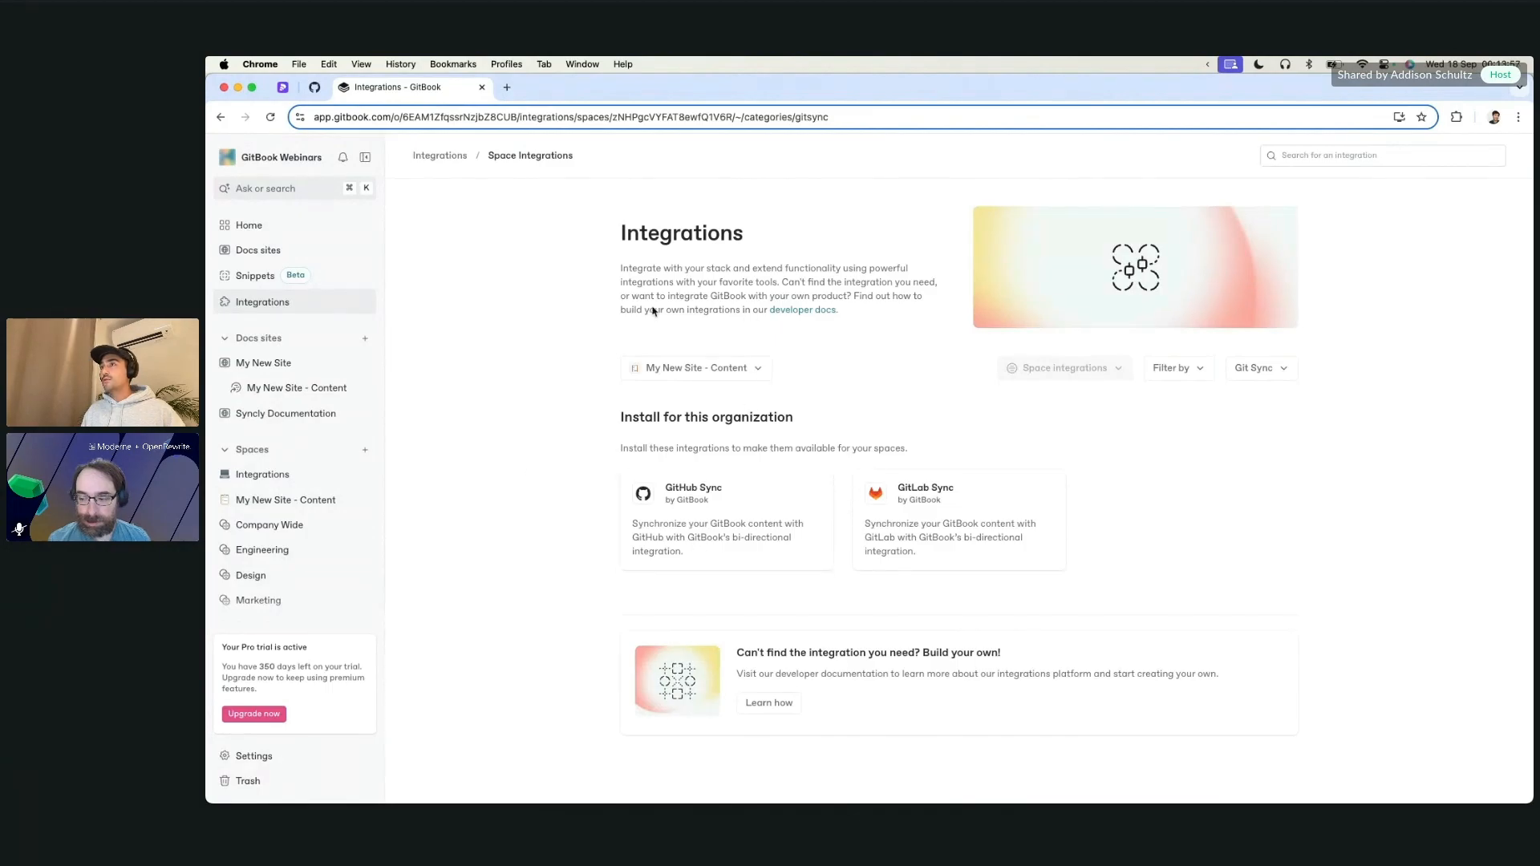
mouse_move(579, 478)
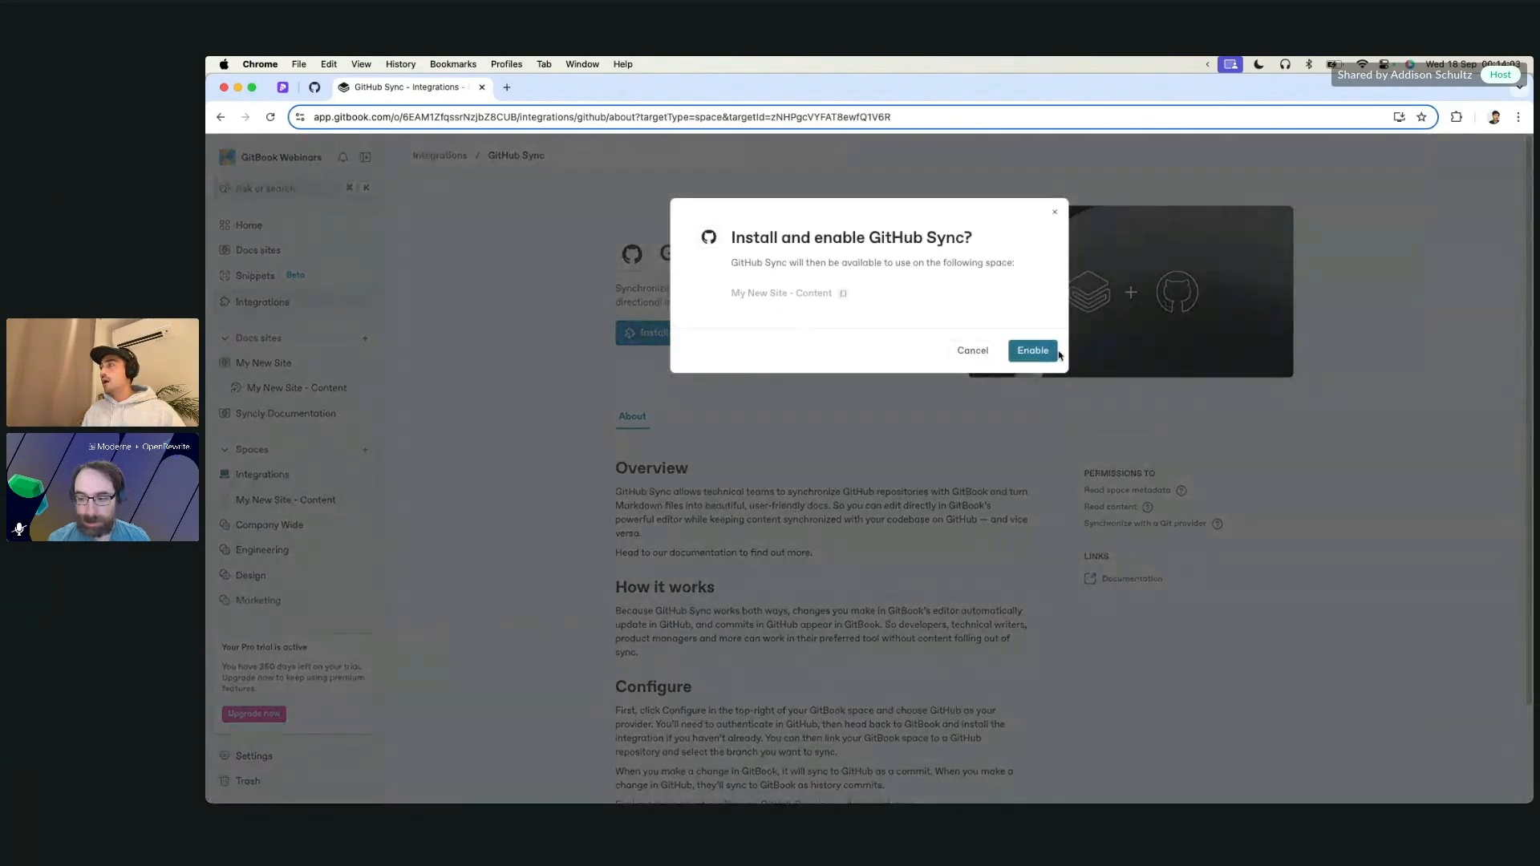
click(1032, 350)
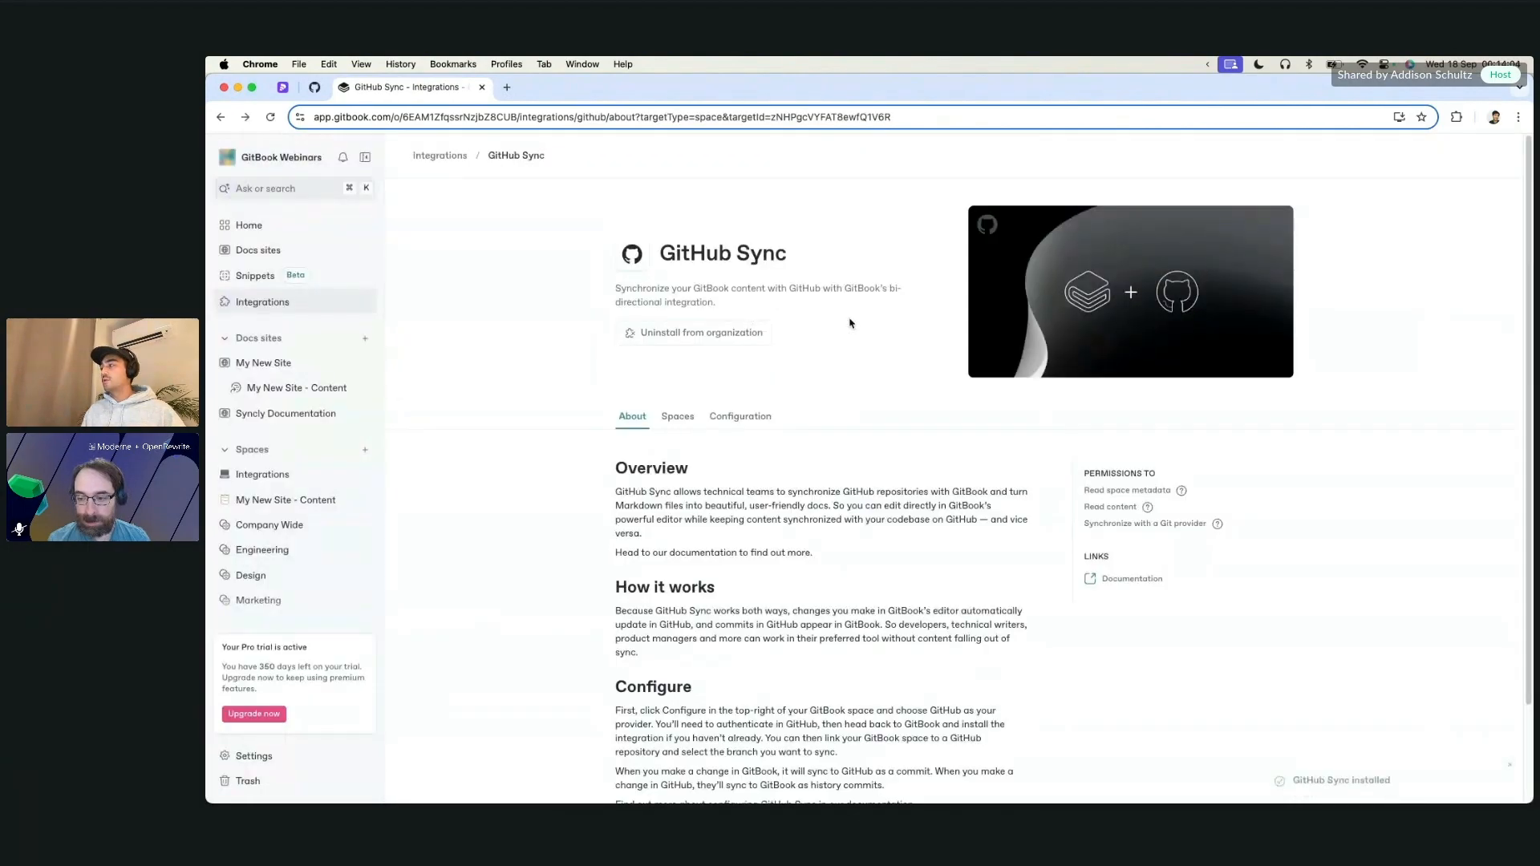
mouse_move(787, 521)
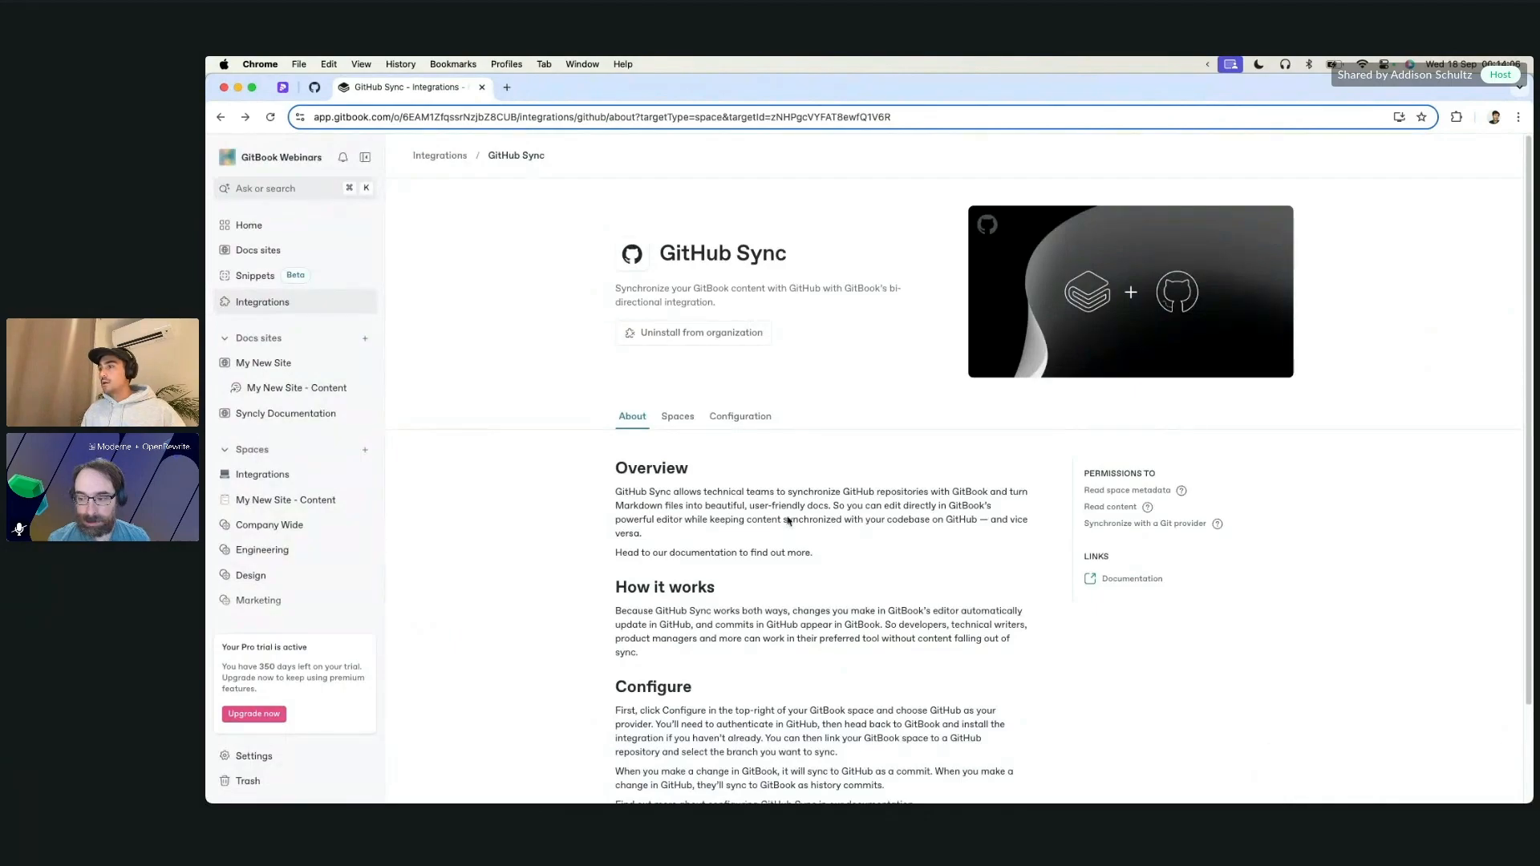
click(678, 415)
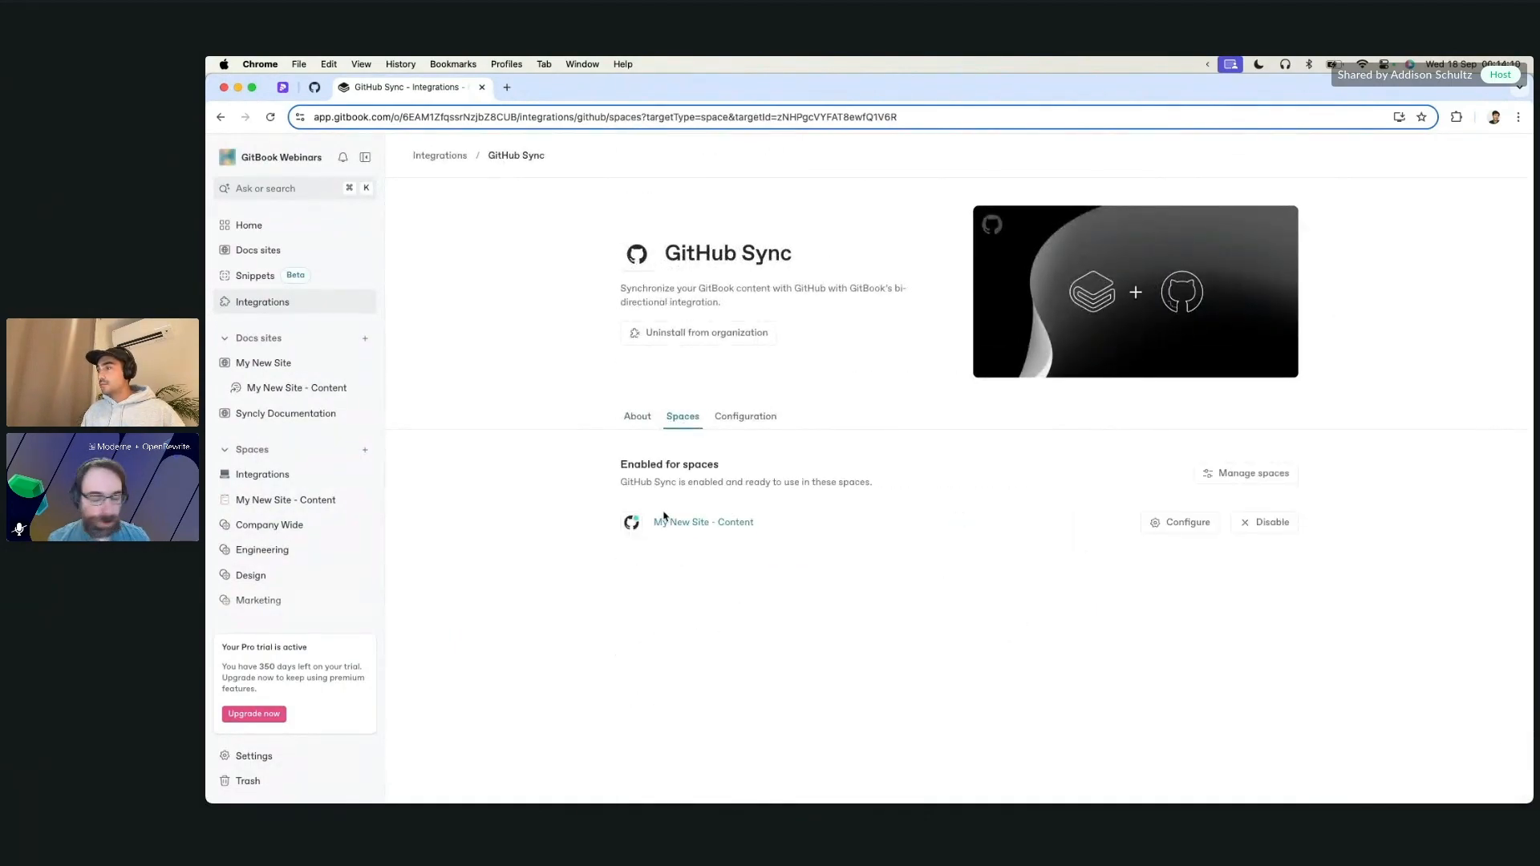
mouse_move(703, 521)
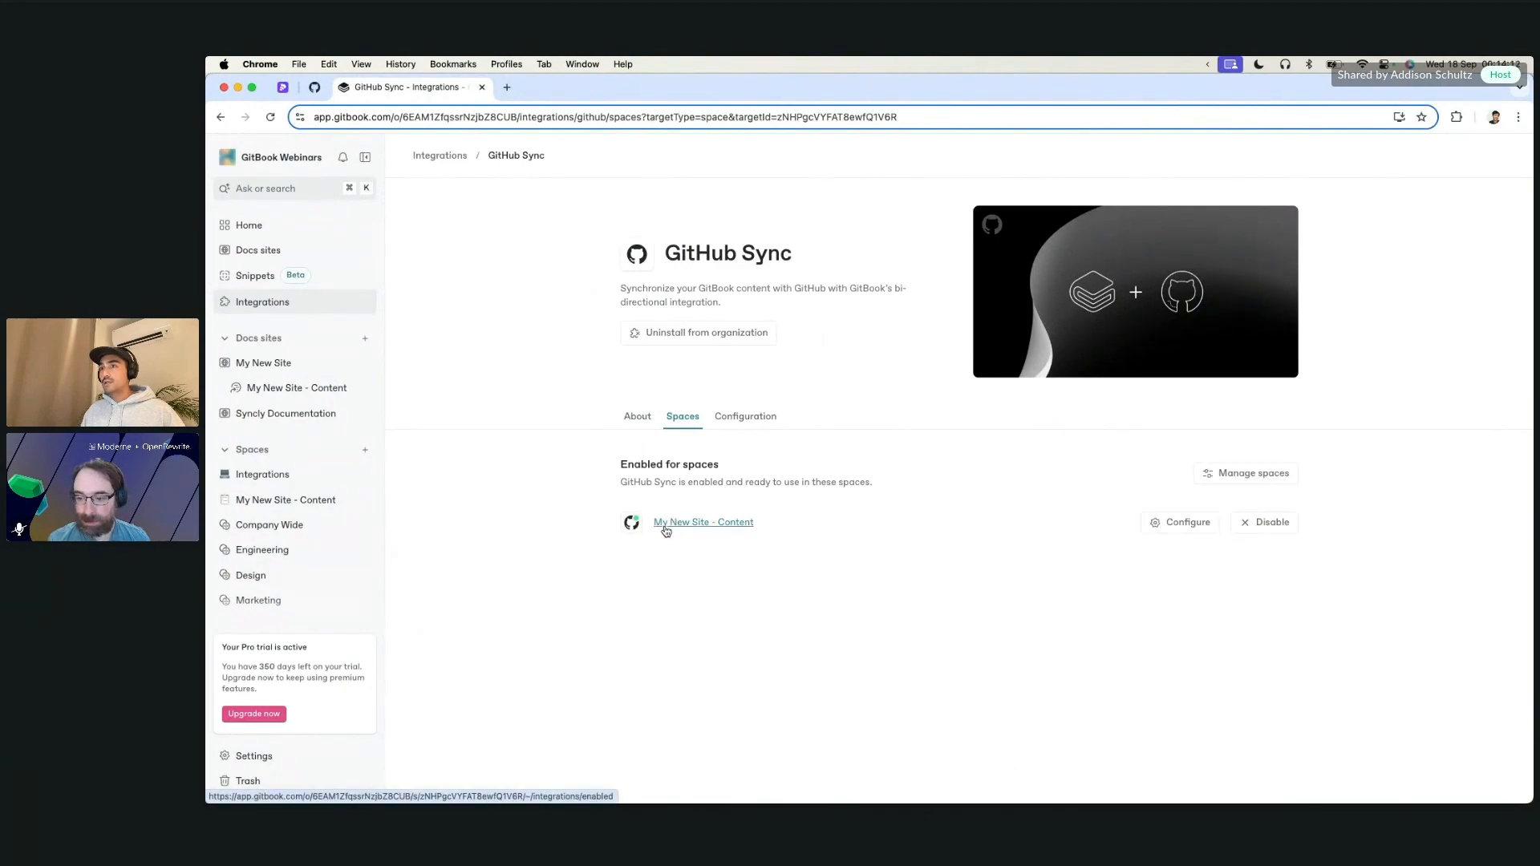
click(1180, 521)
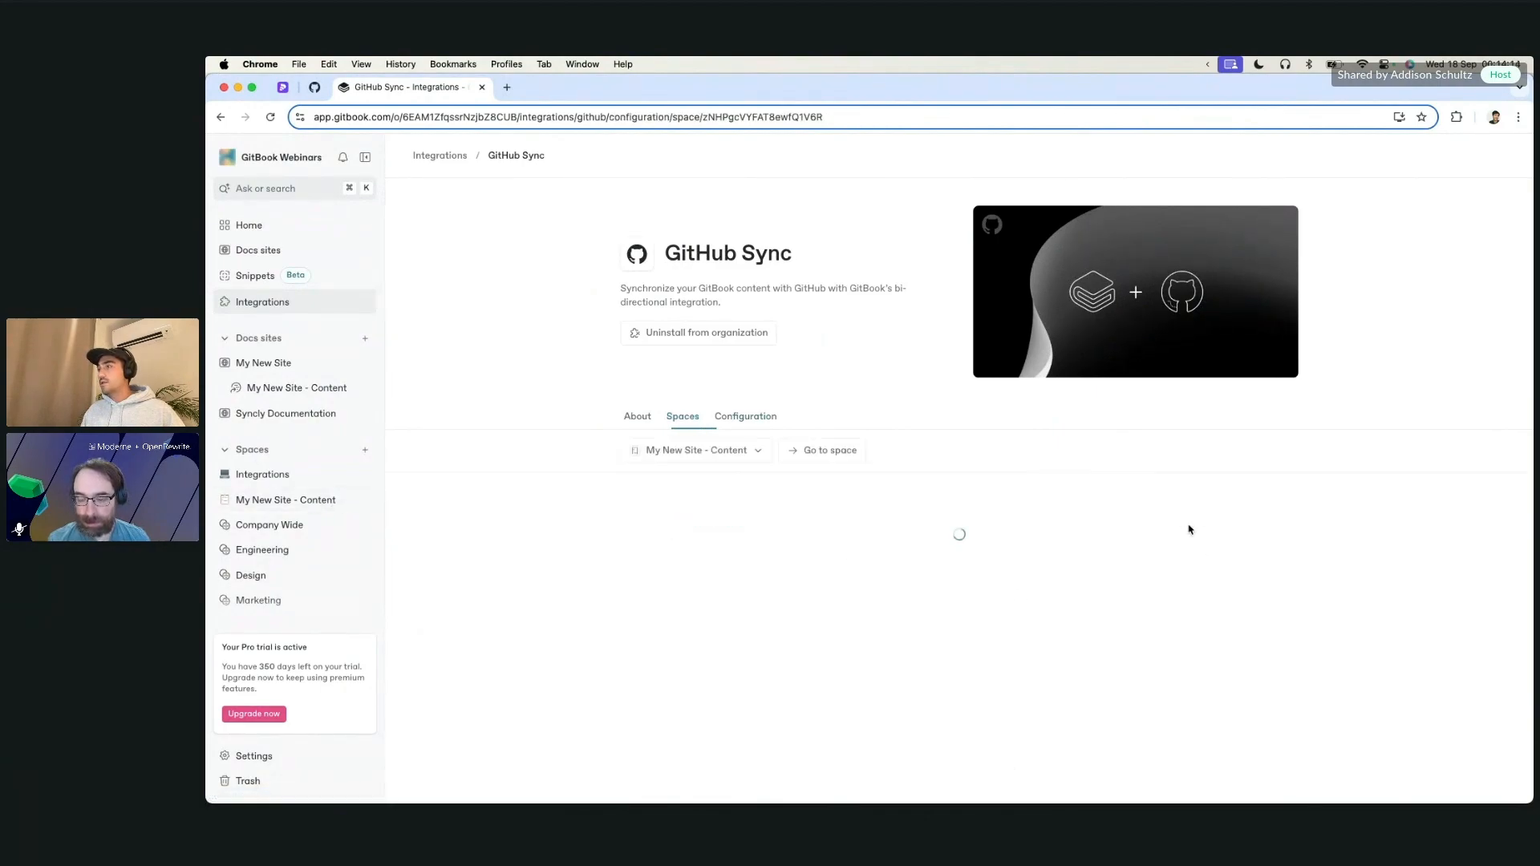
Authorize GitBook.com on GitHub and select the addisonschultz account for syncing.
click(745, 416)
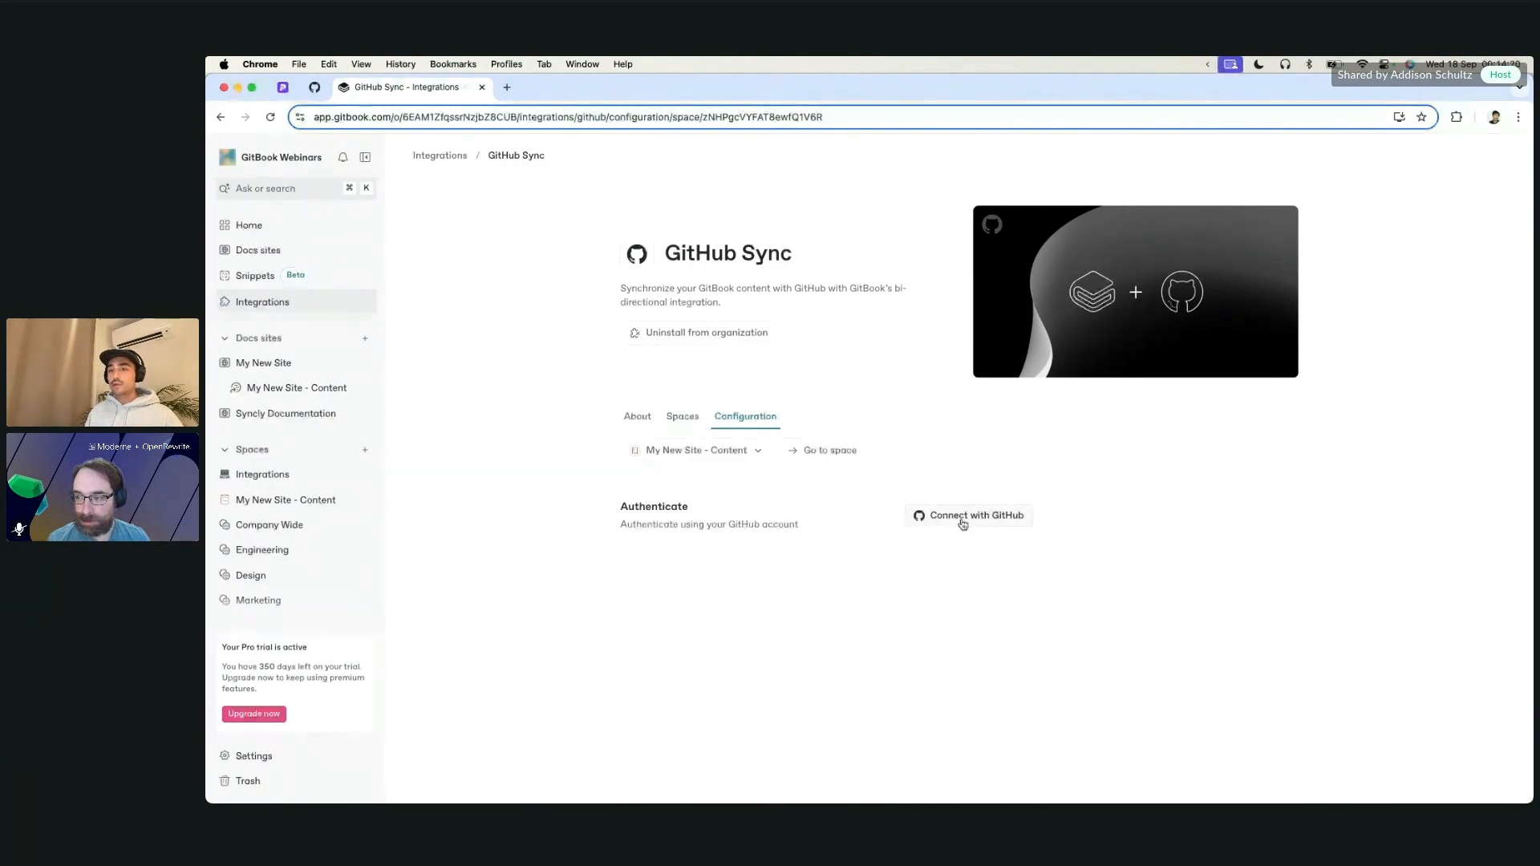
click(975, 515)
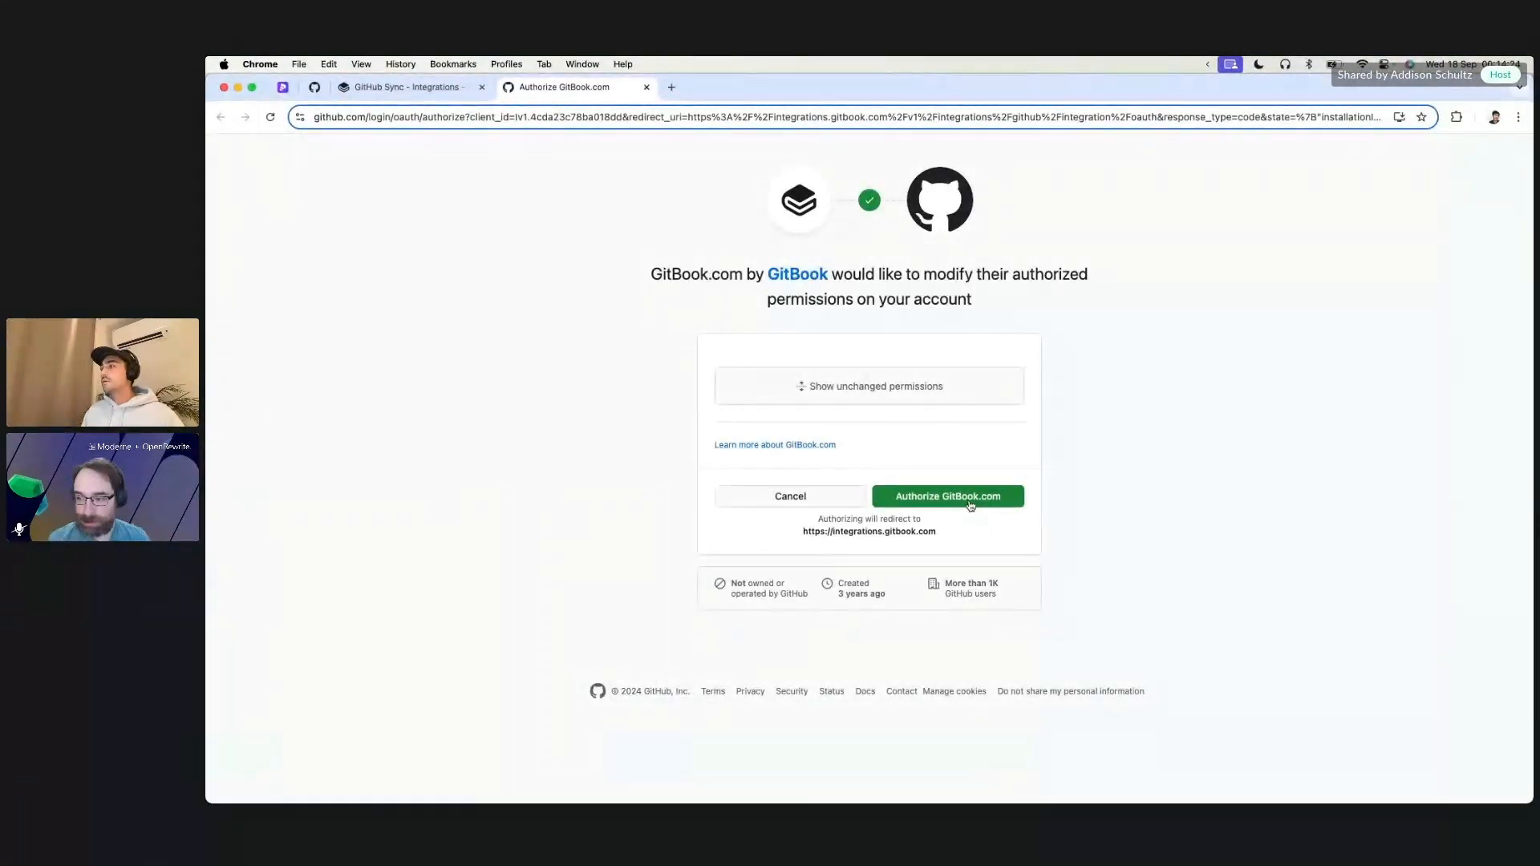
click(947, 496)
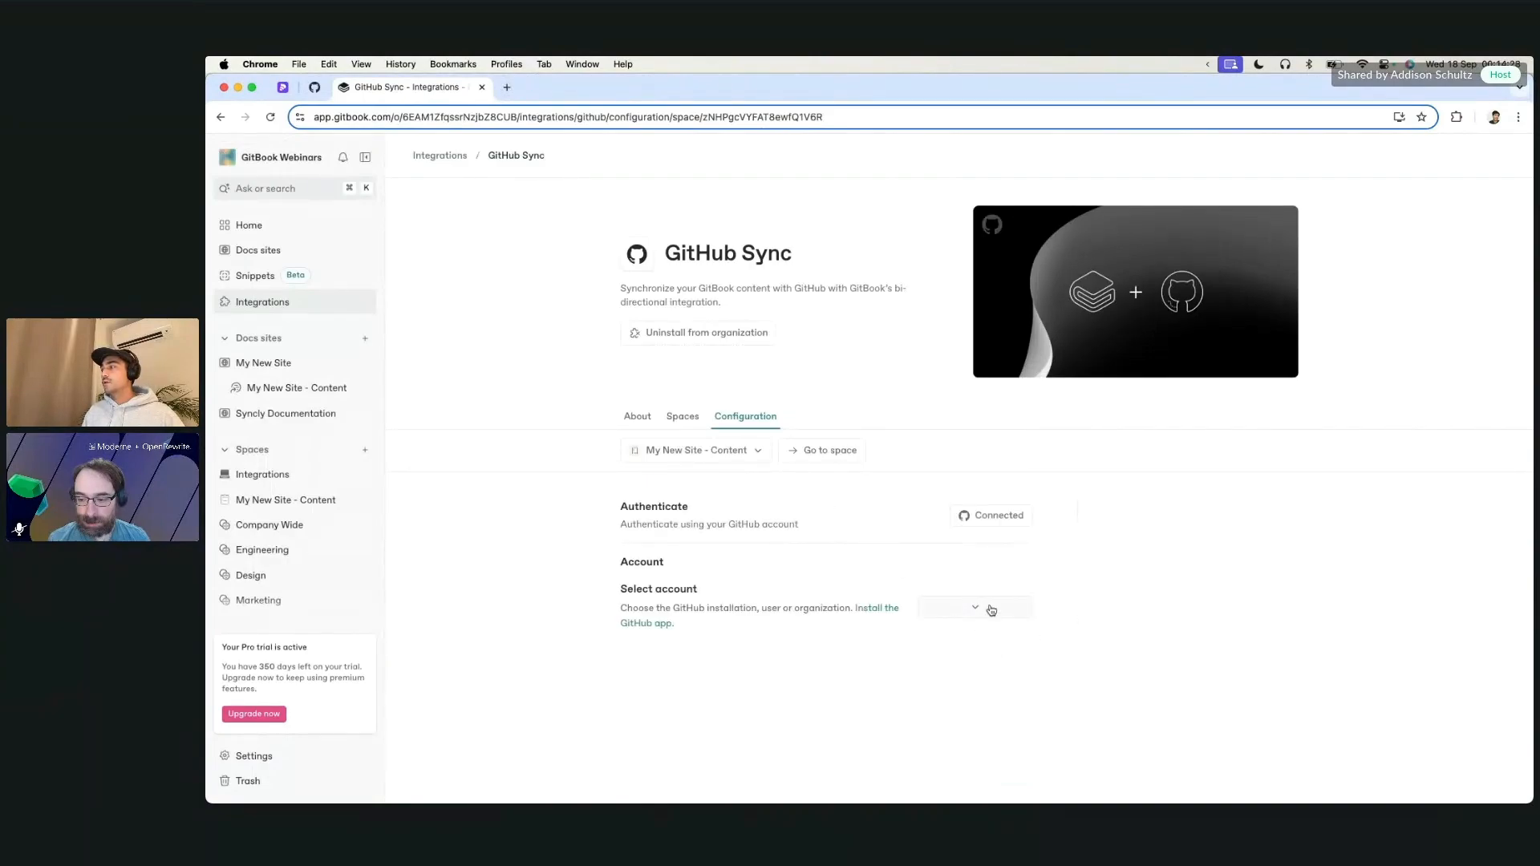
click(948, 607)
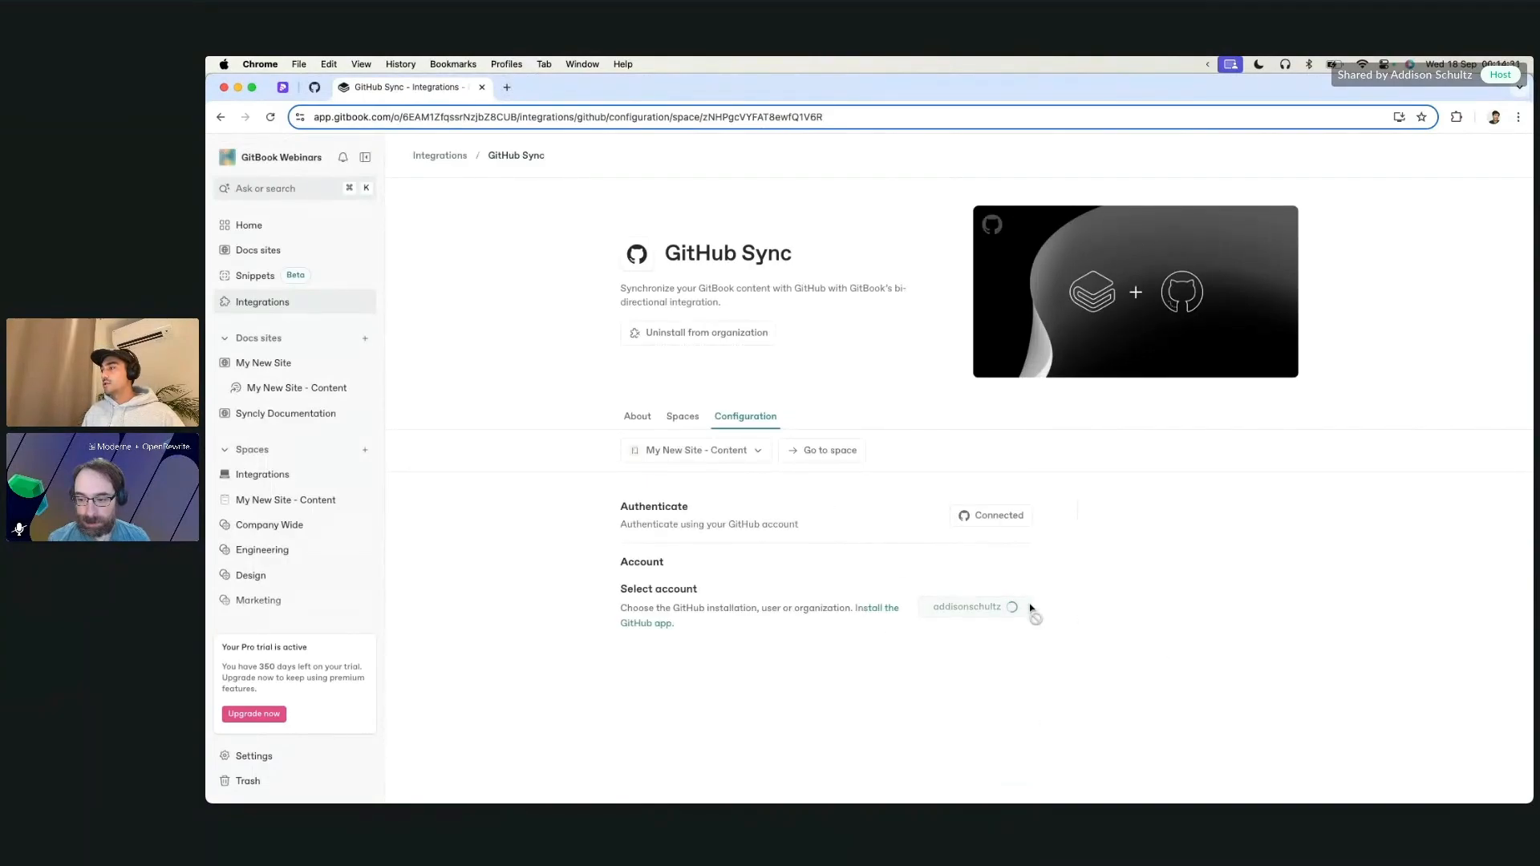
click(973, 607)
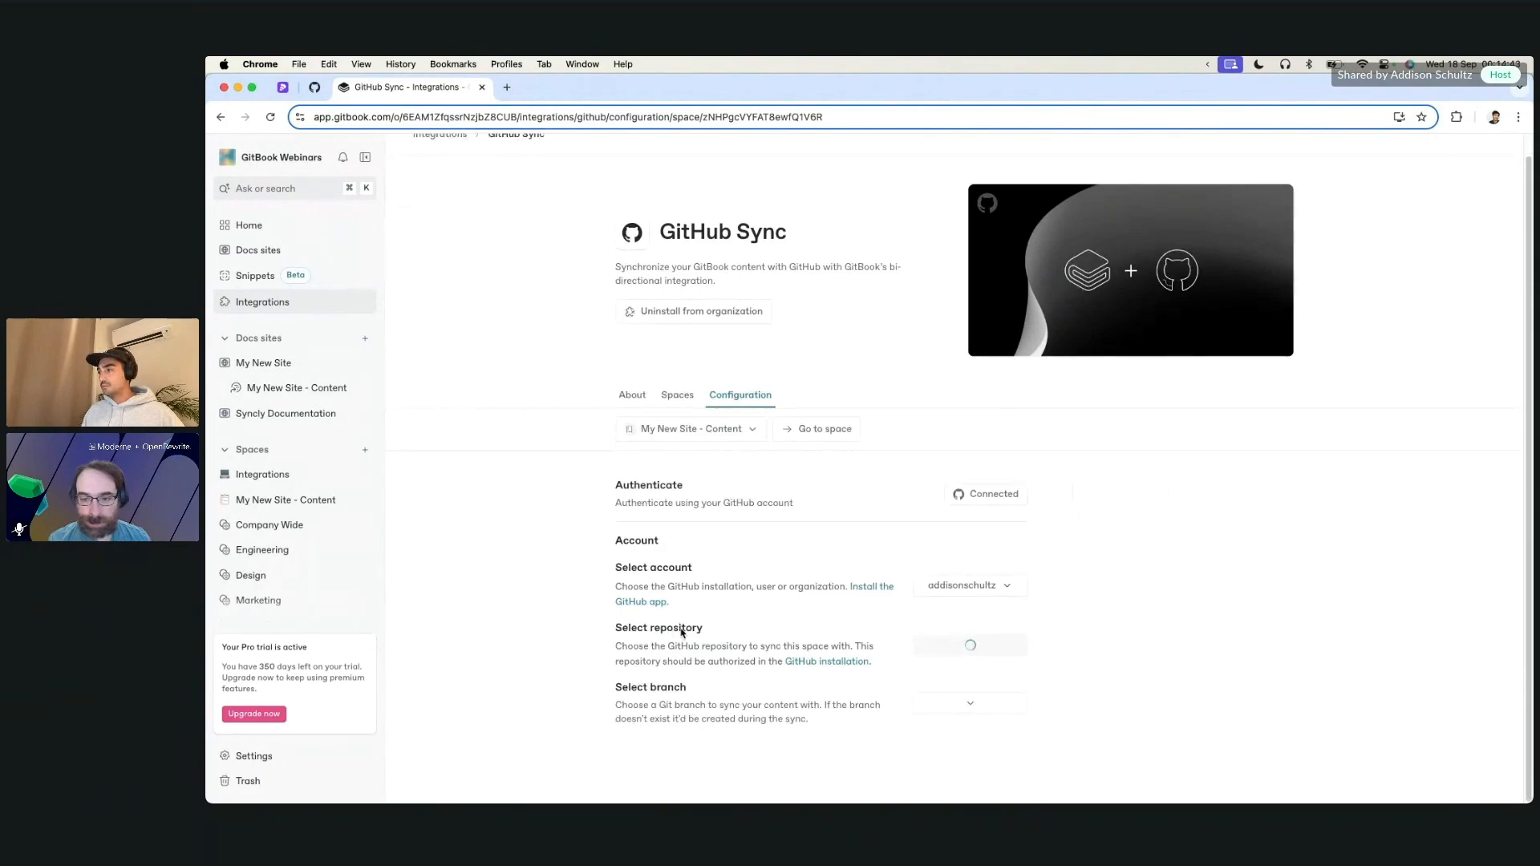
Select the main branch for GitHub Sync.
click(969, 644)
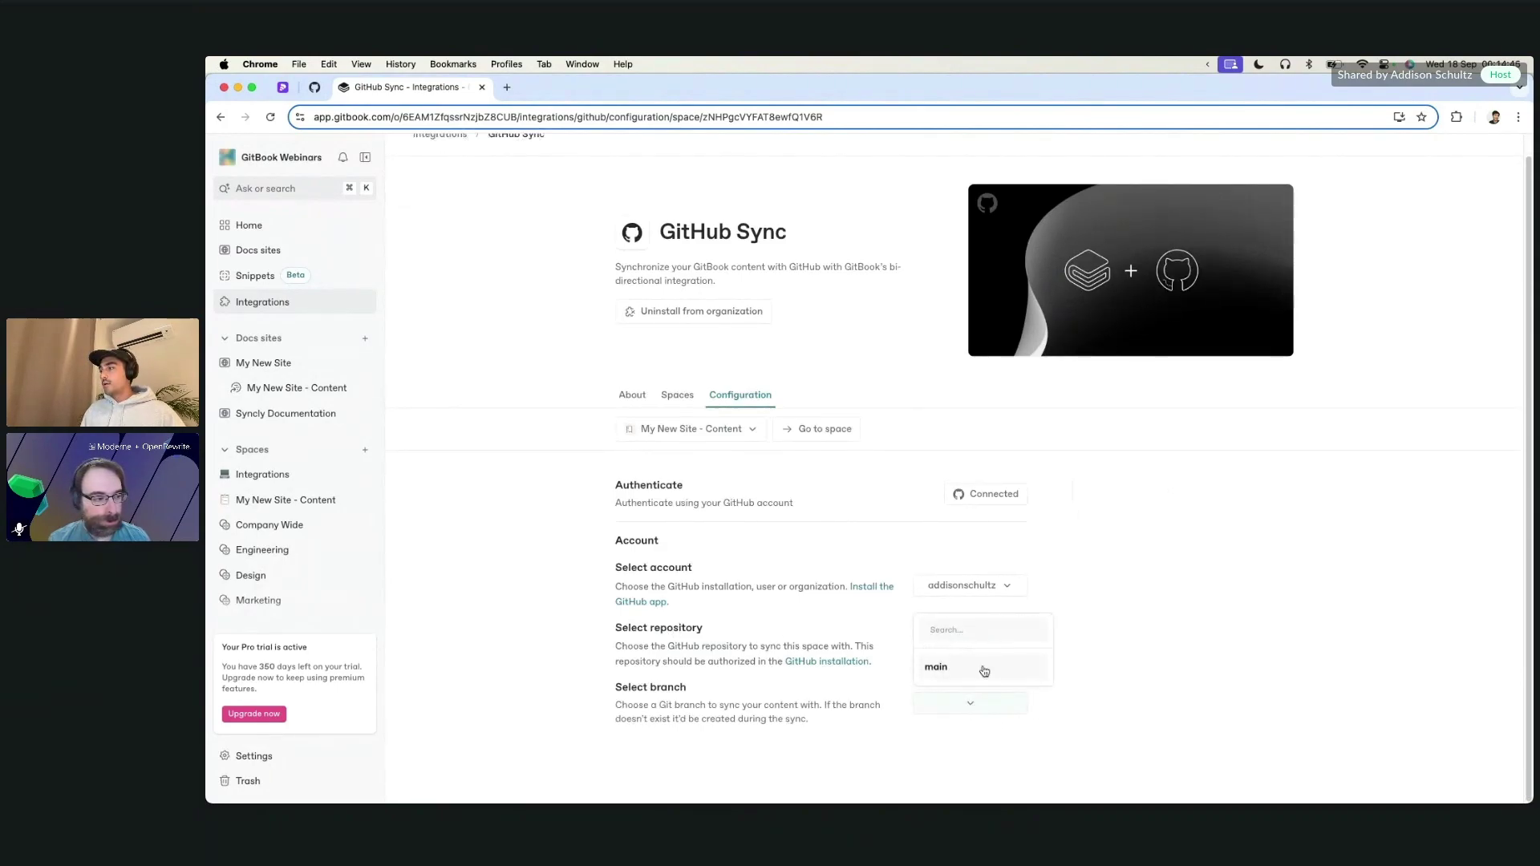
mouse_move(964, 673)
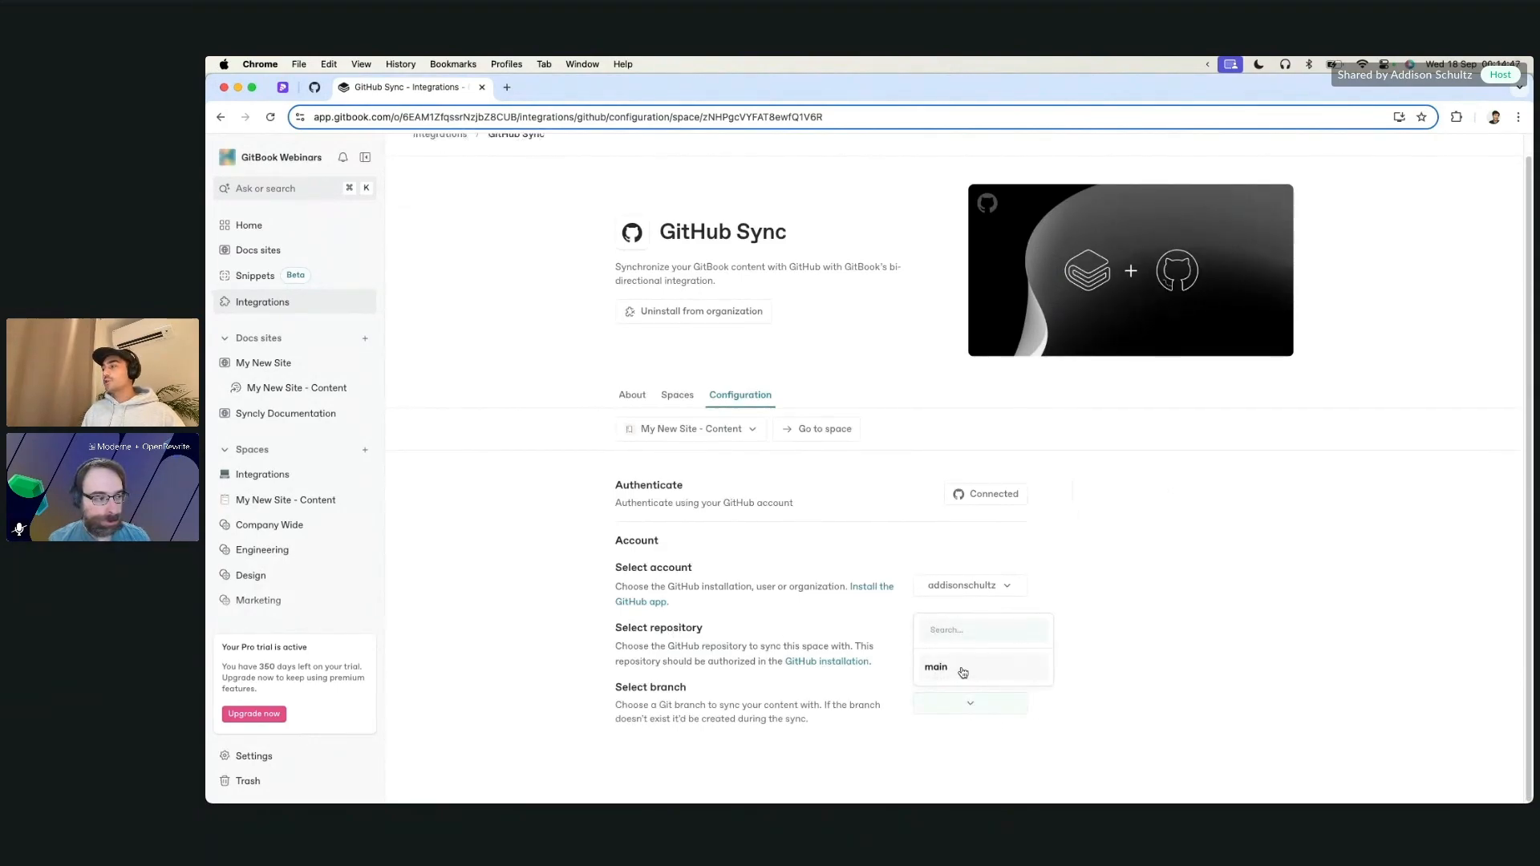
click(935, 667)
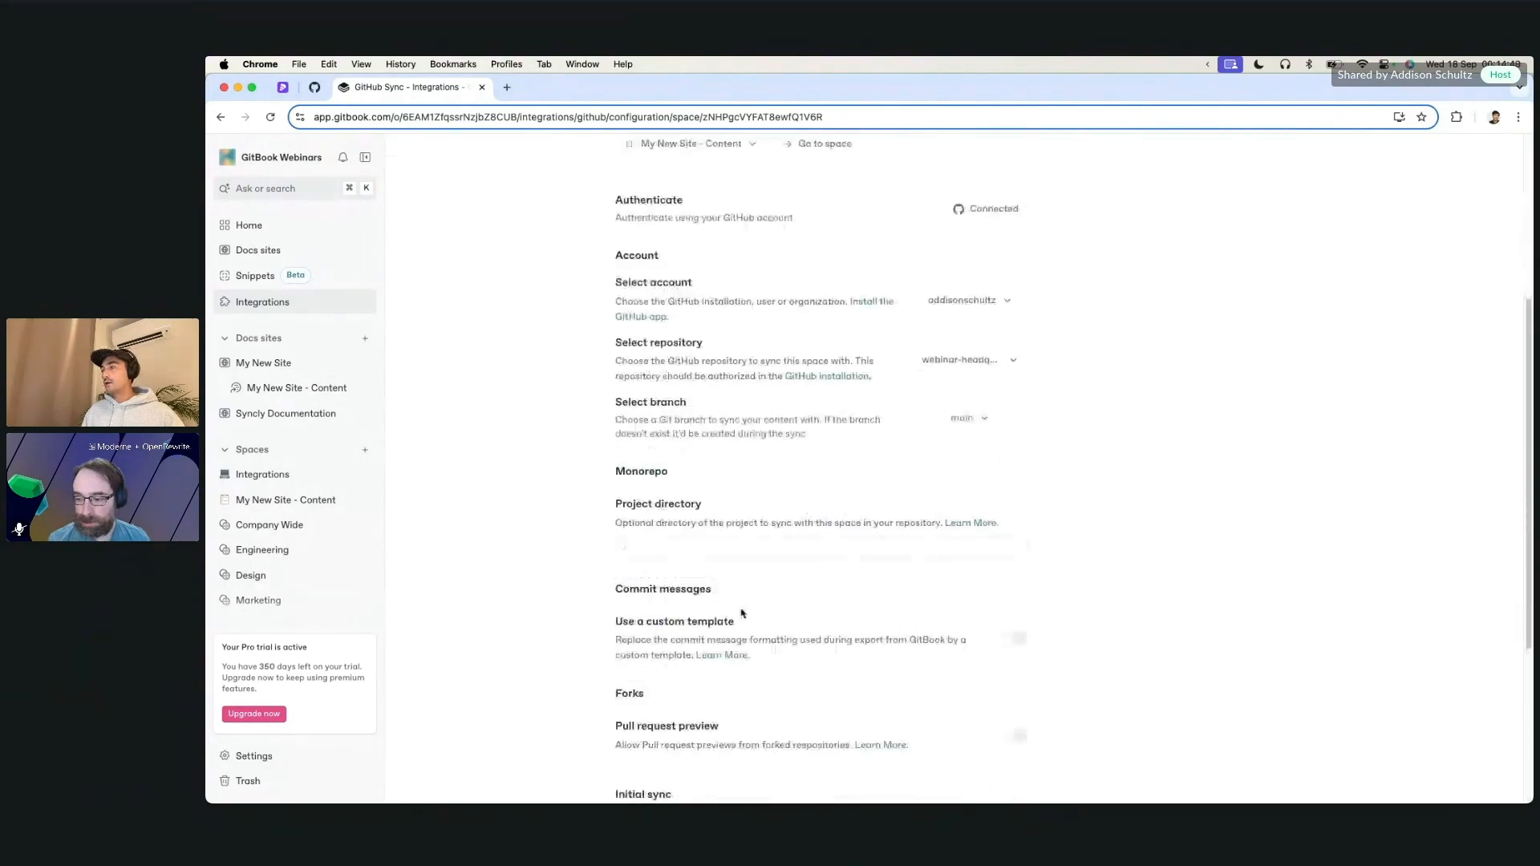
scroll(down, 3)
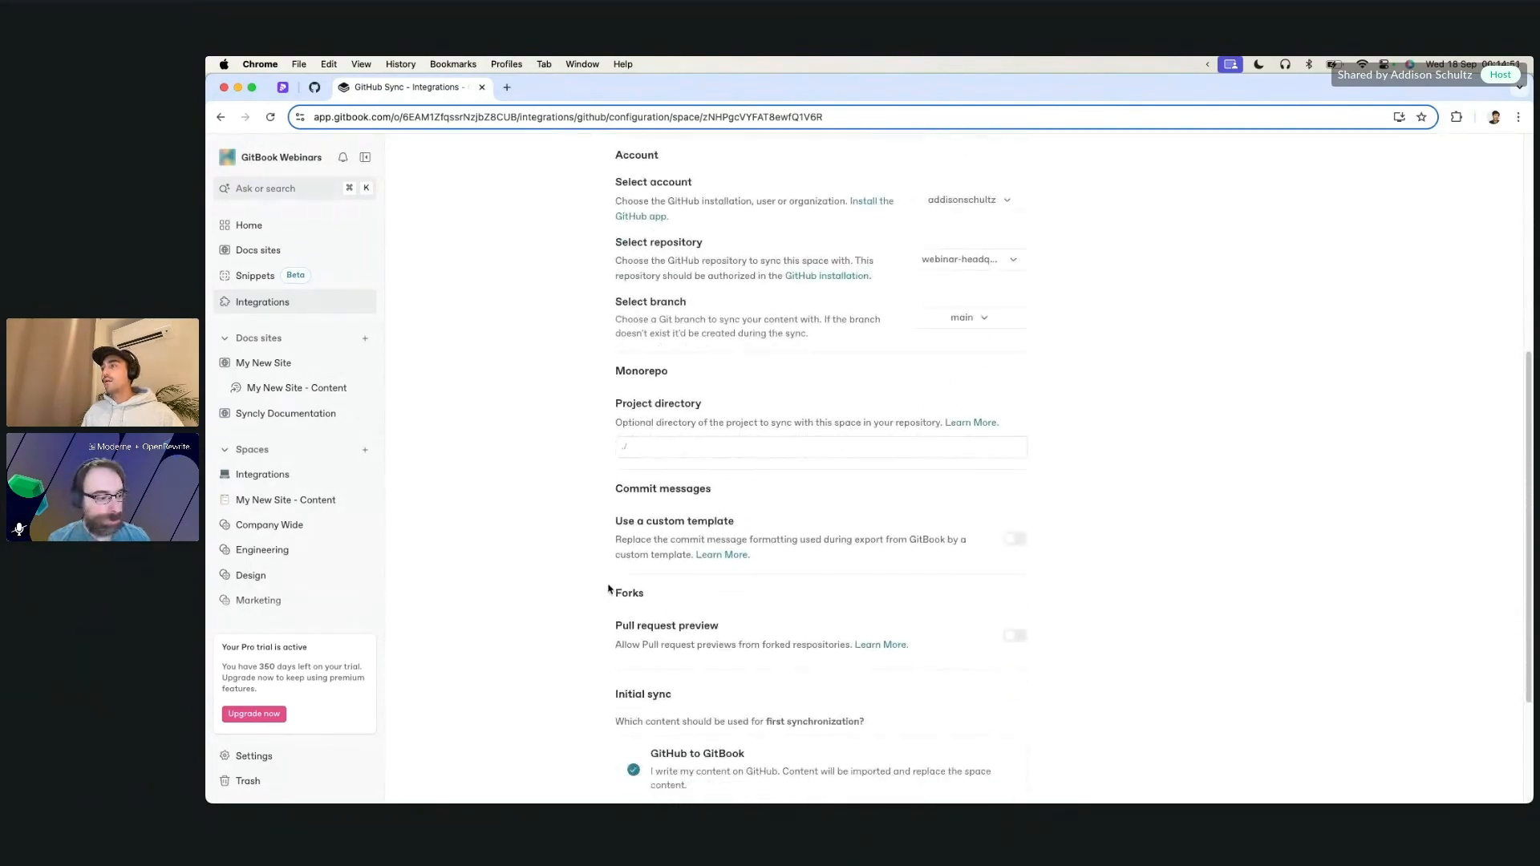
mouse_move(684, 483)
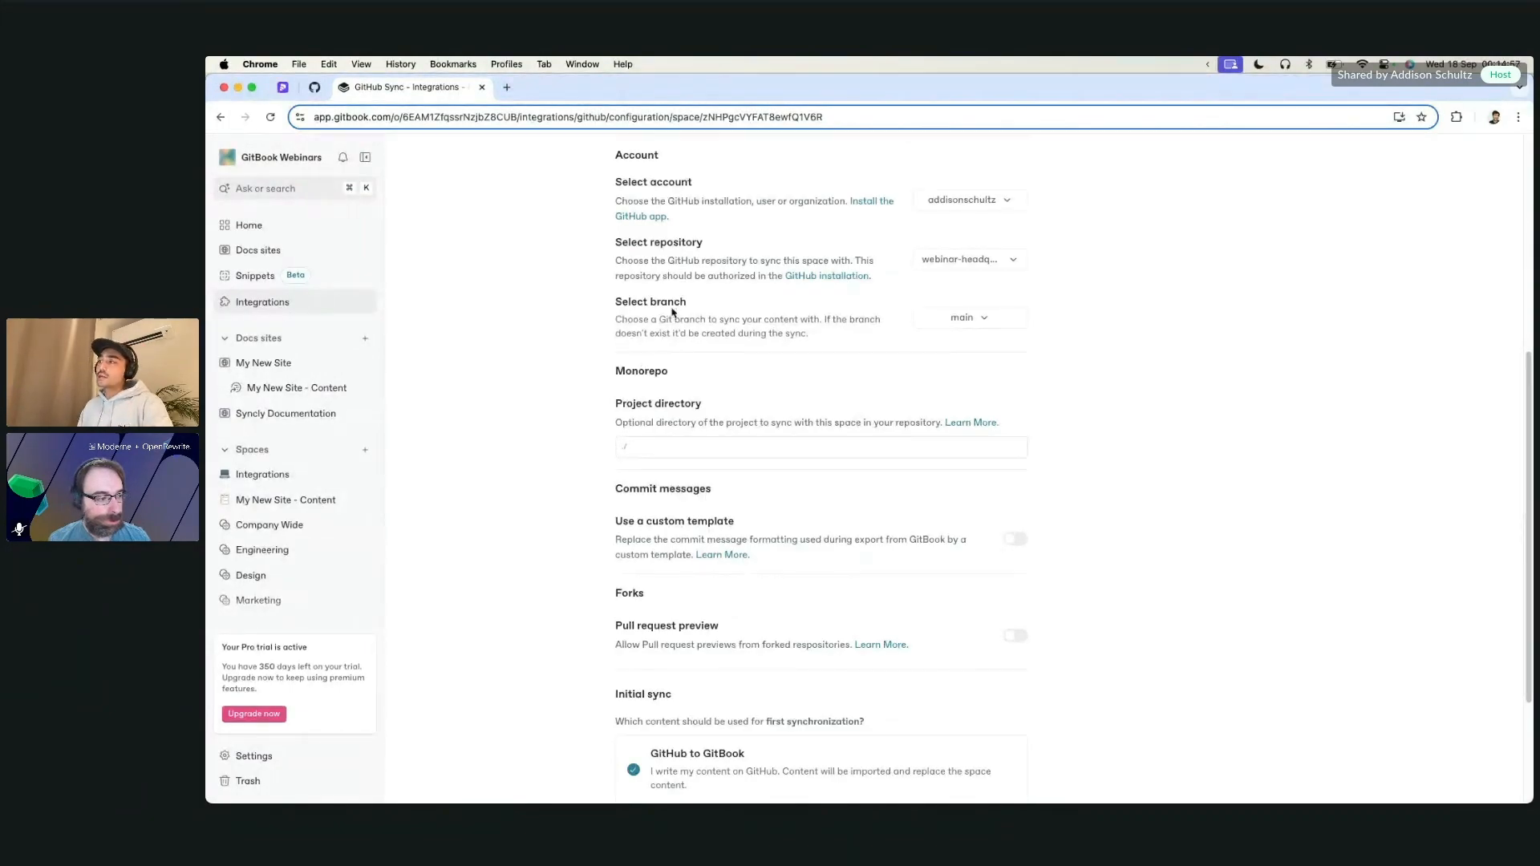
mouse_move(950, 323)
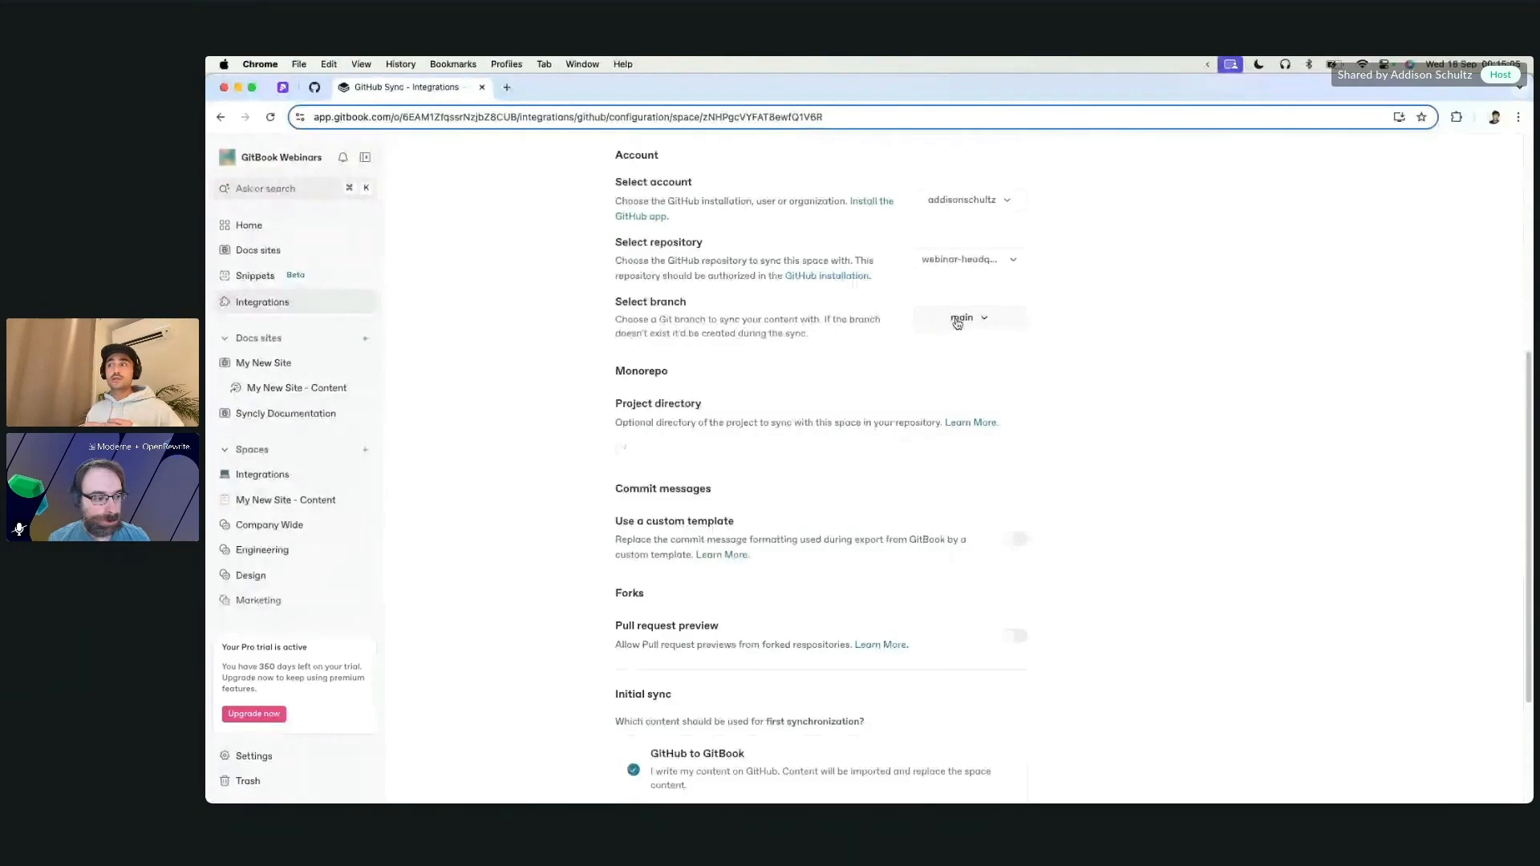
click(819, 447)
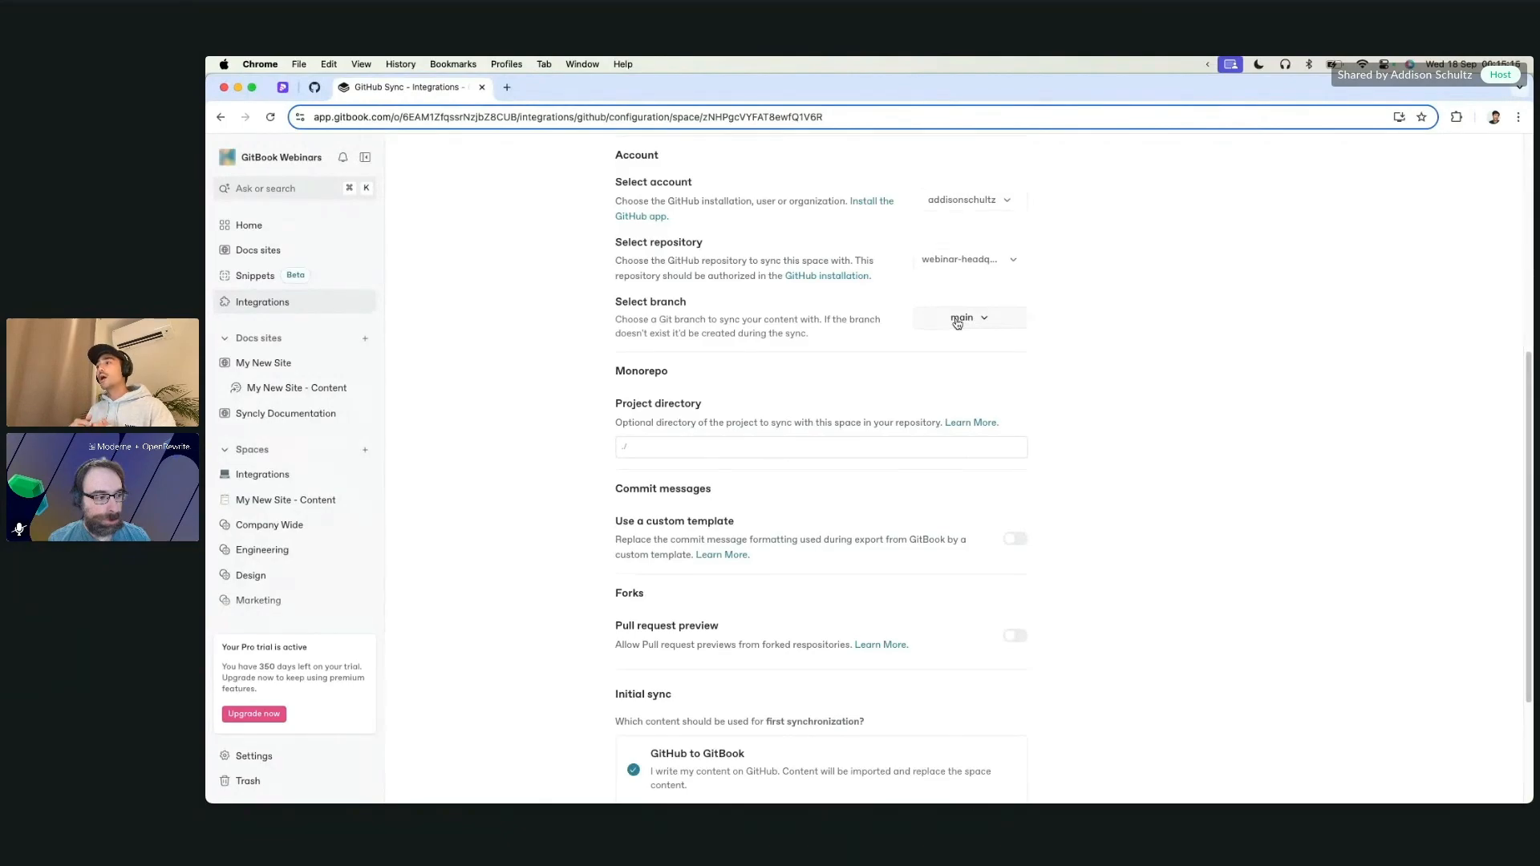
scroll(up, 3)
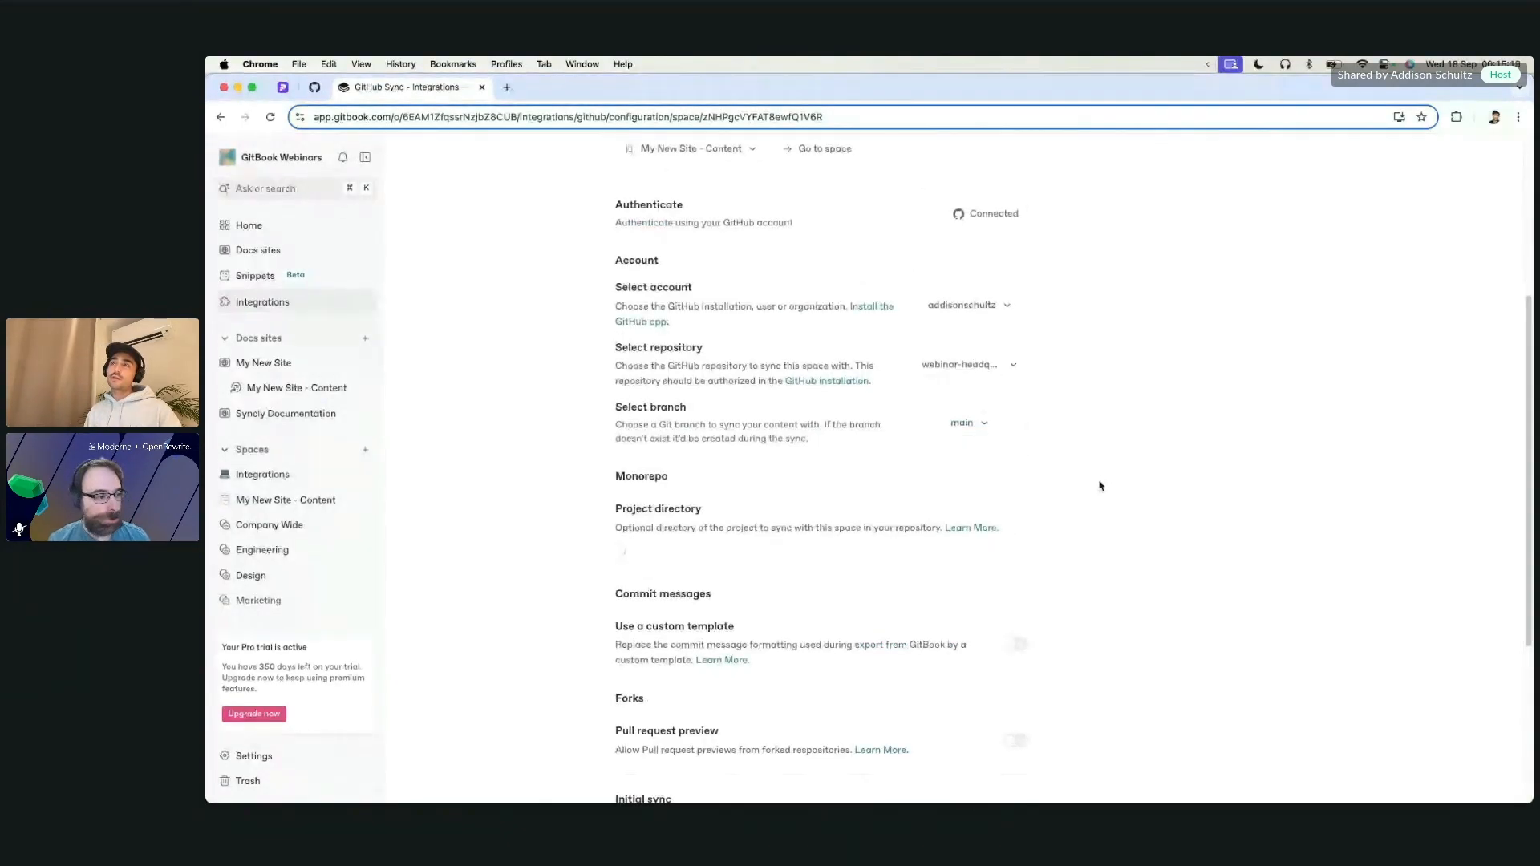
mouse_move(475, 433)
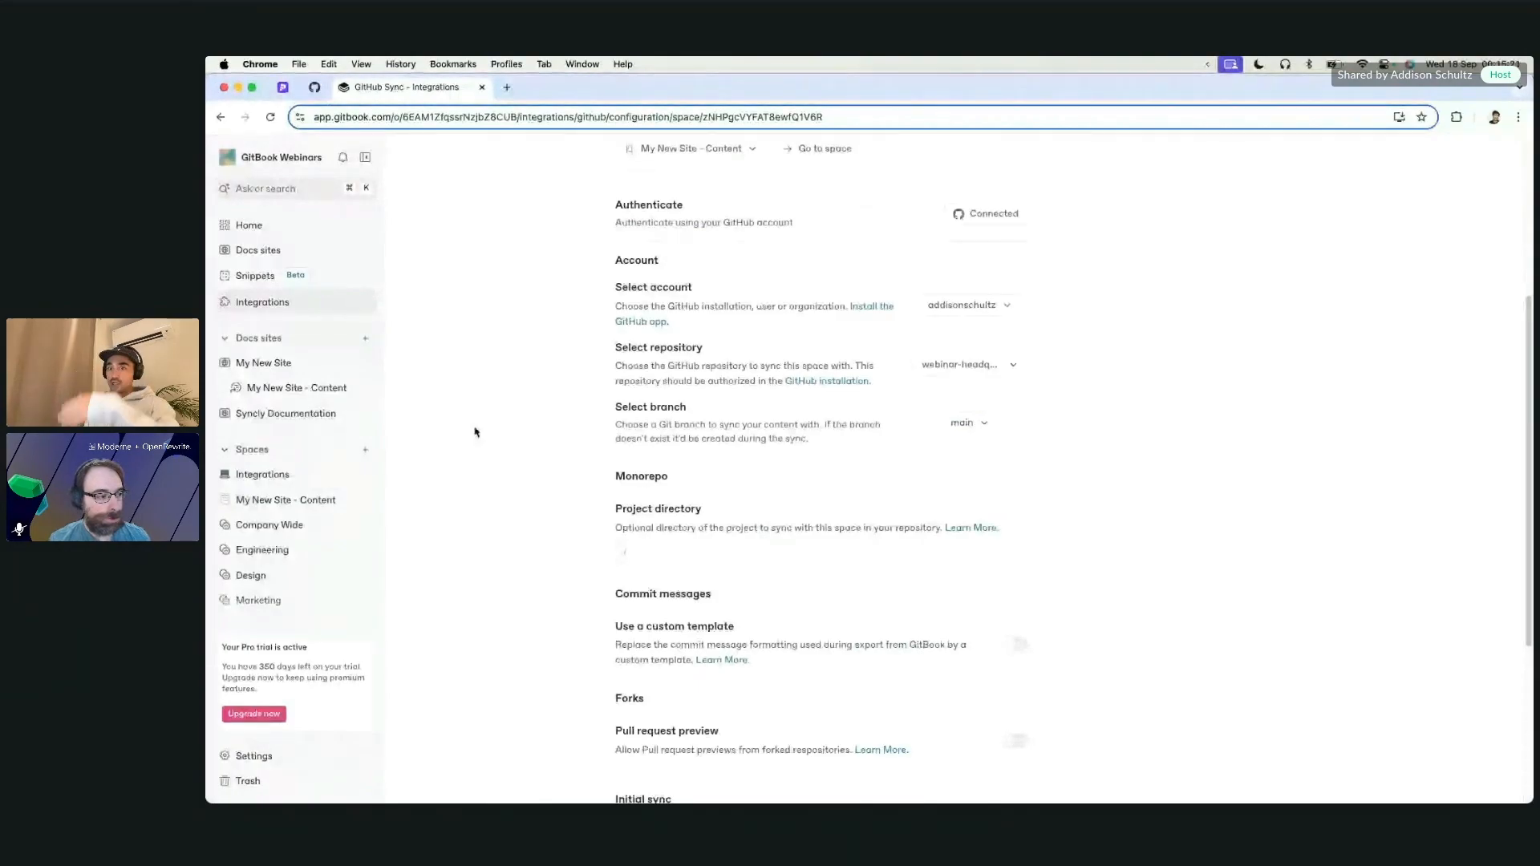
mouse_move(508, 451)
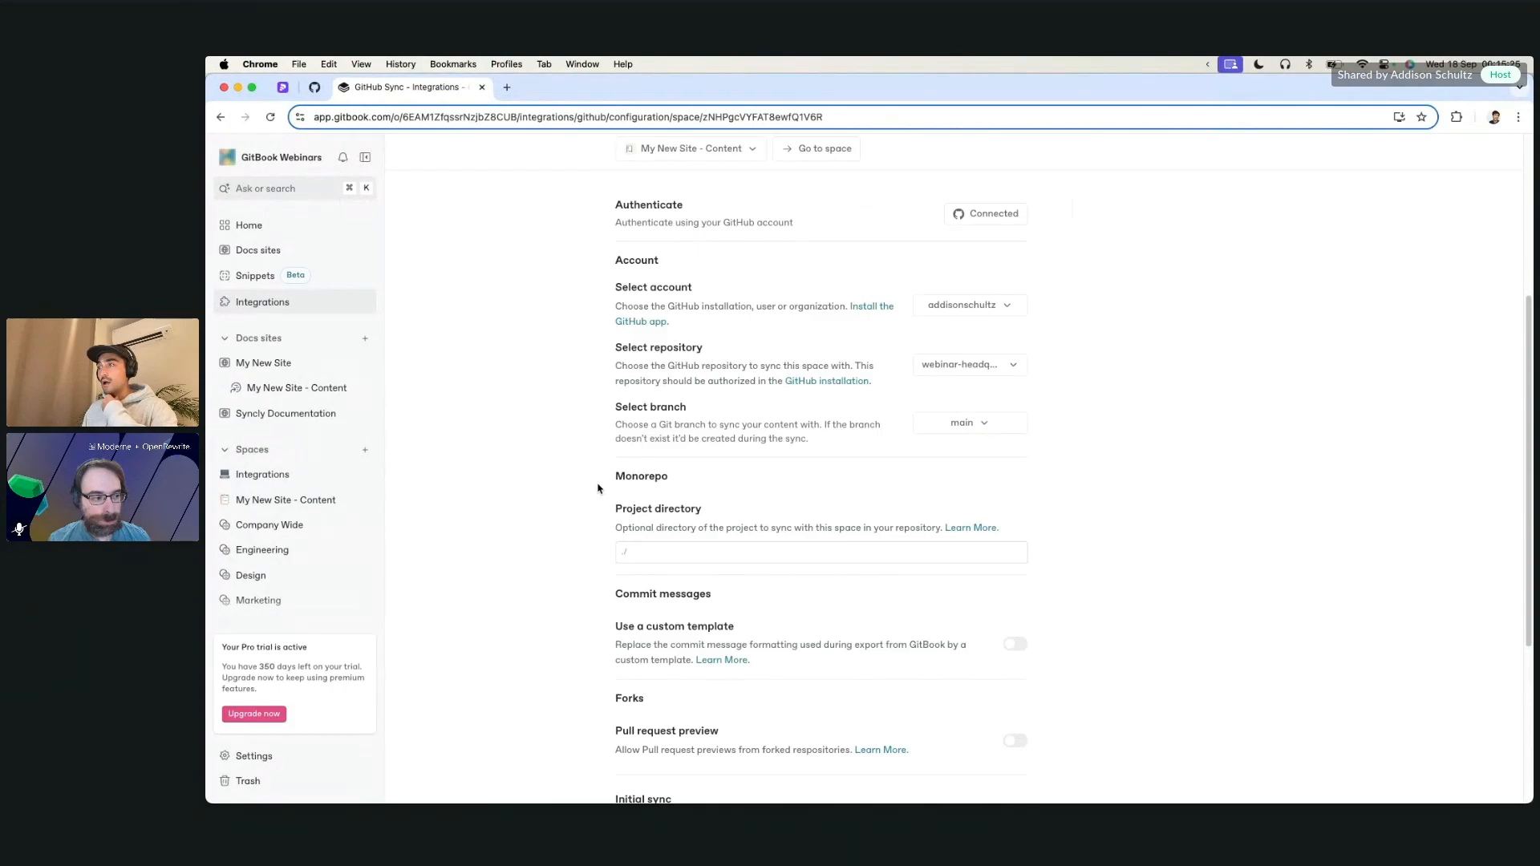
mouse_move(630, 519)
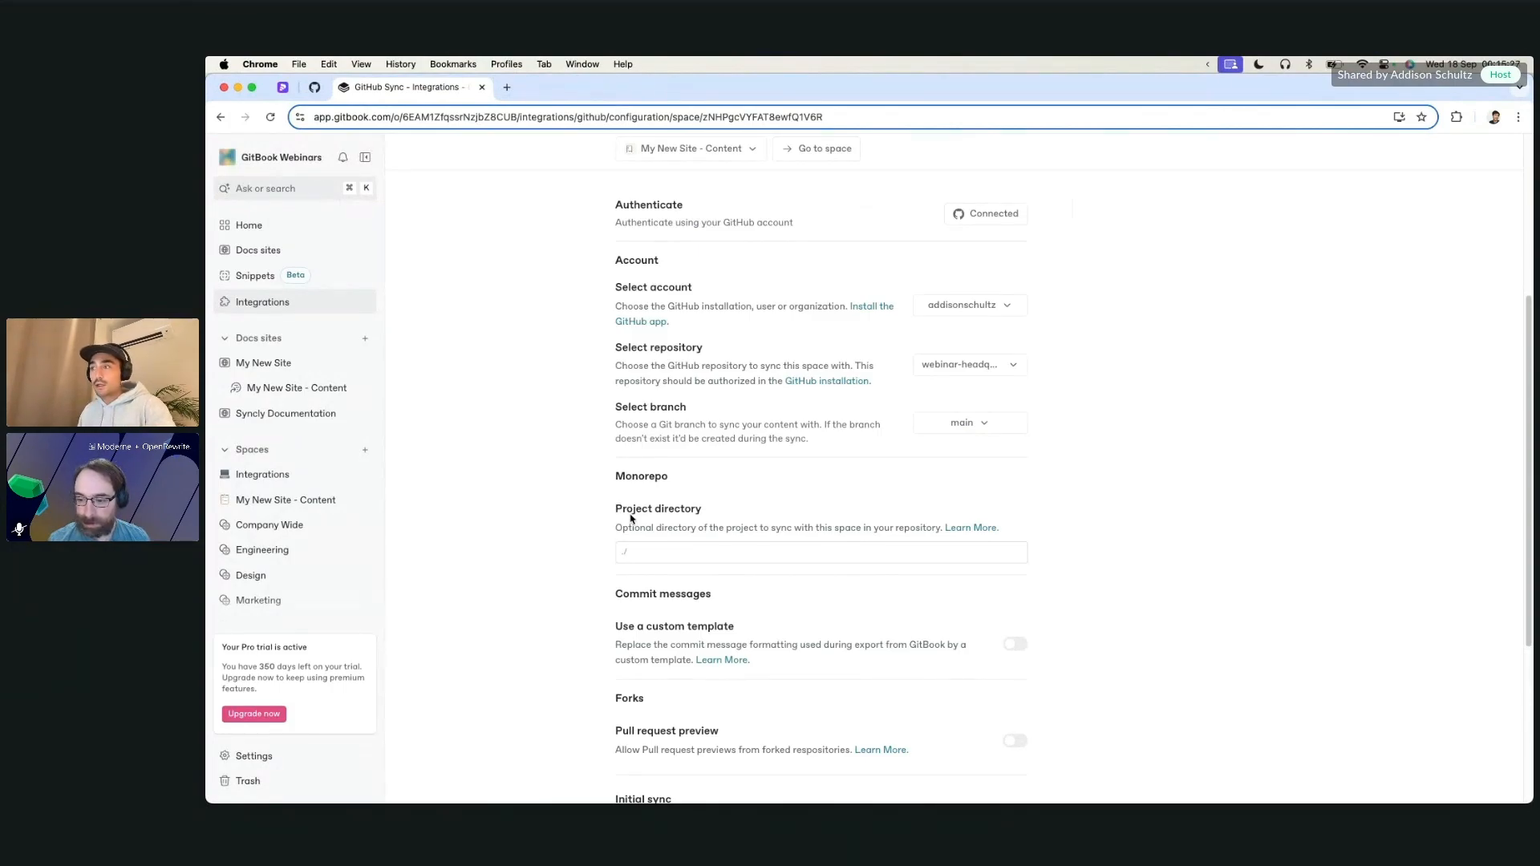
Edit the project directory path field, entering '/docs'.
scroll(down, 3)
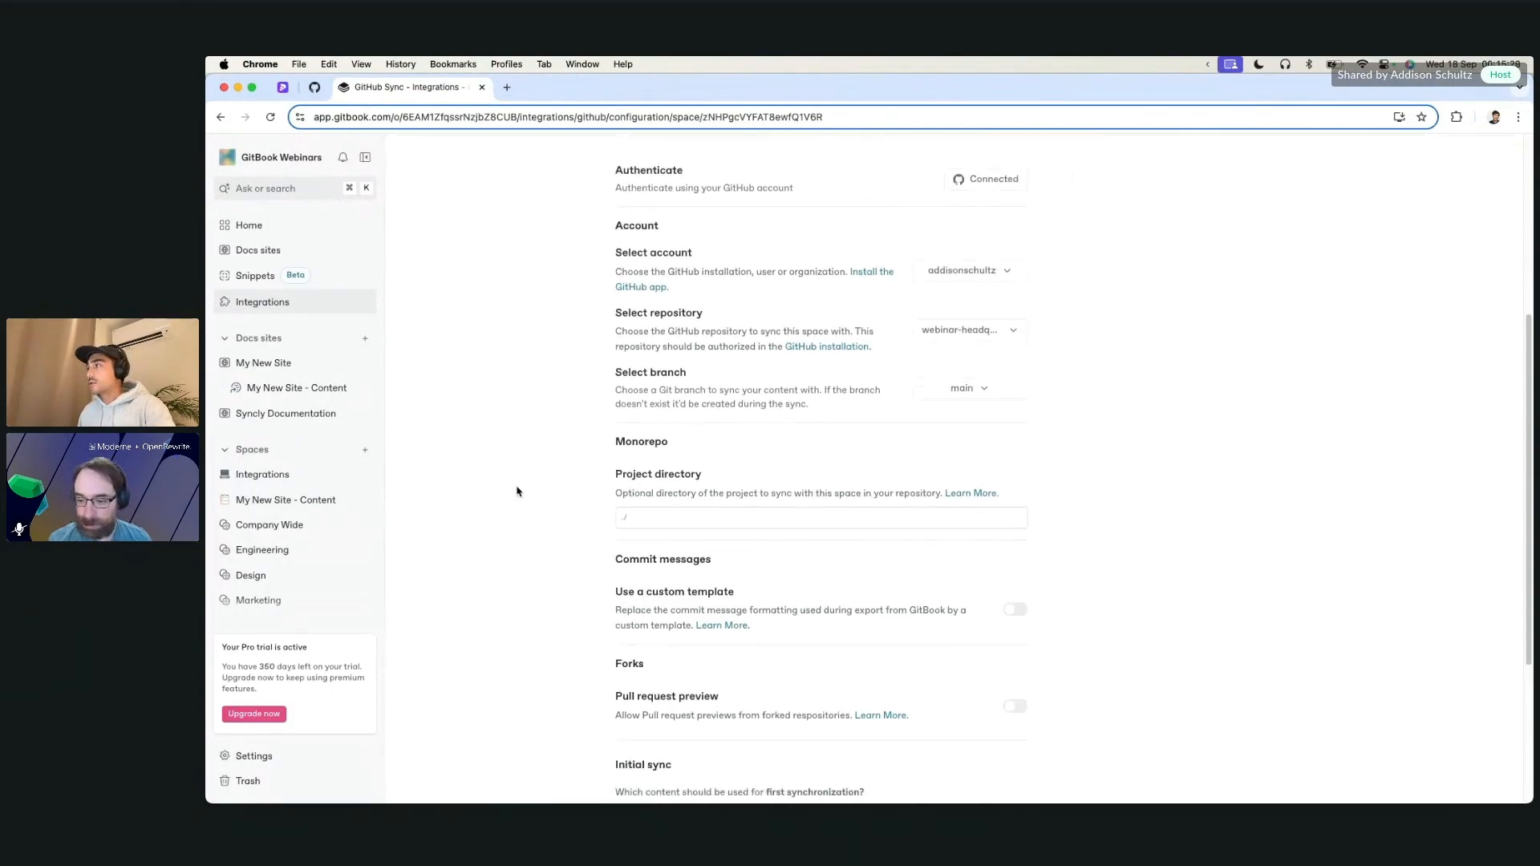
click(820, 507)
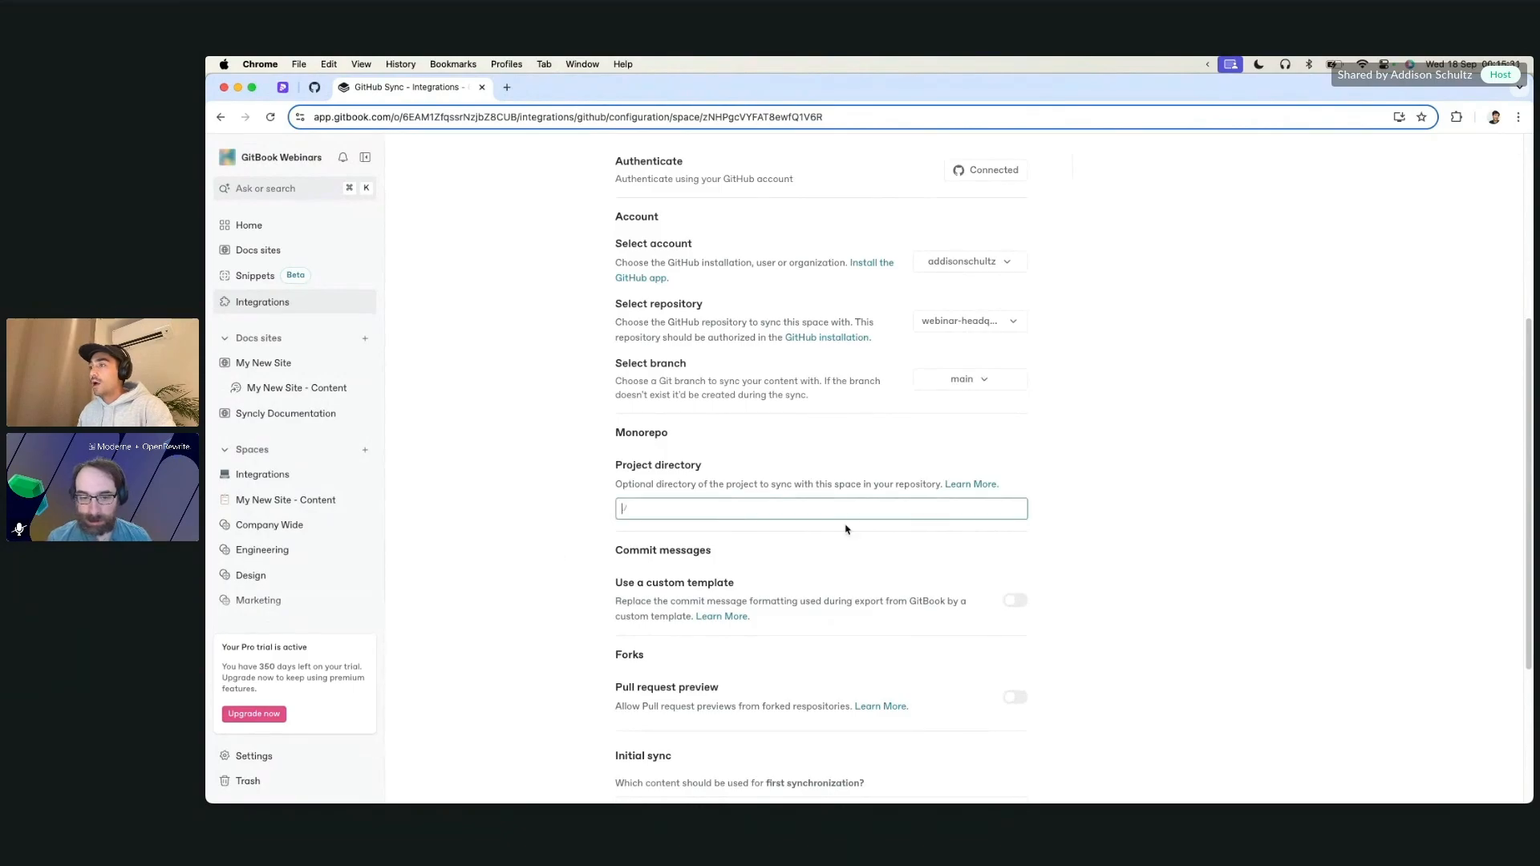
scroll(down, 3)
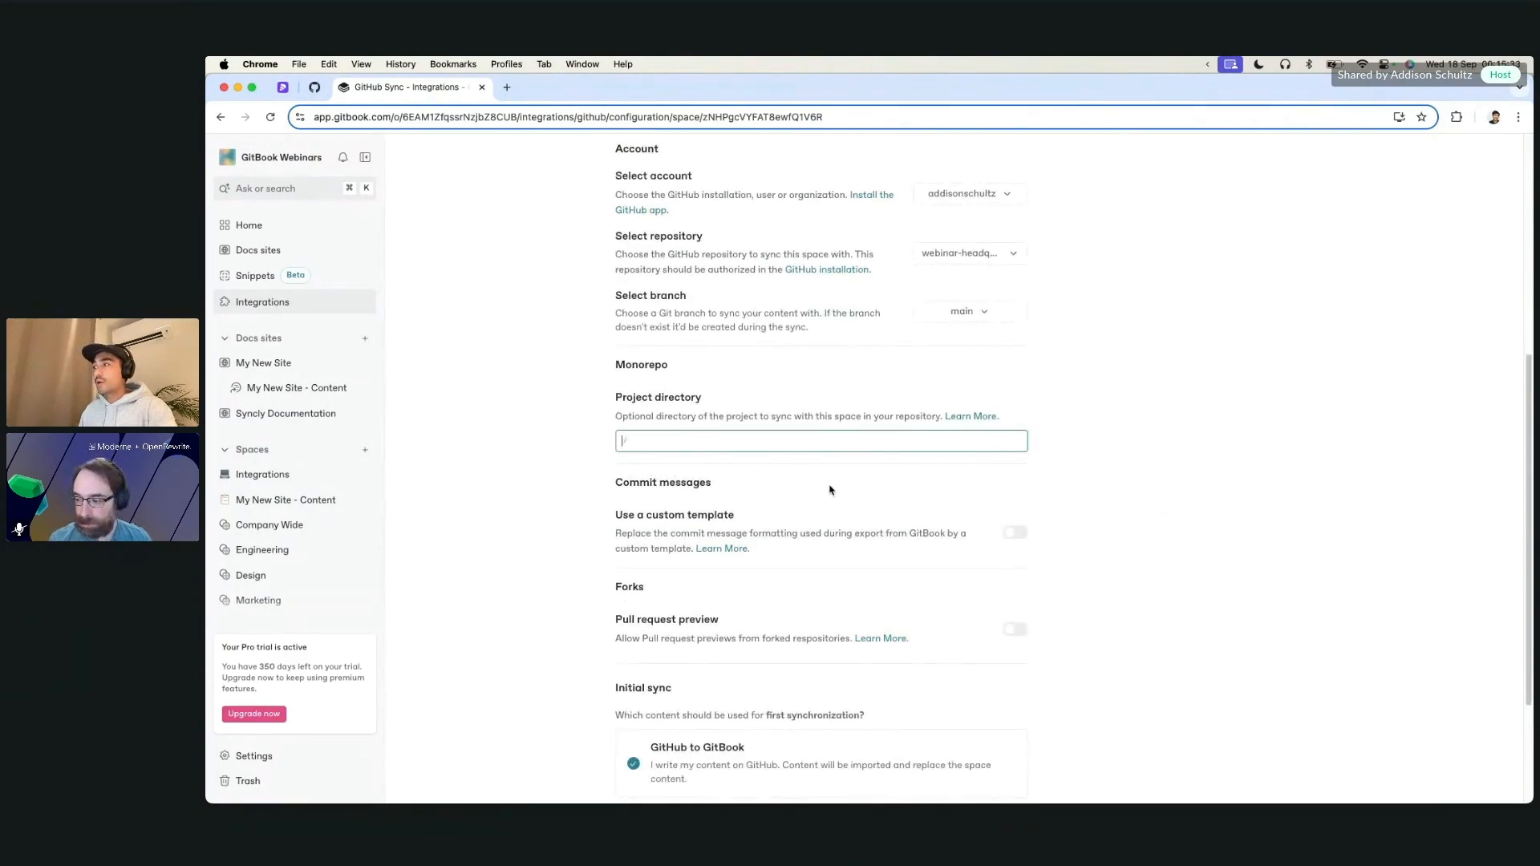
scroll(down, 3)
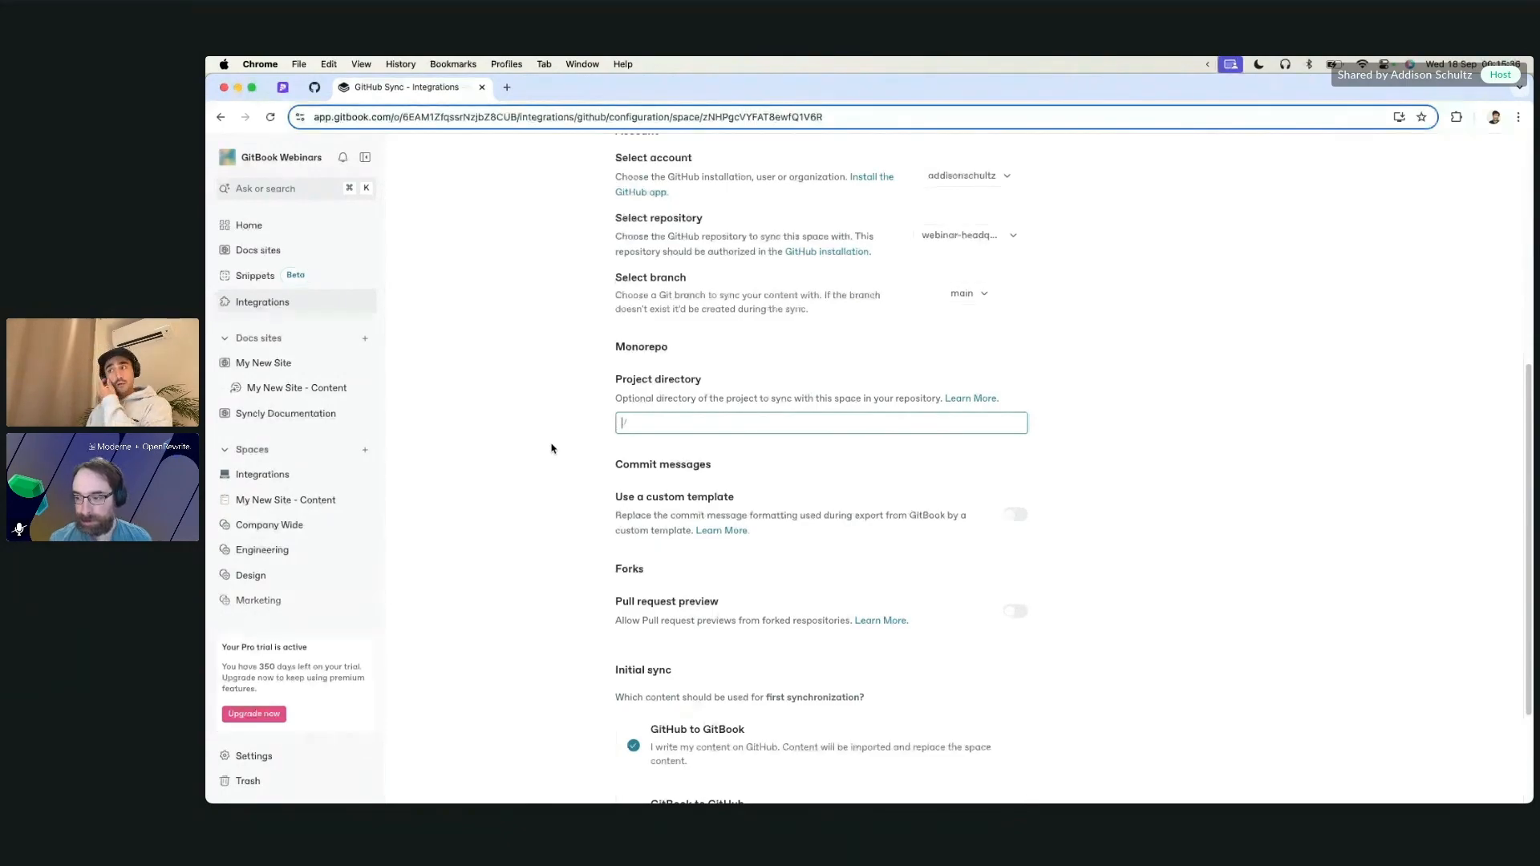
text(/)
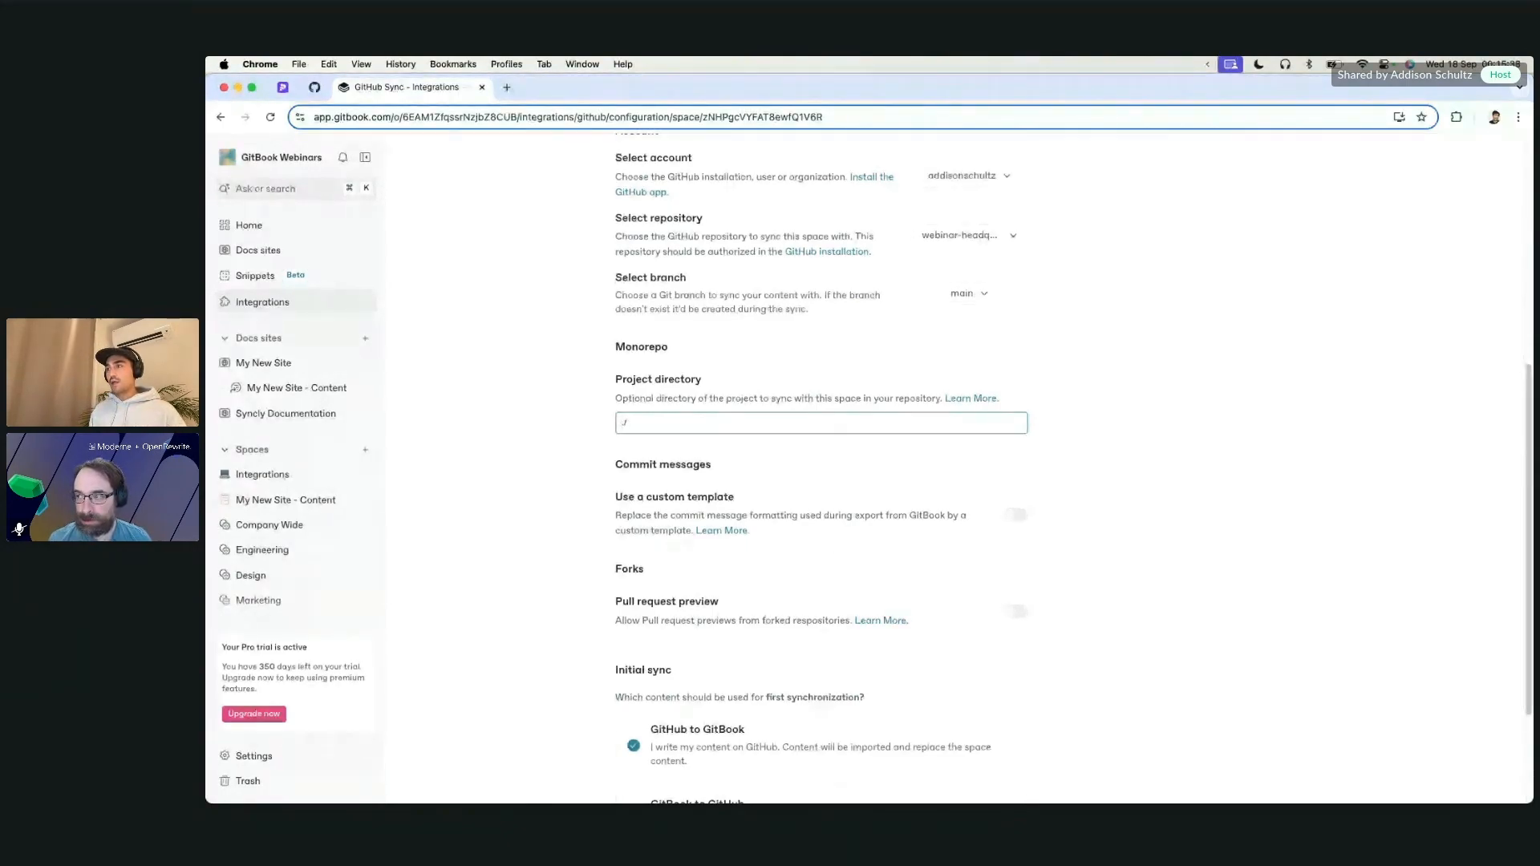
text(docs)
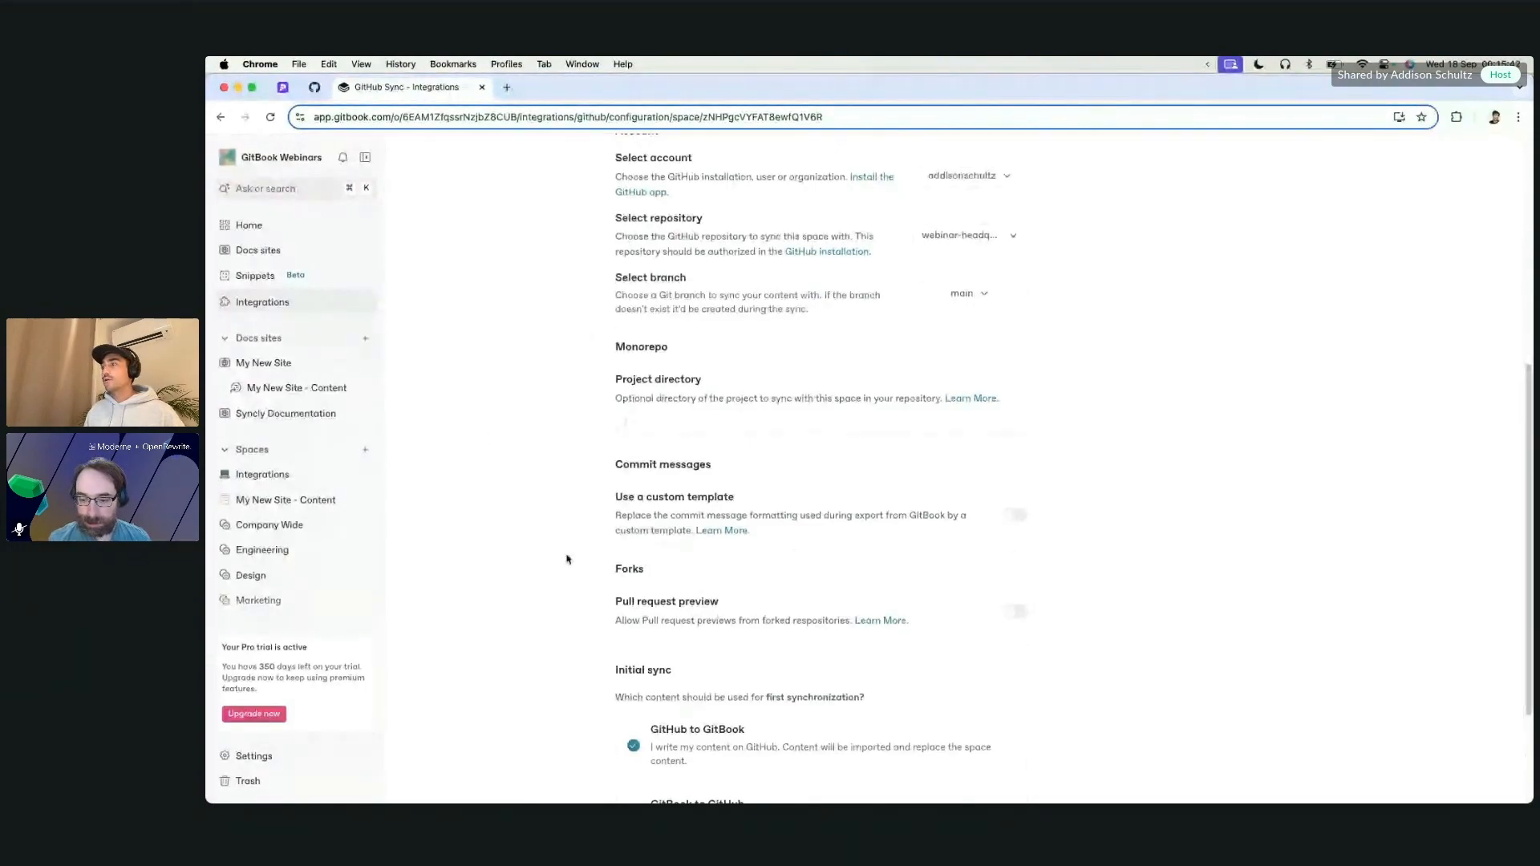
scroll(down, 3)
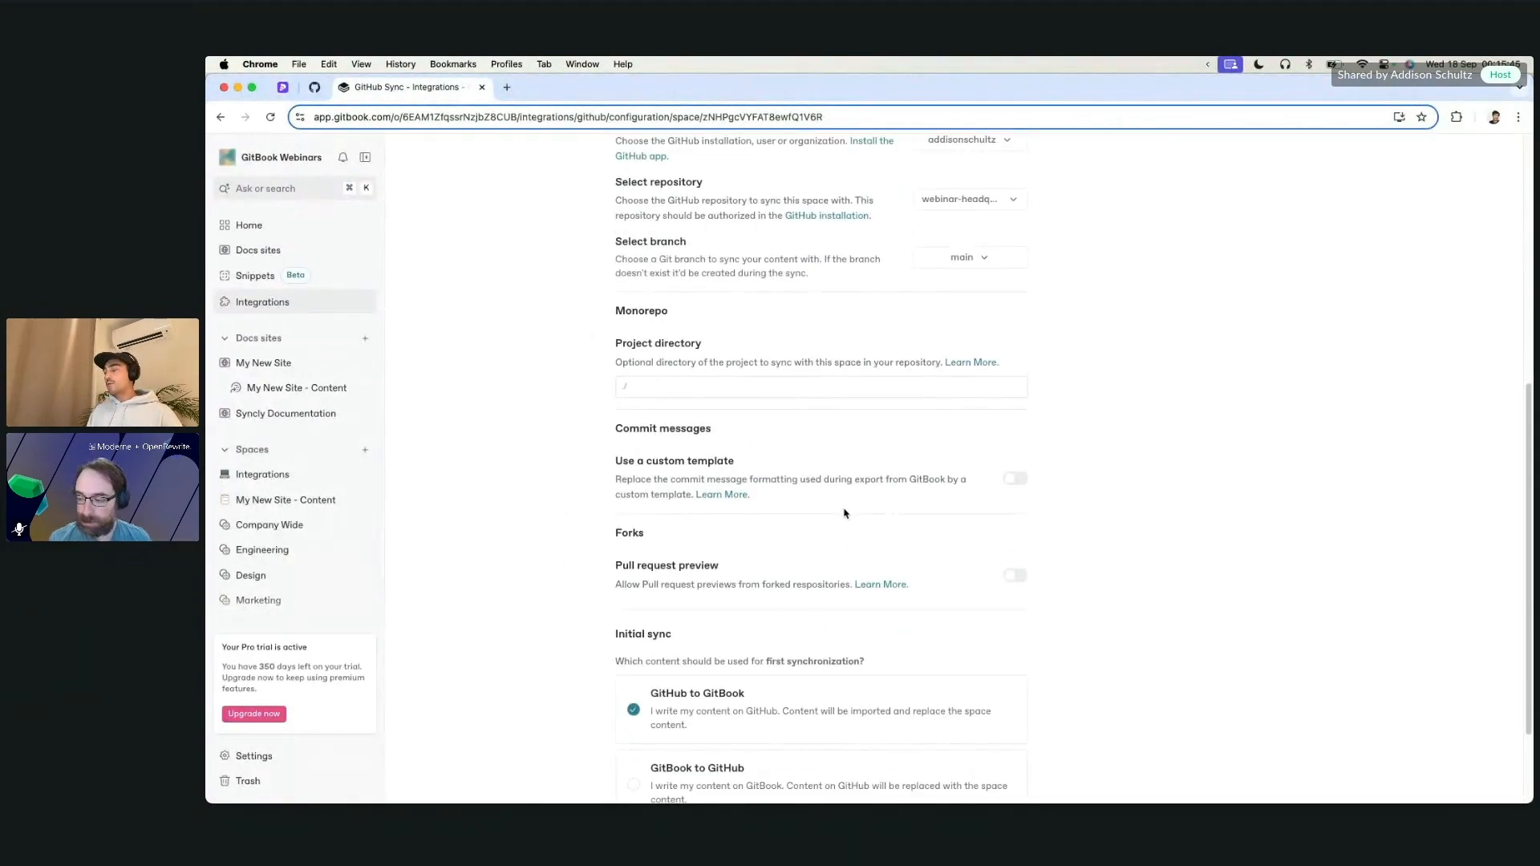
mouse_move(673, 483)
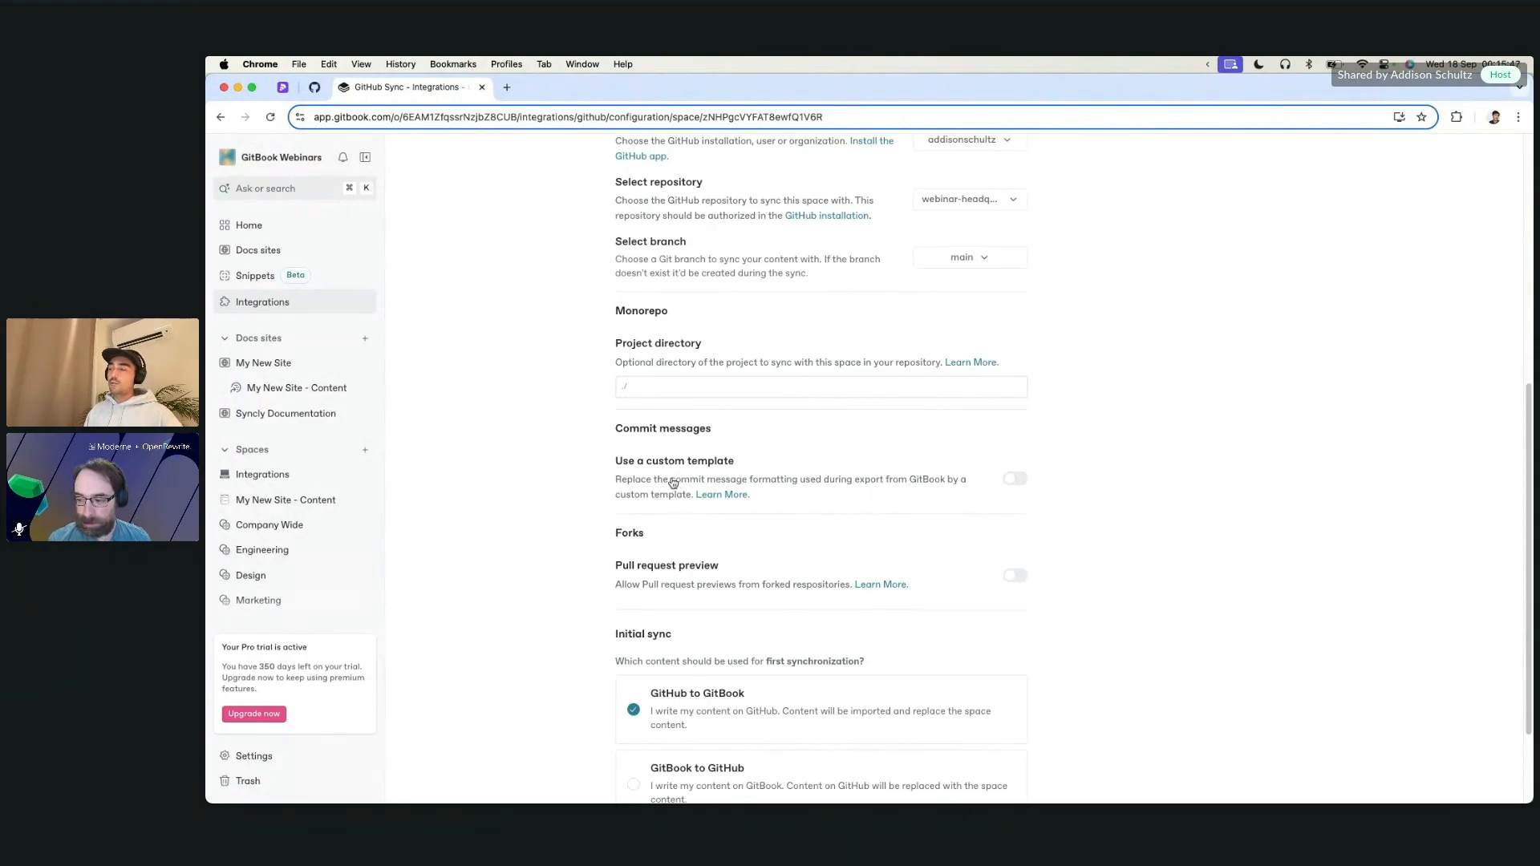
mouse_move(722, 494)
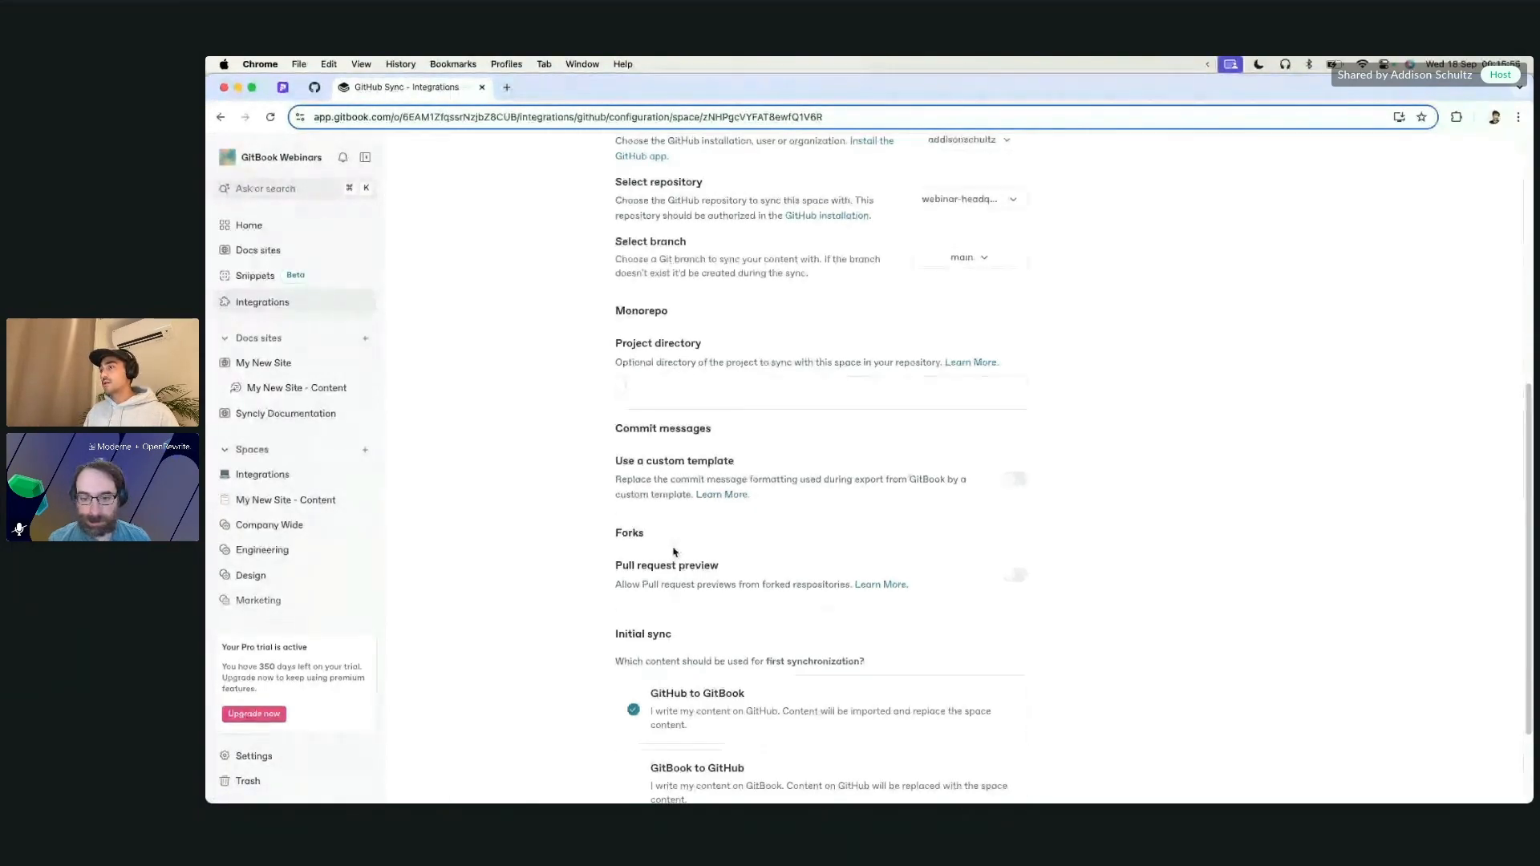
Choose GitHub to GitBook as the initial synchronization direction.
click(820, 386)
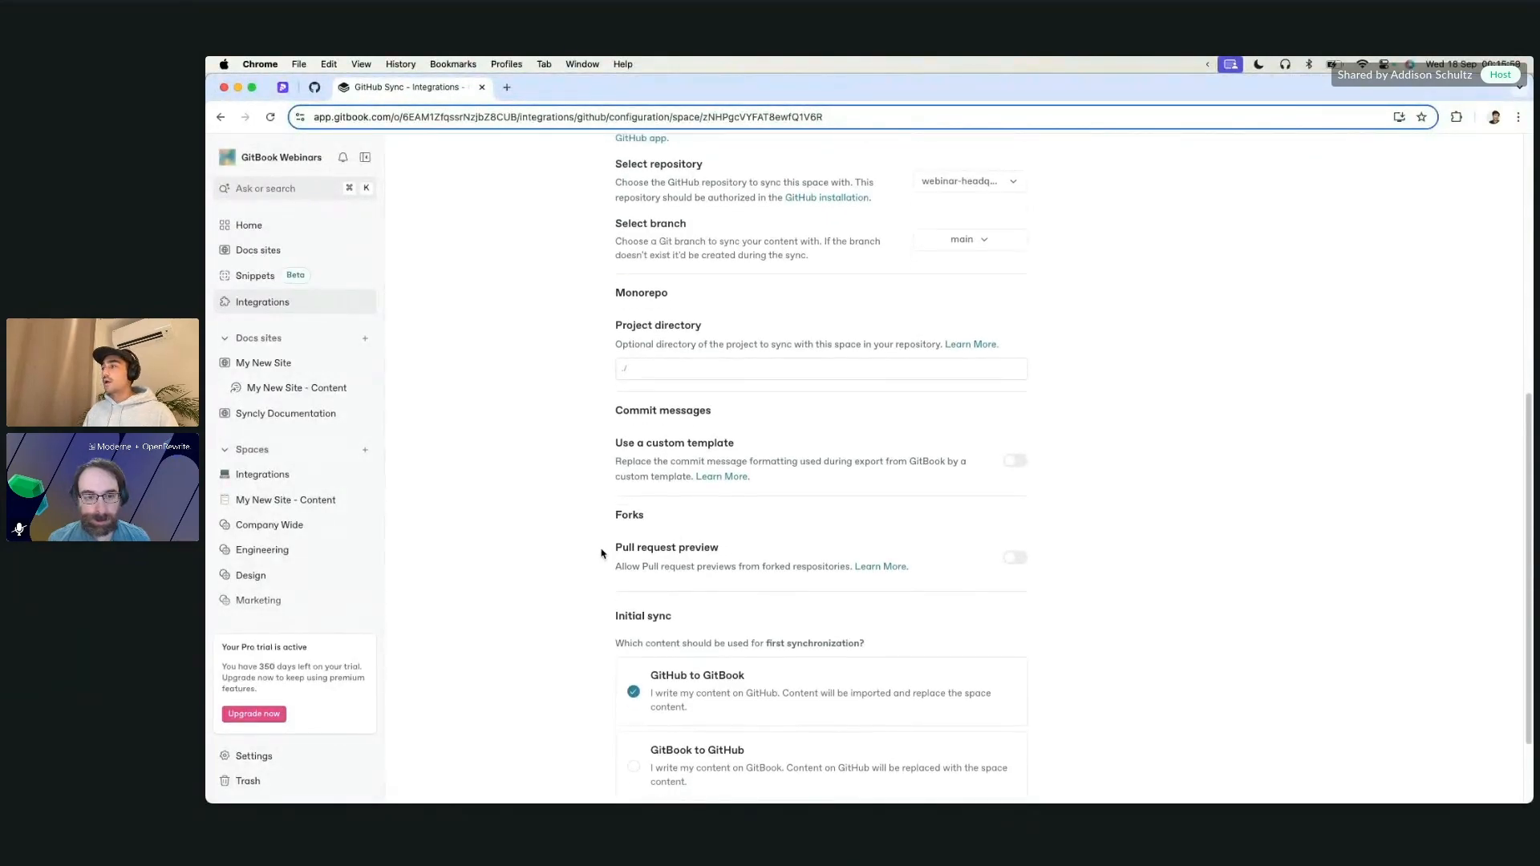
mouse_move(857, 436)
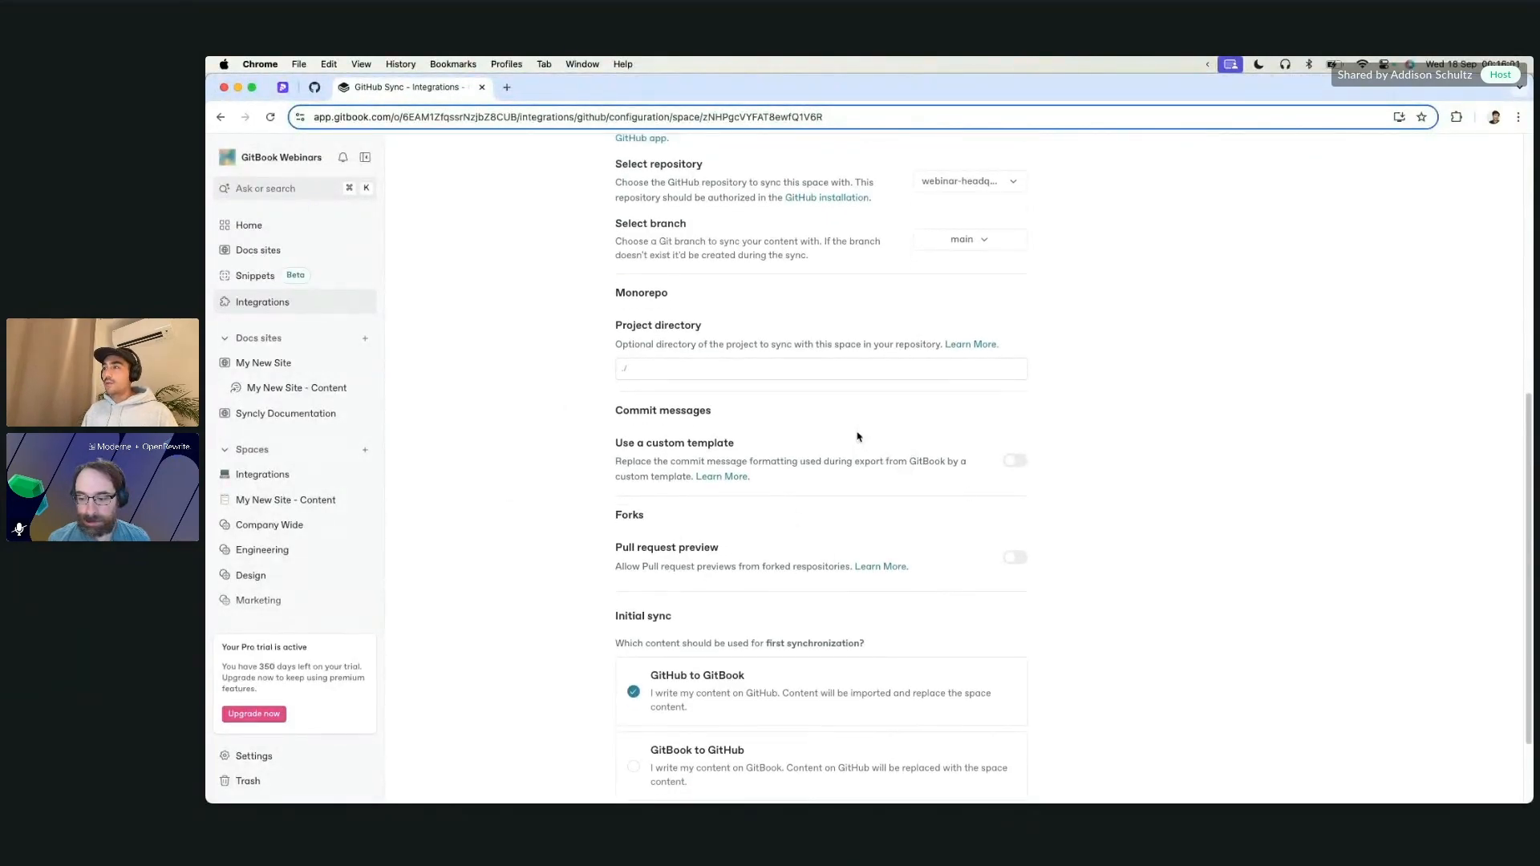
mouse_move(898, 530)
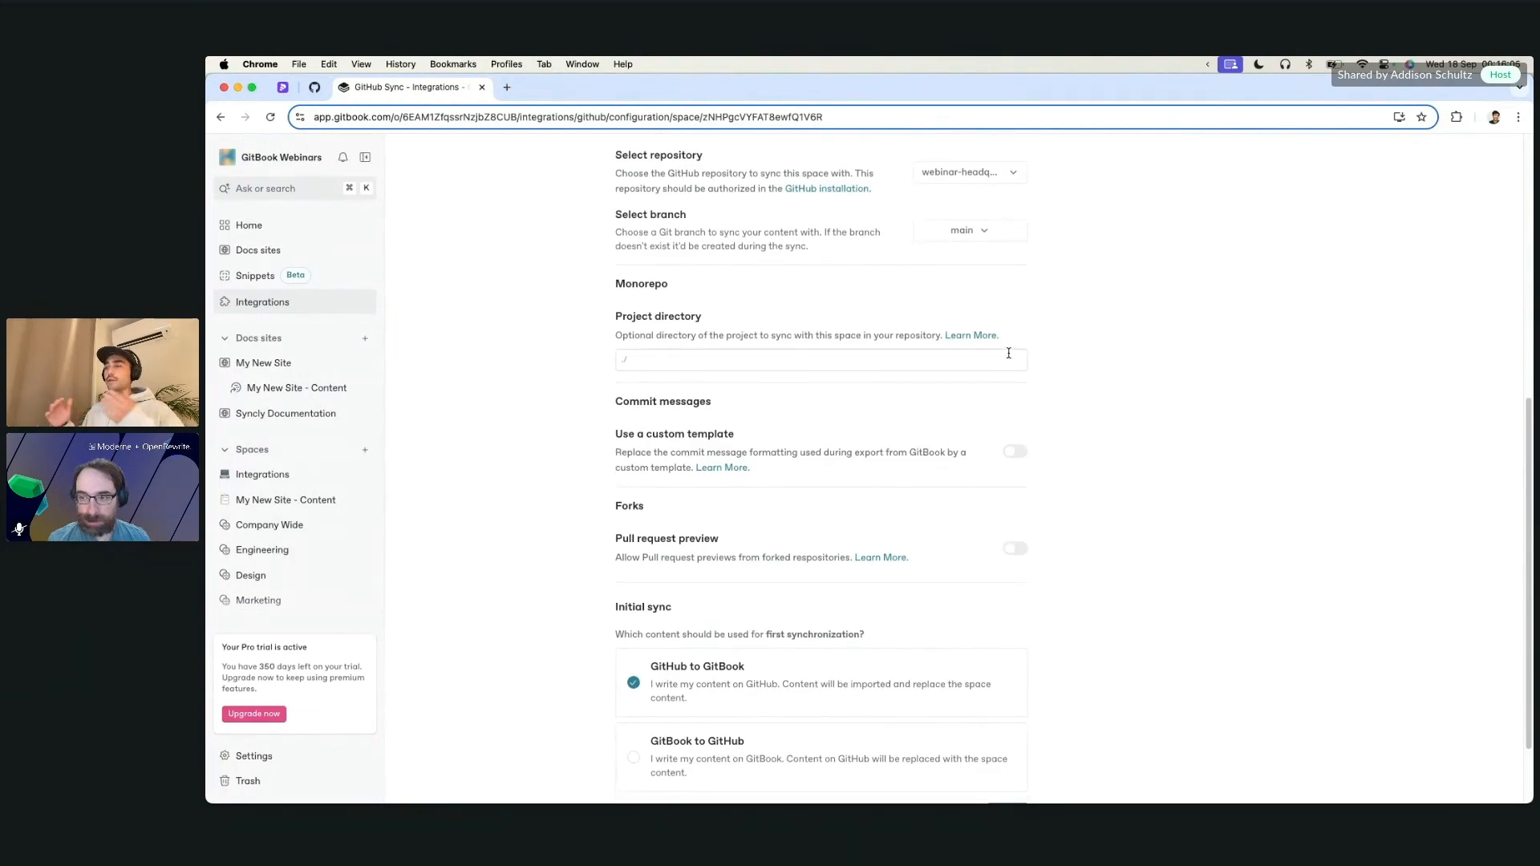
scroll(down, 3)
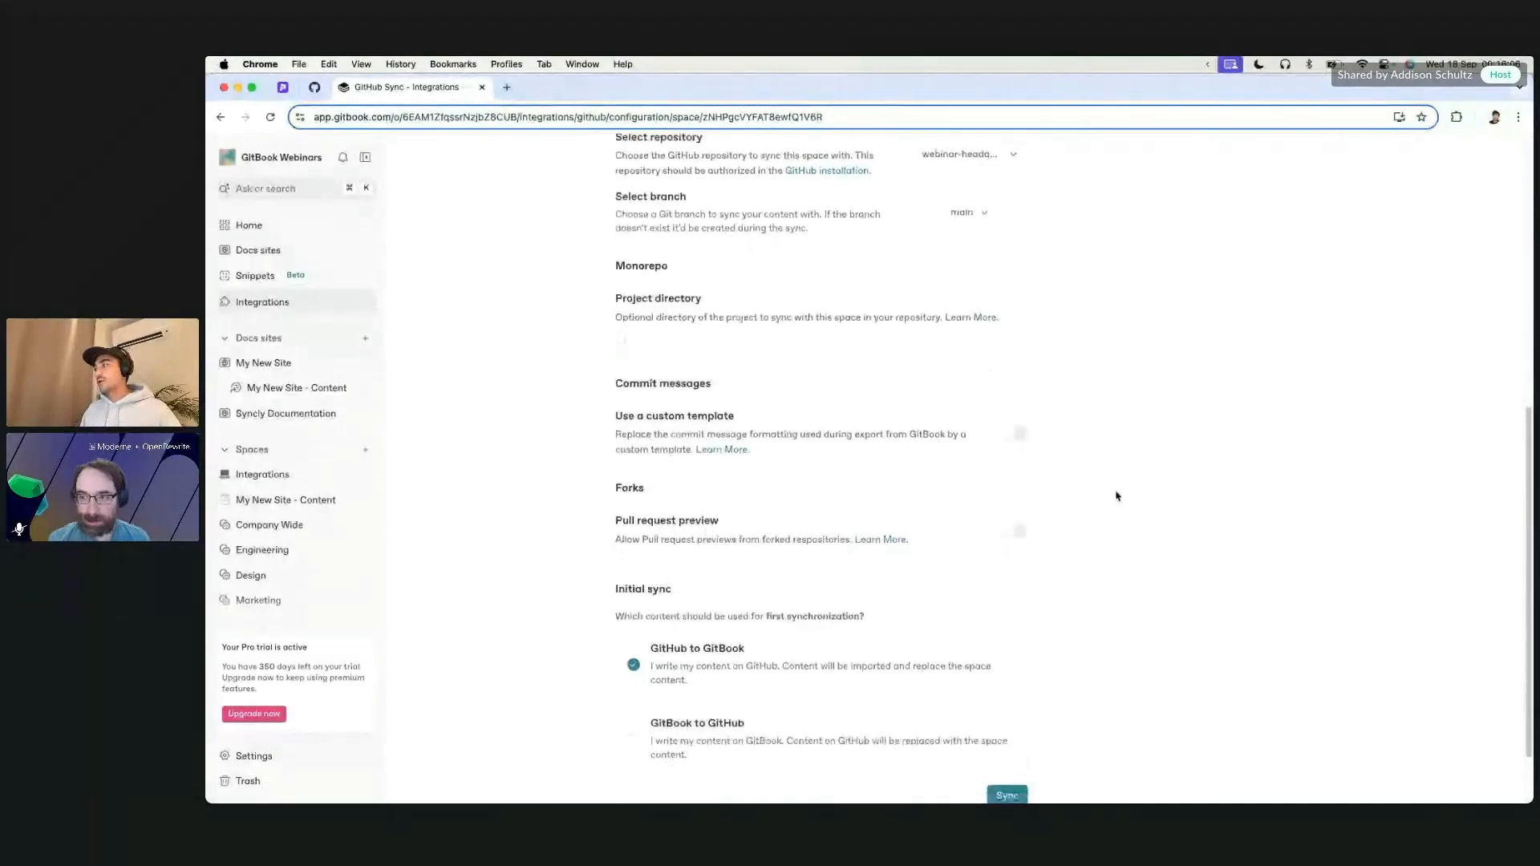
scroll(down, 3)
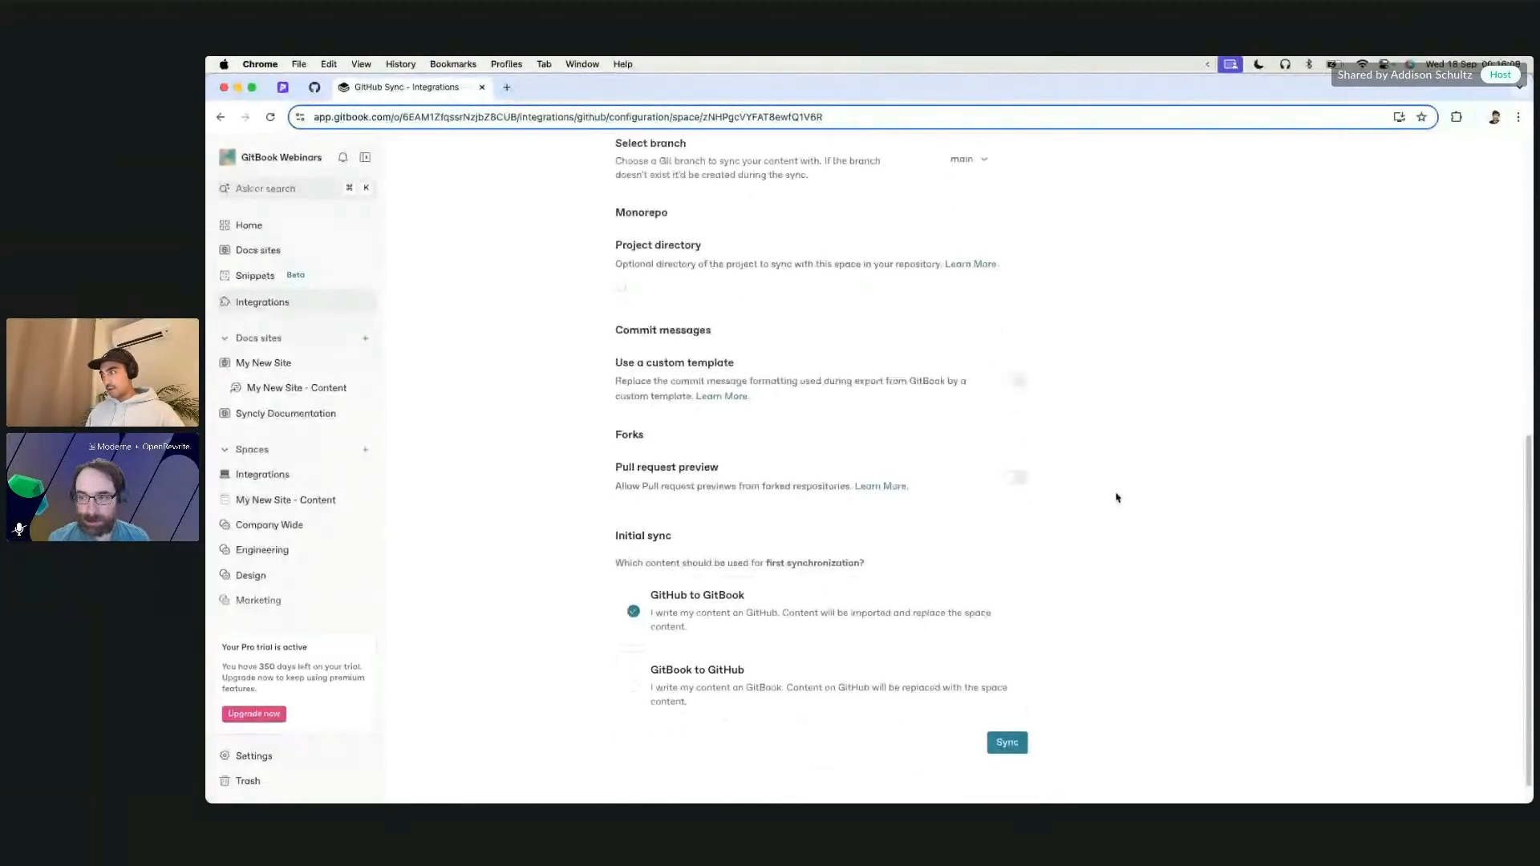
scroll(down, 3)
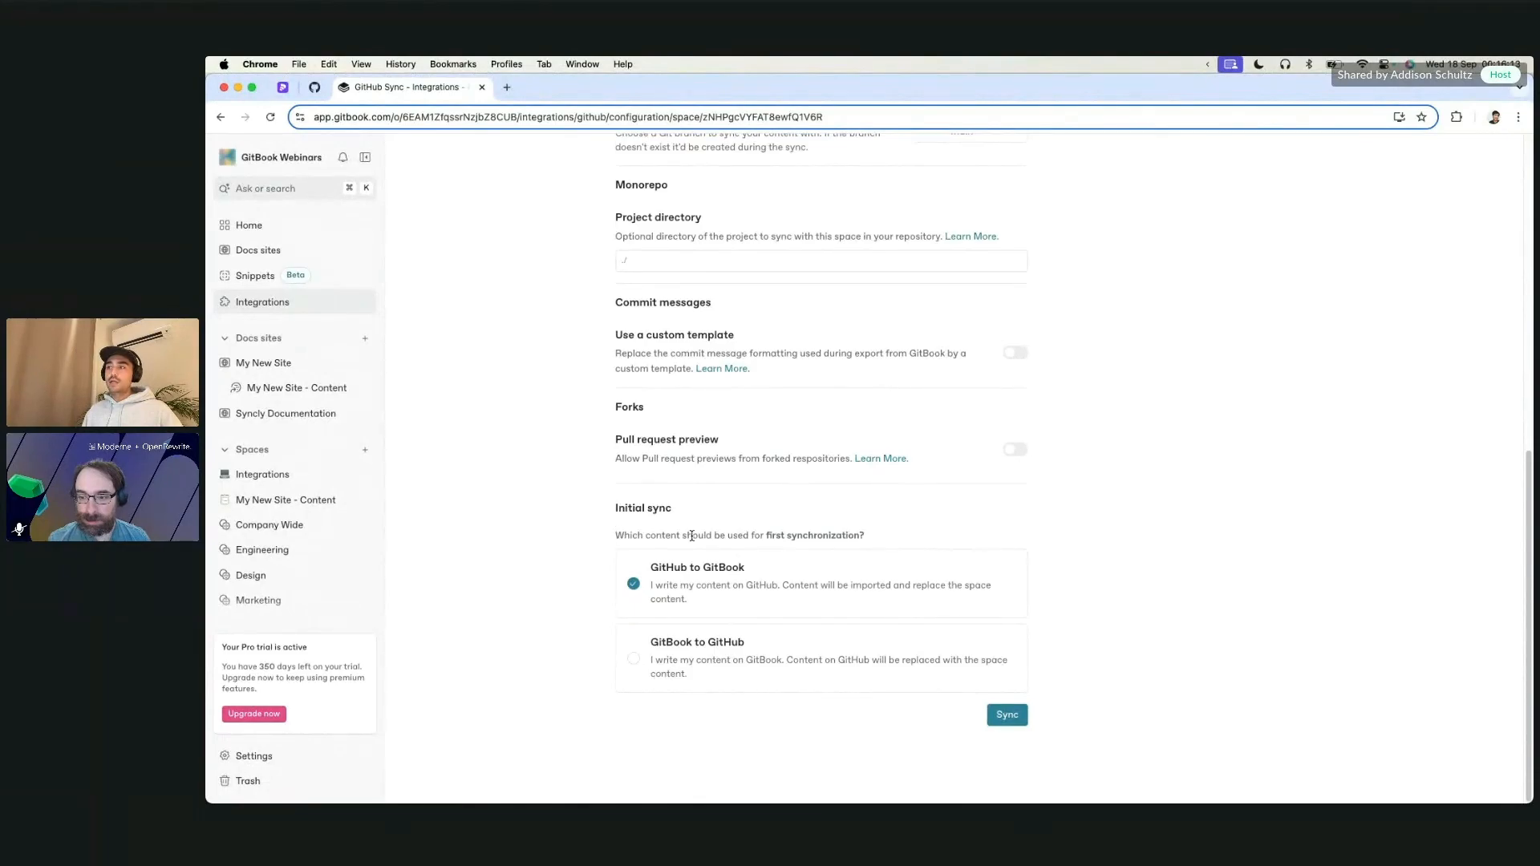
mouse_move(786, 534)
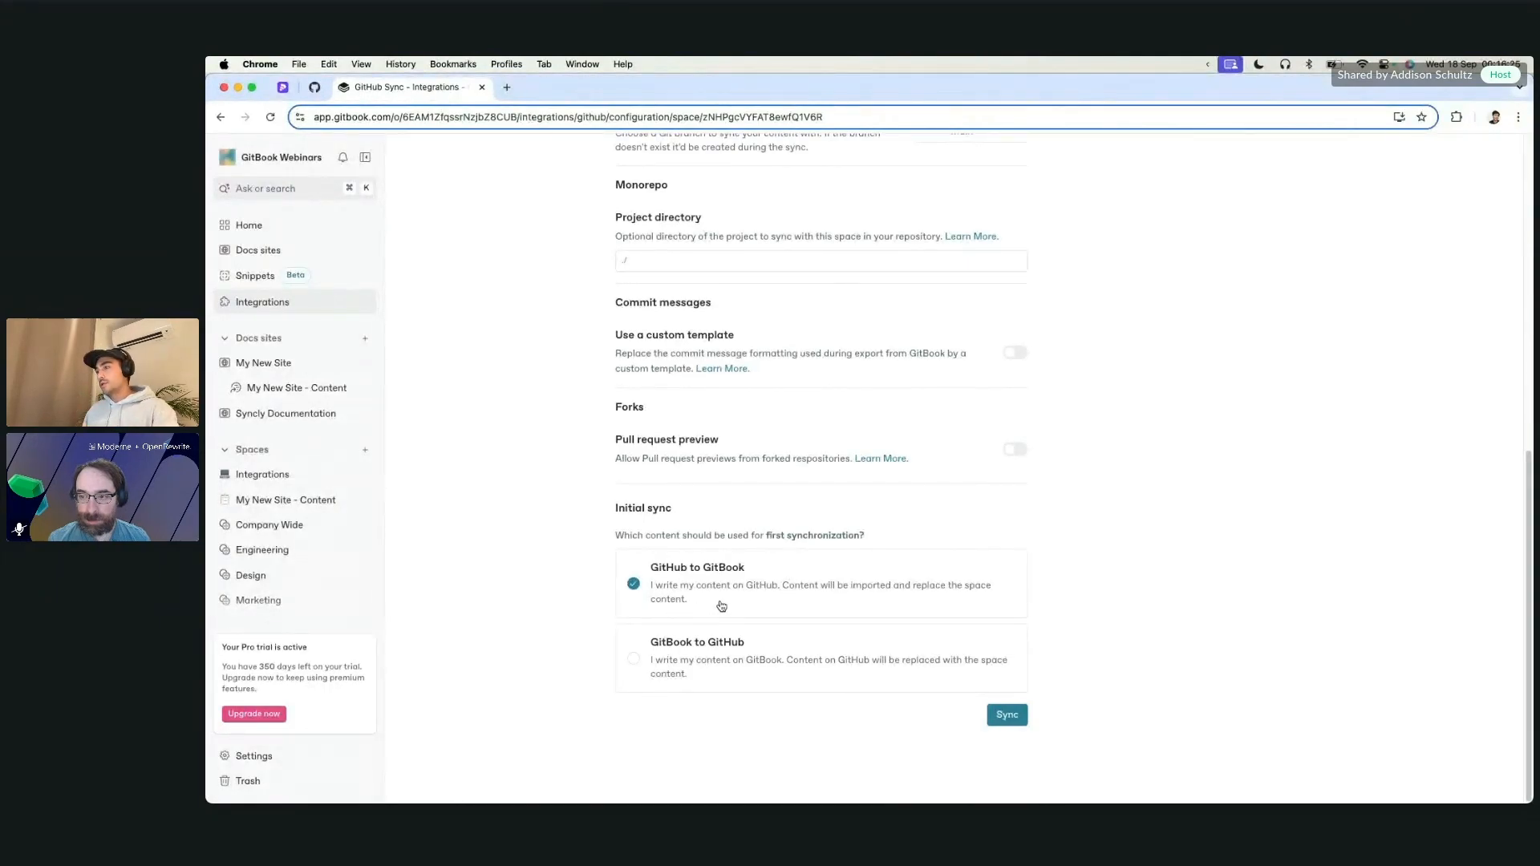
Run the first GitHub synchronization for the My New Site space until every step completes.
click(1005, 714)
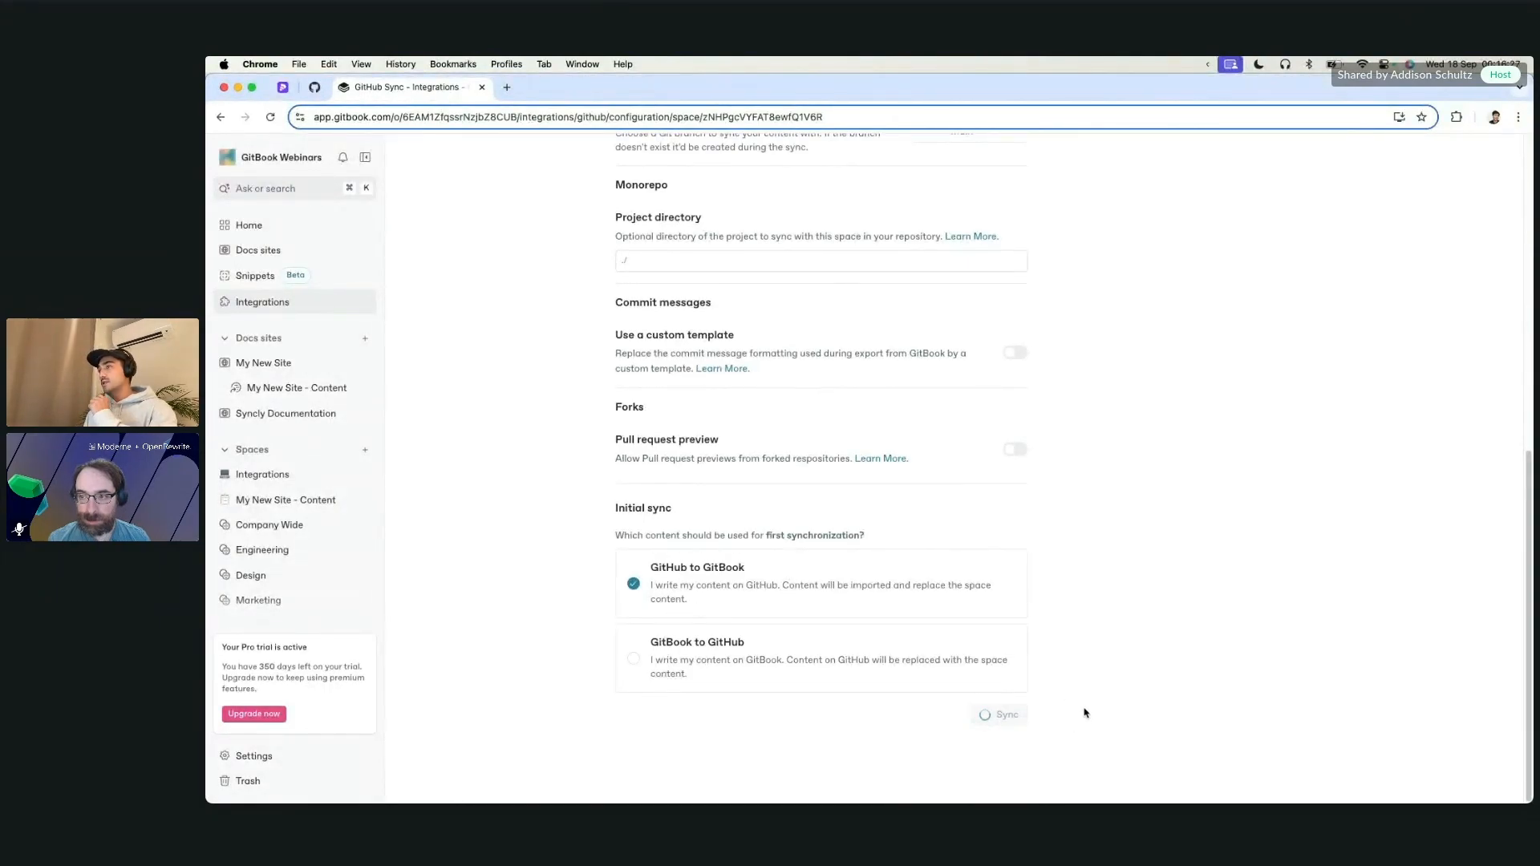
click(999, 714)
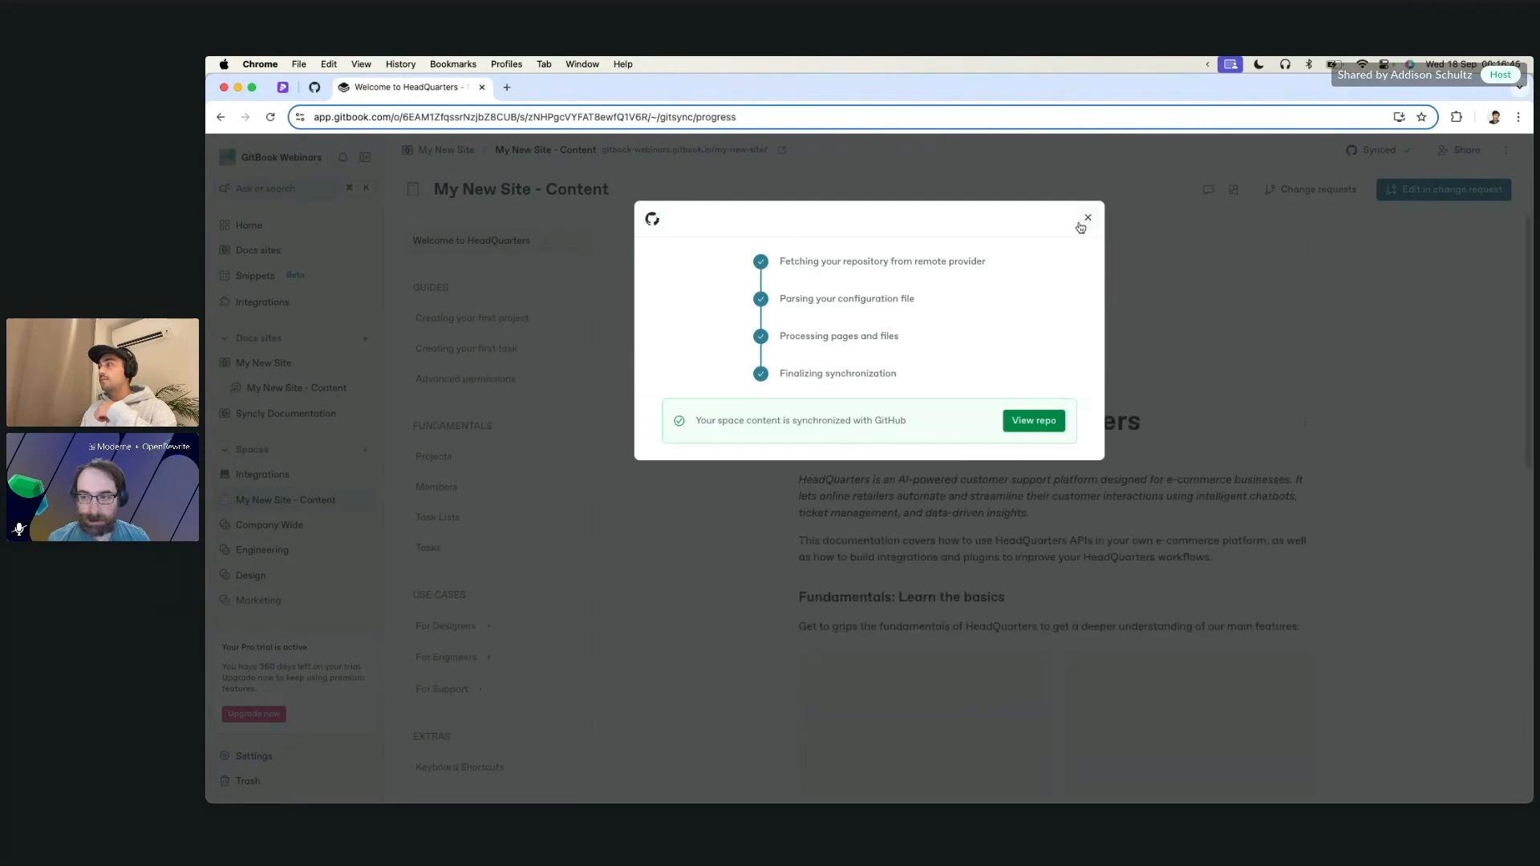
Dismiss the finished sync progress and scroll the imported Welcome to HeadQuarters page.
click(1087, 218)
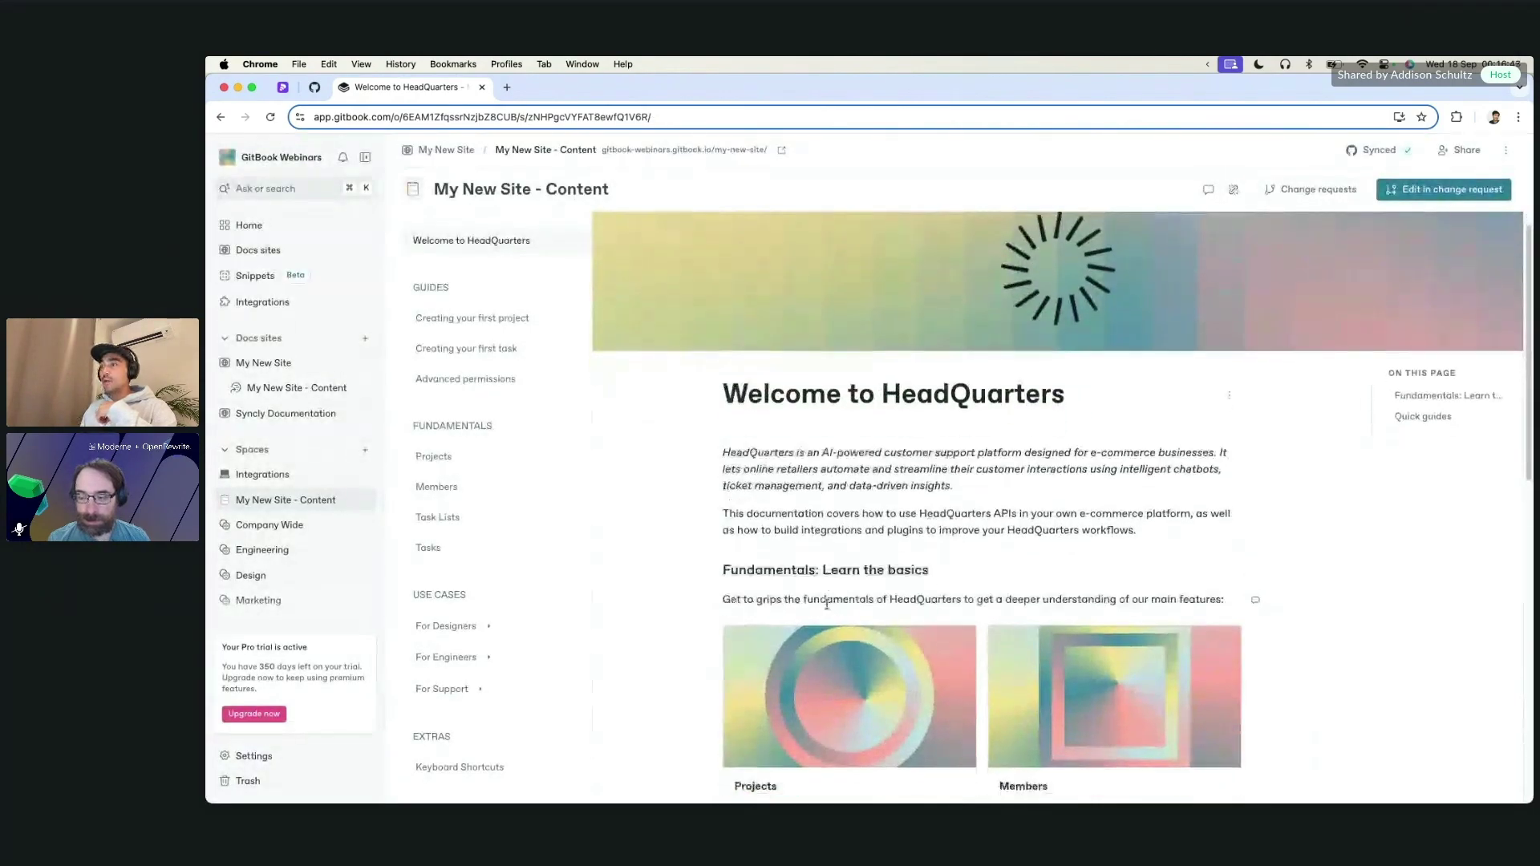
scroll(down, 3)
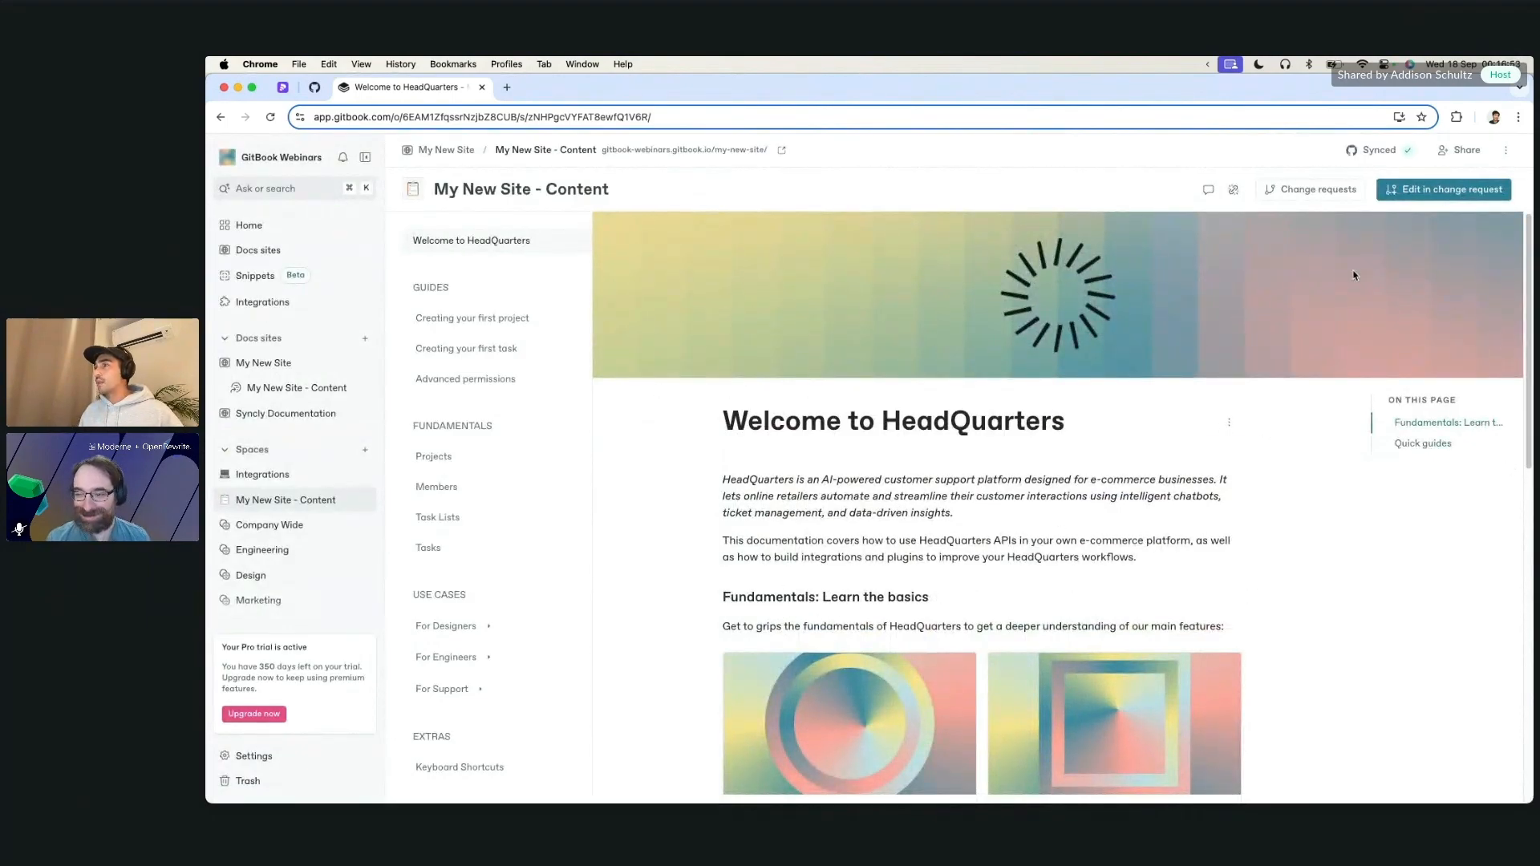
mouse_move(1443, 189)
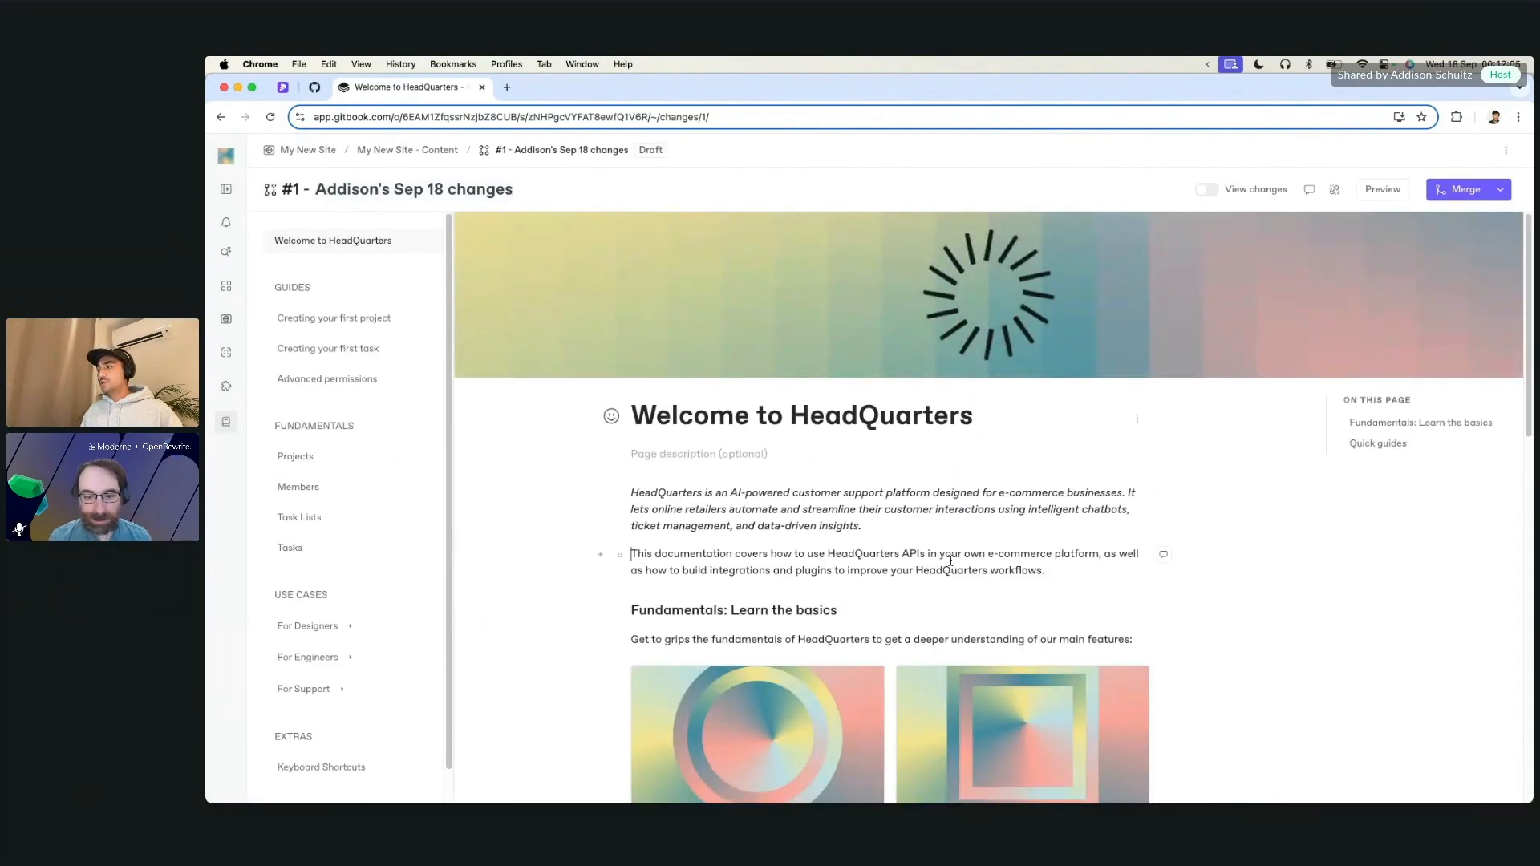
Append '!' to the Welcome to HeadQuarters title, add 'Continue reading to learn more about our product.', and merge.
click(1045, 570)
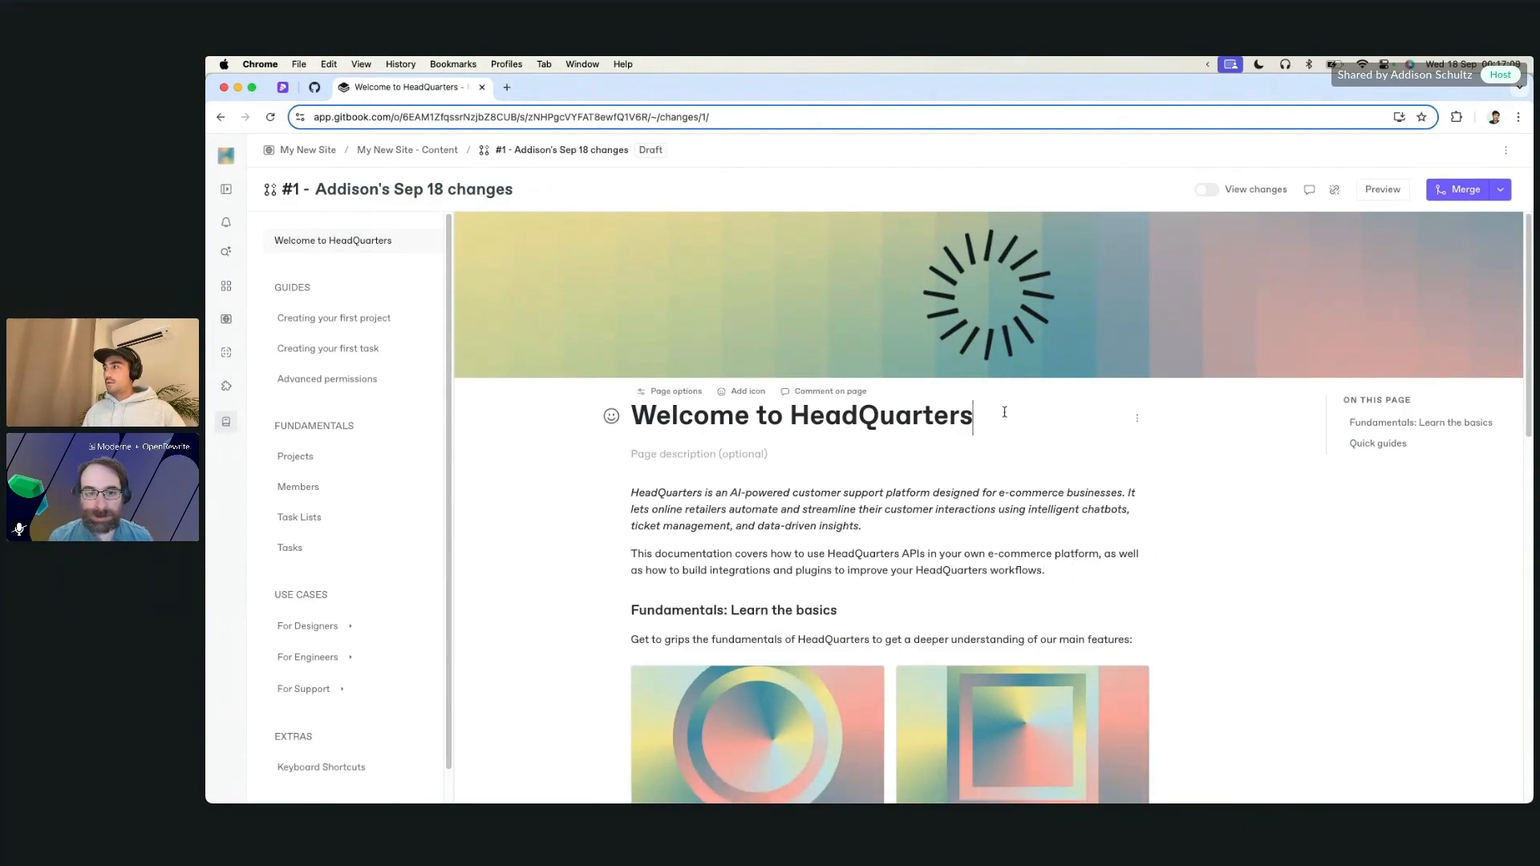
text(!)
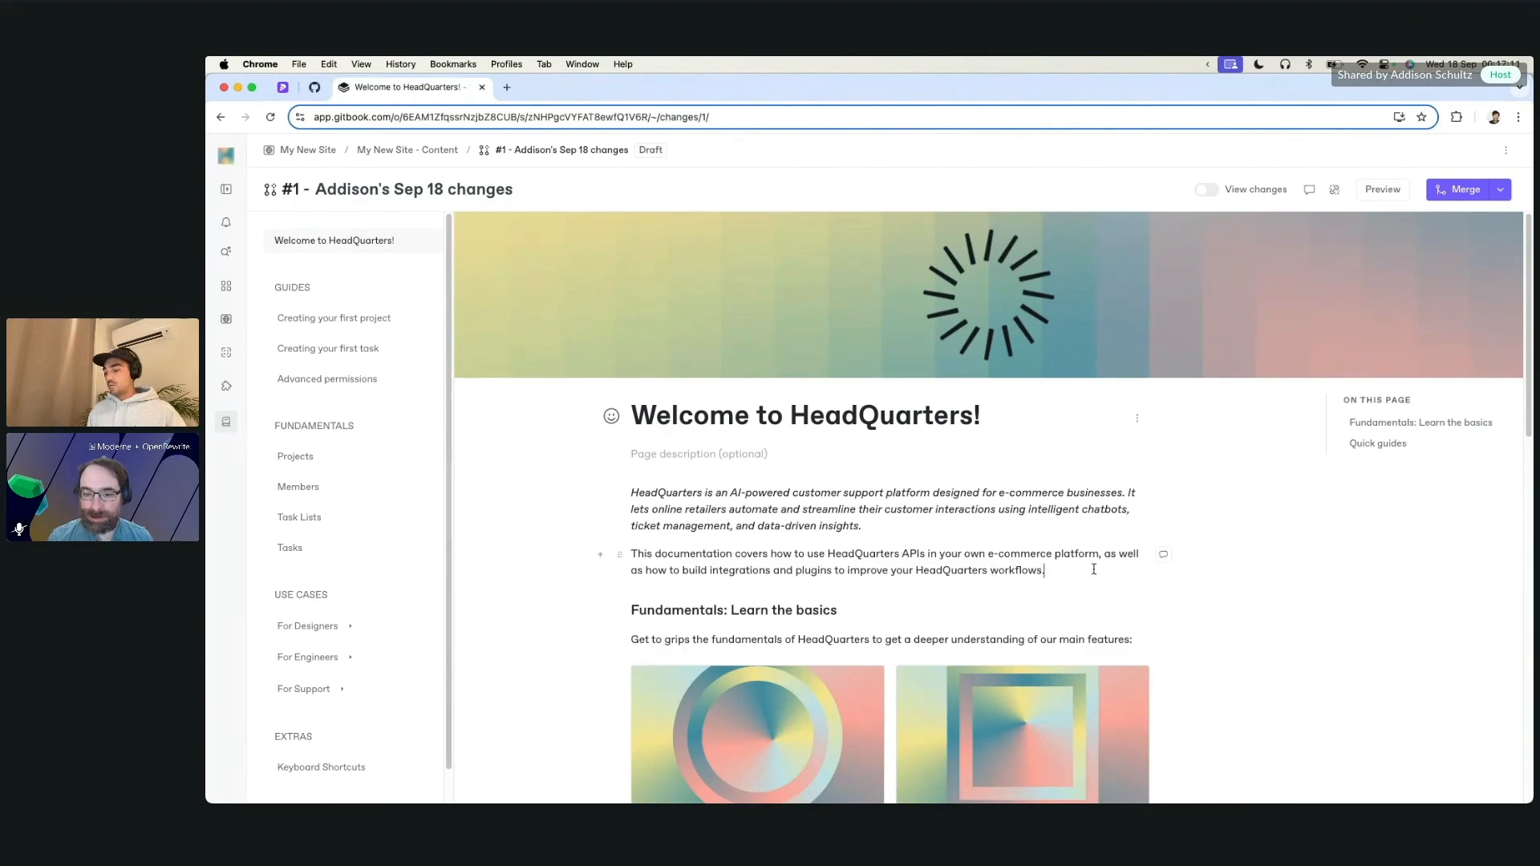
text(Cont)
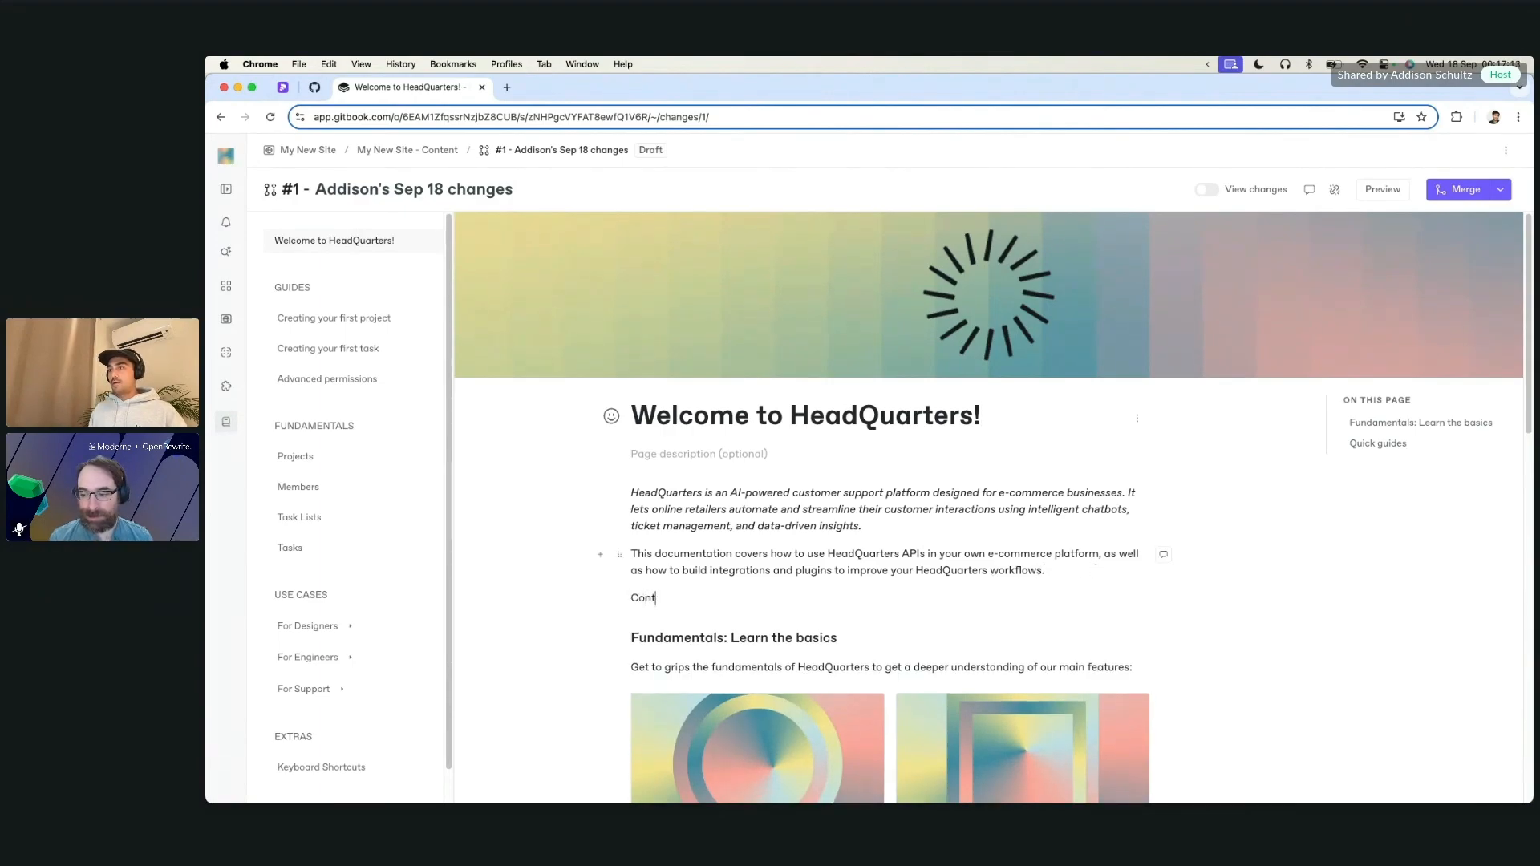
text(inue reading to learn)
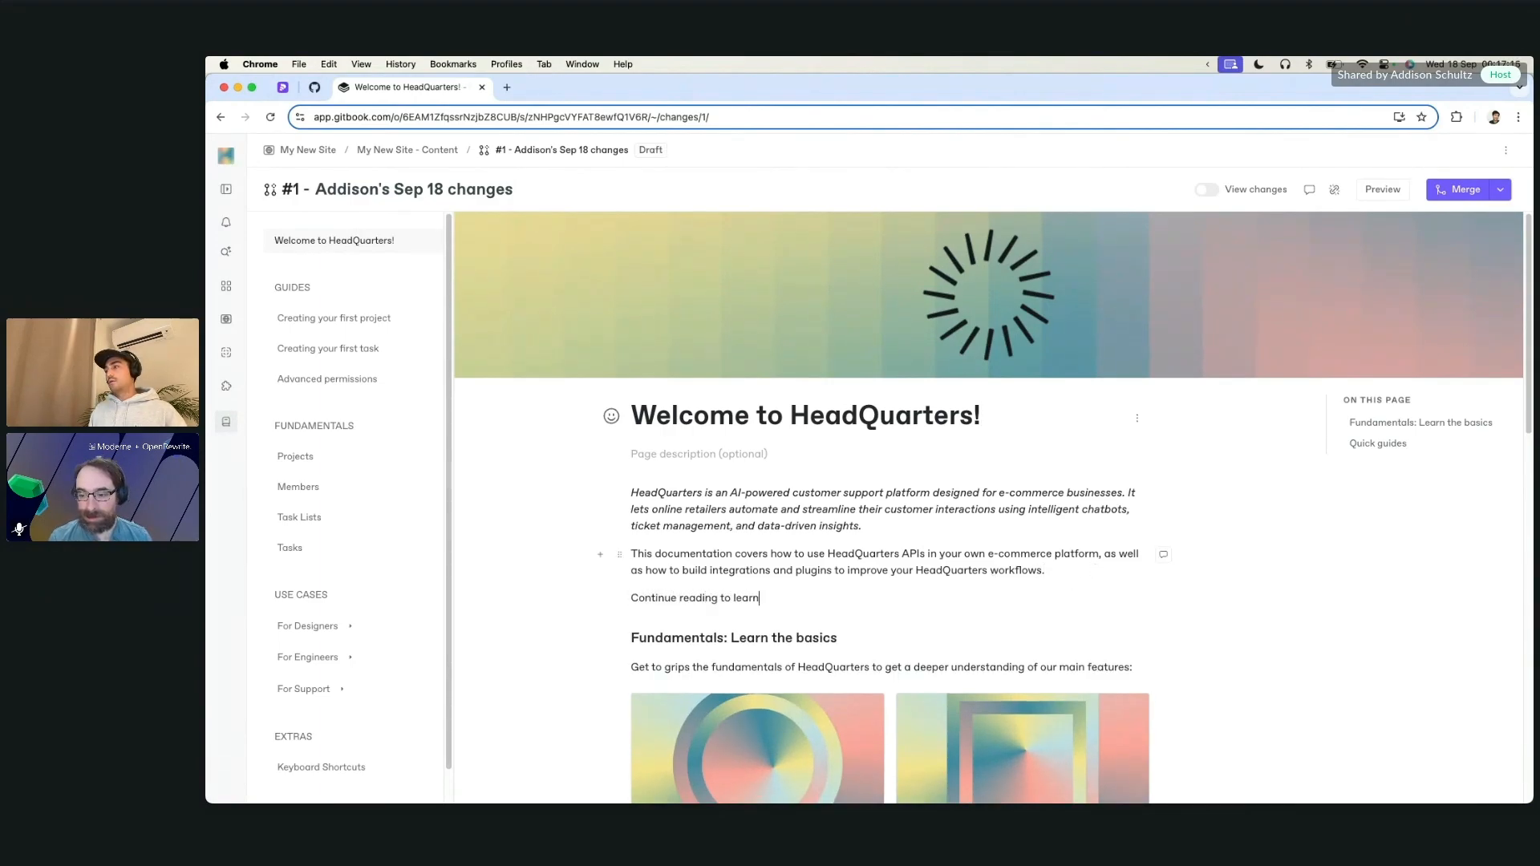
text(more about)
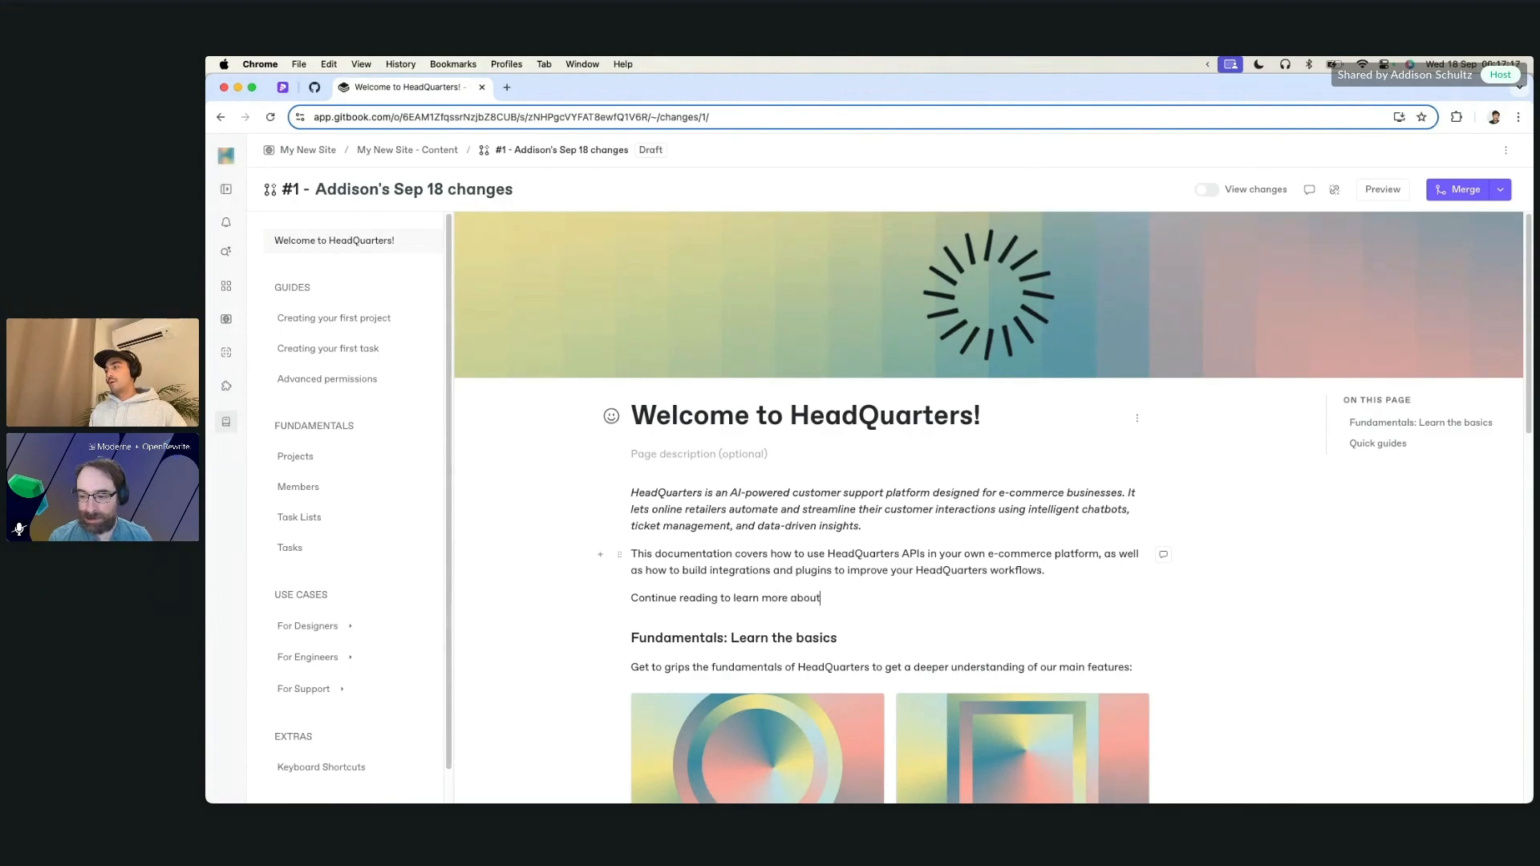
text(our product.)
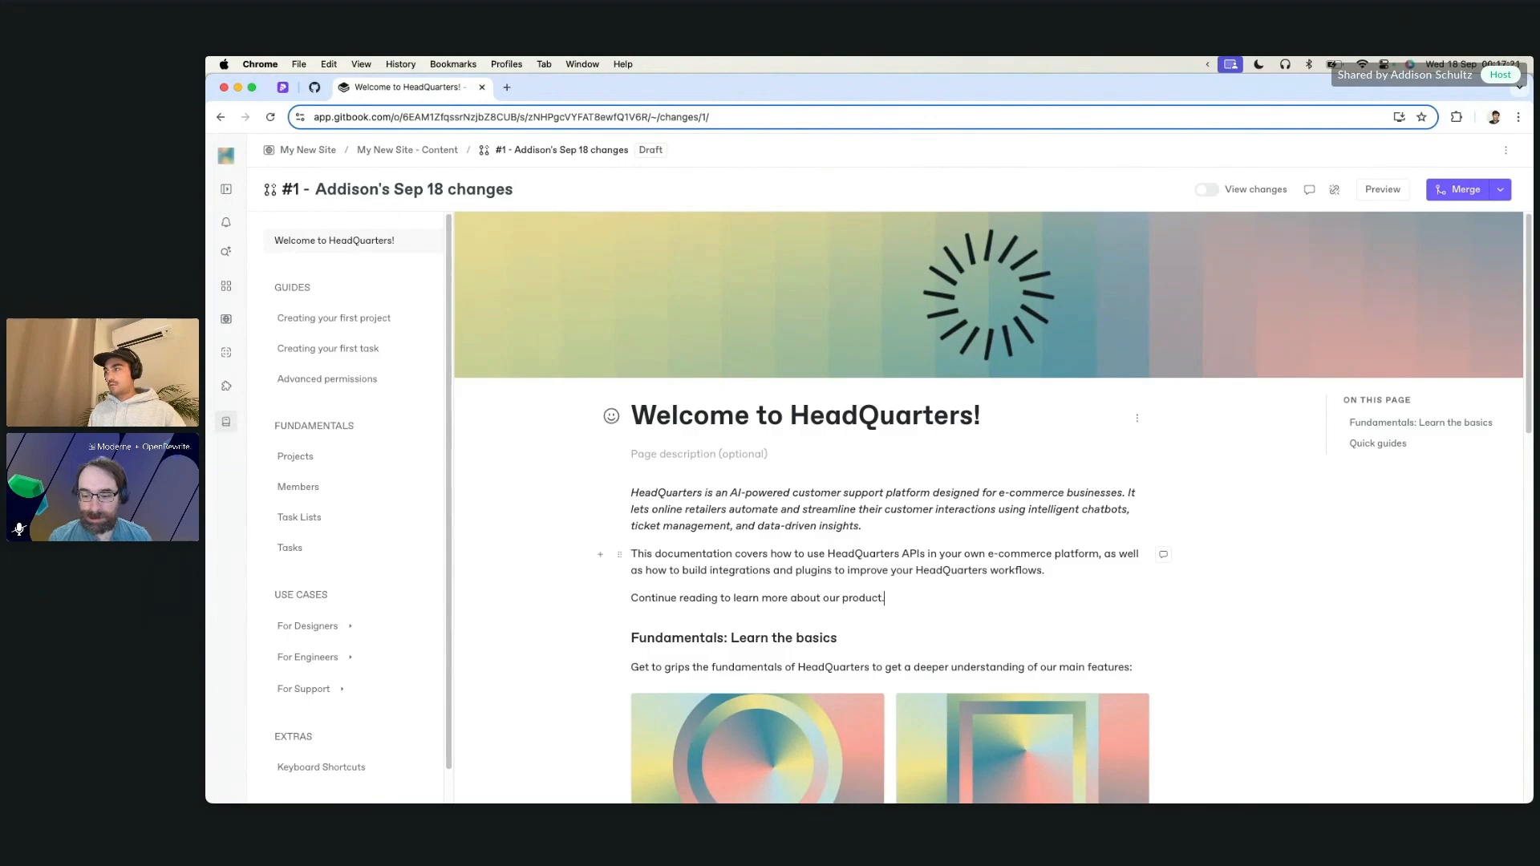
click(1462, 189)
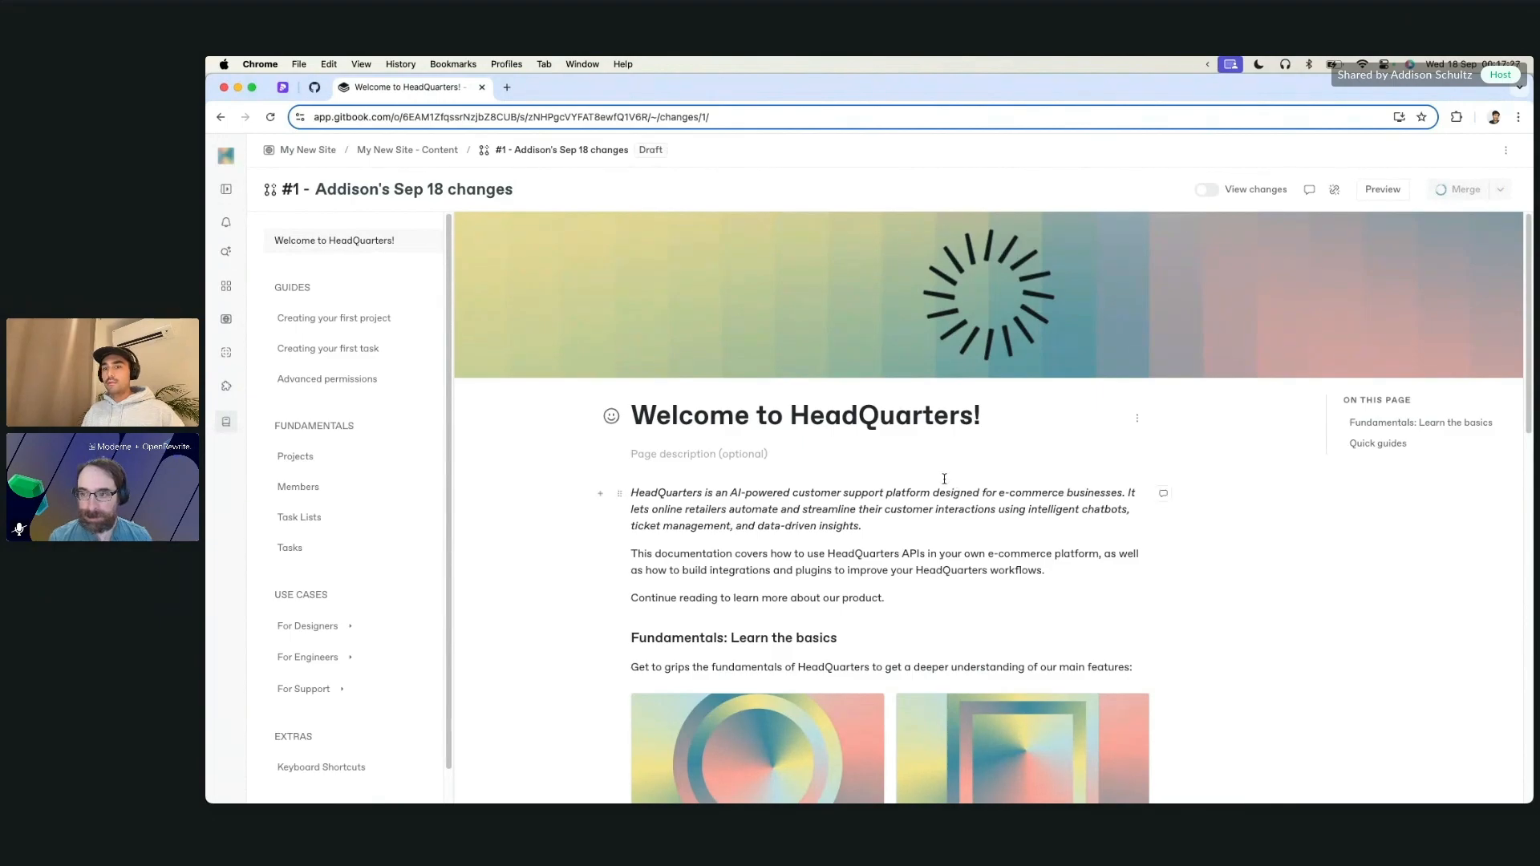
mouse_move(530, 470)
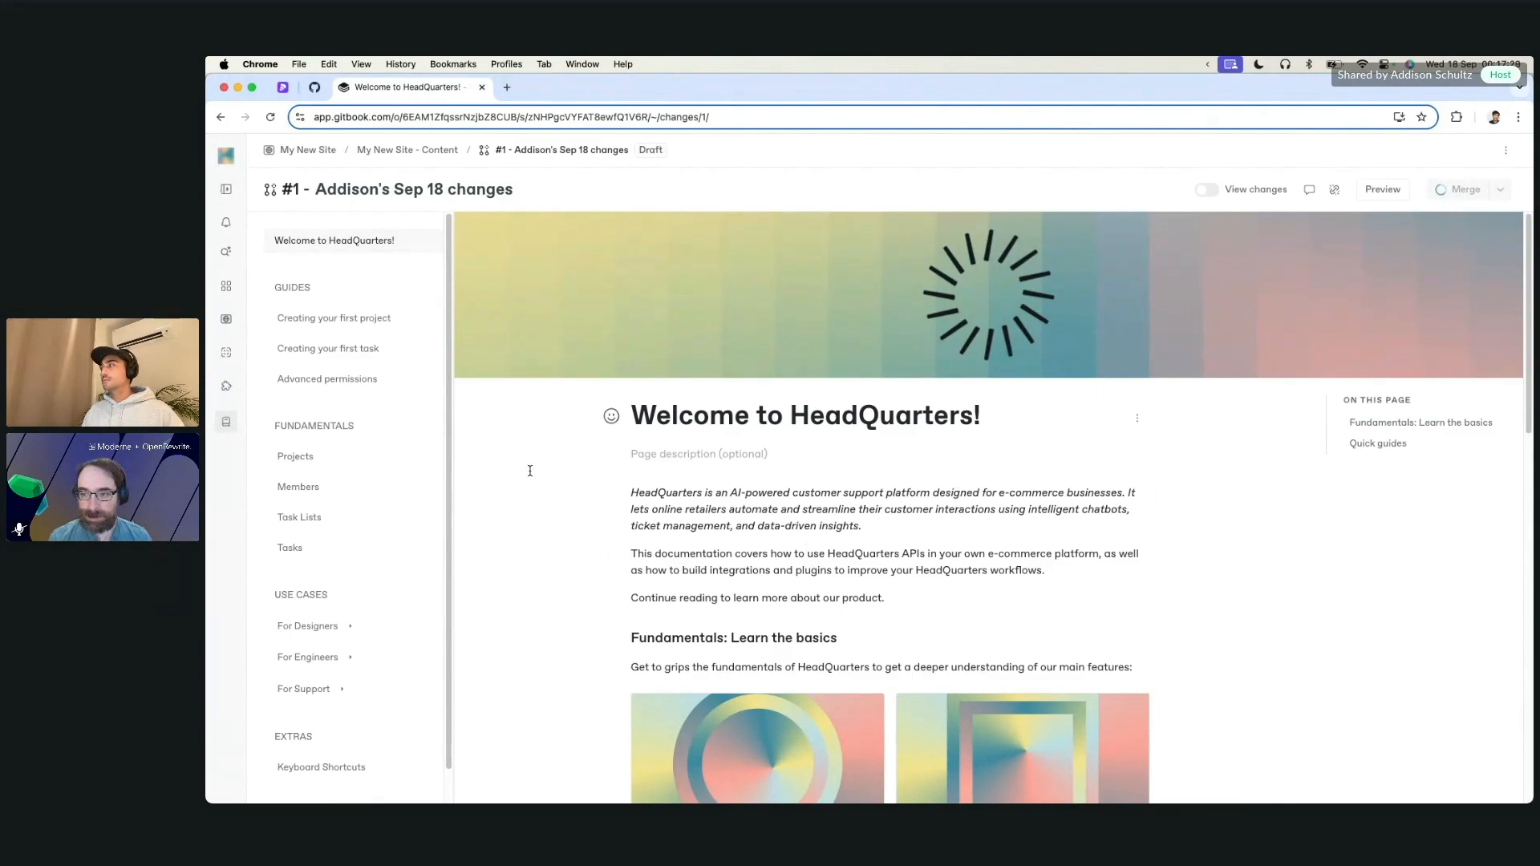
click(1465, 189)
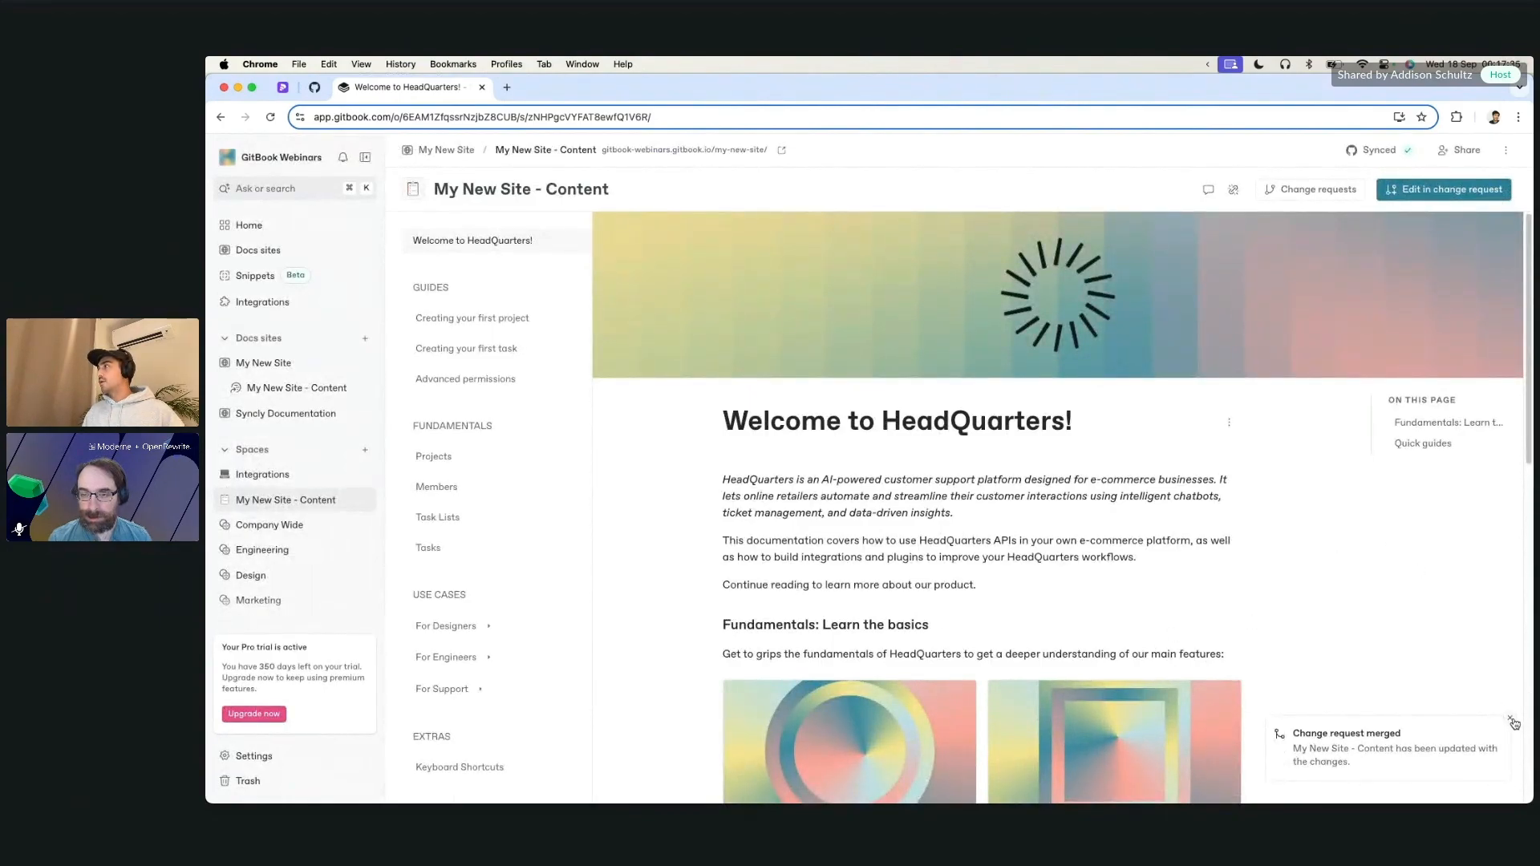
mouse_move(1378, 149)
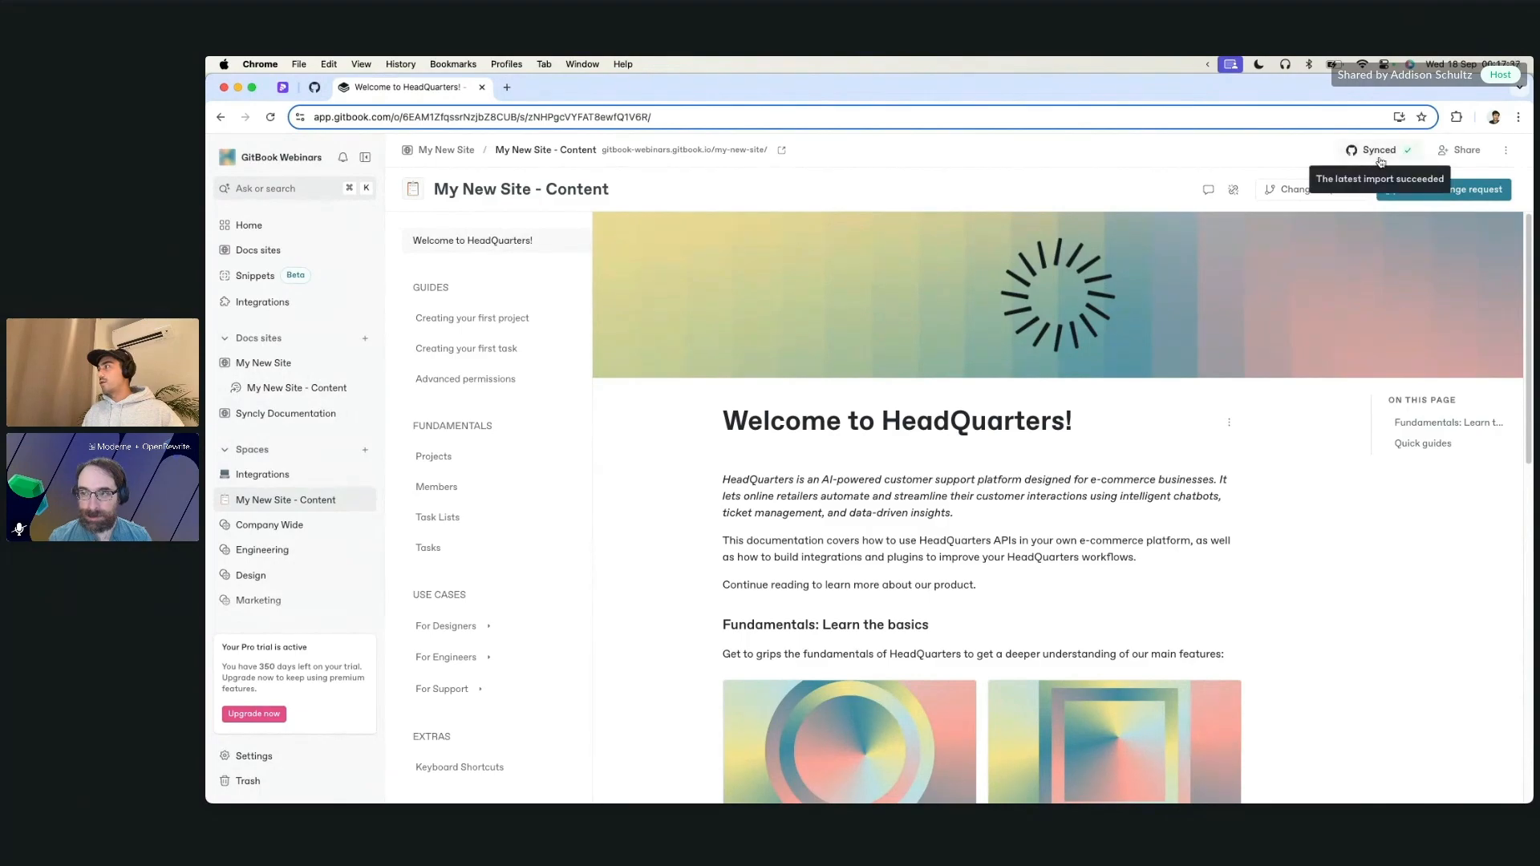
mouse_move(1300, 160)
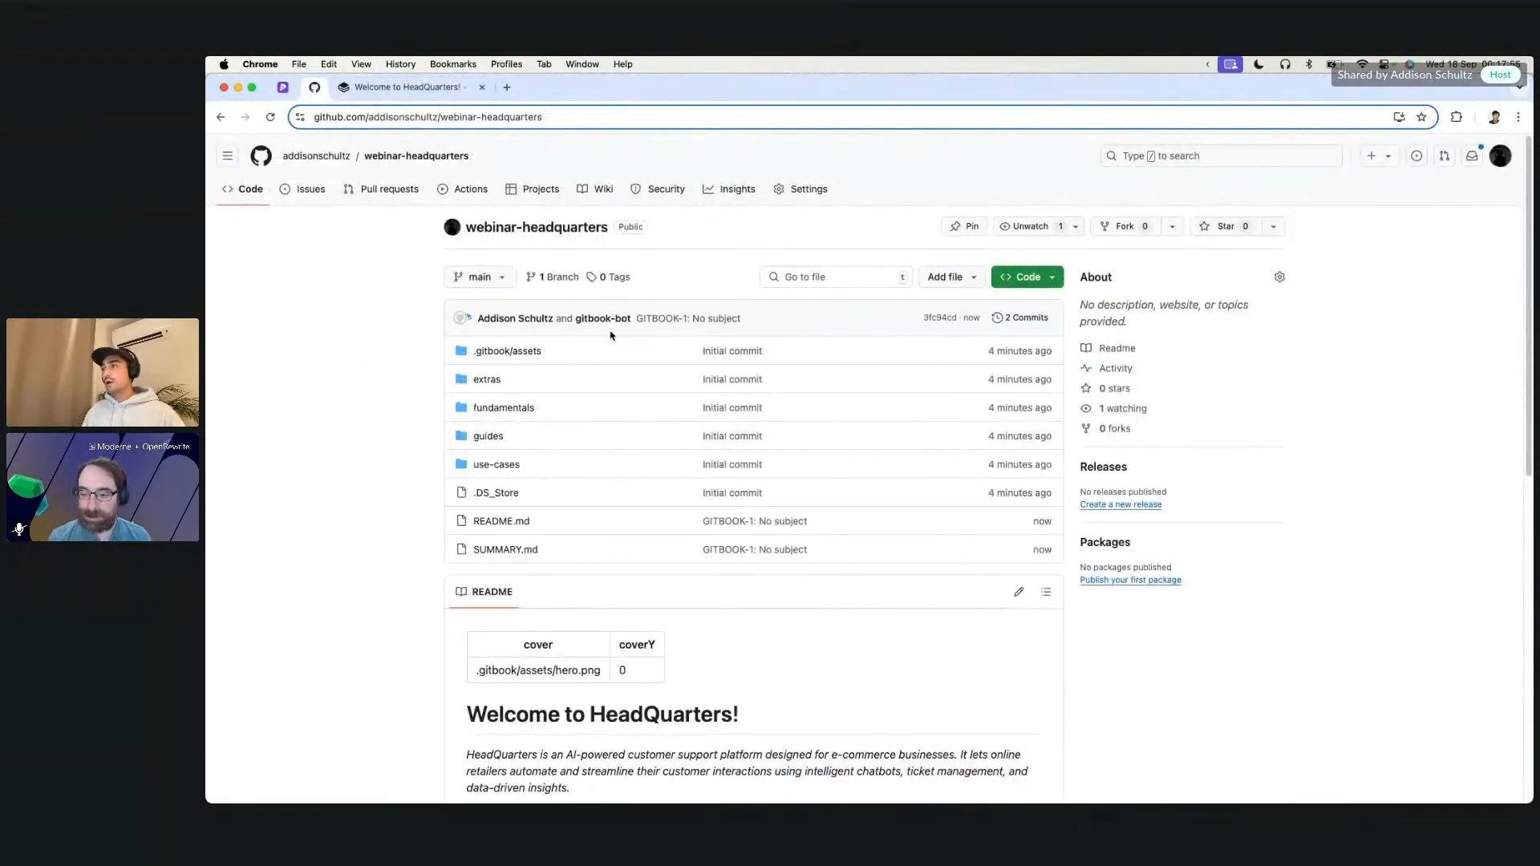
mouse_move(658, 330)
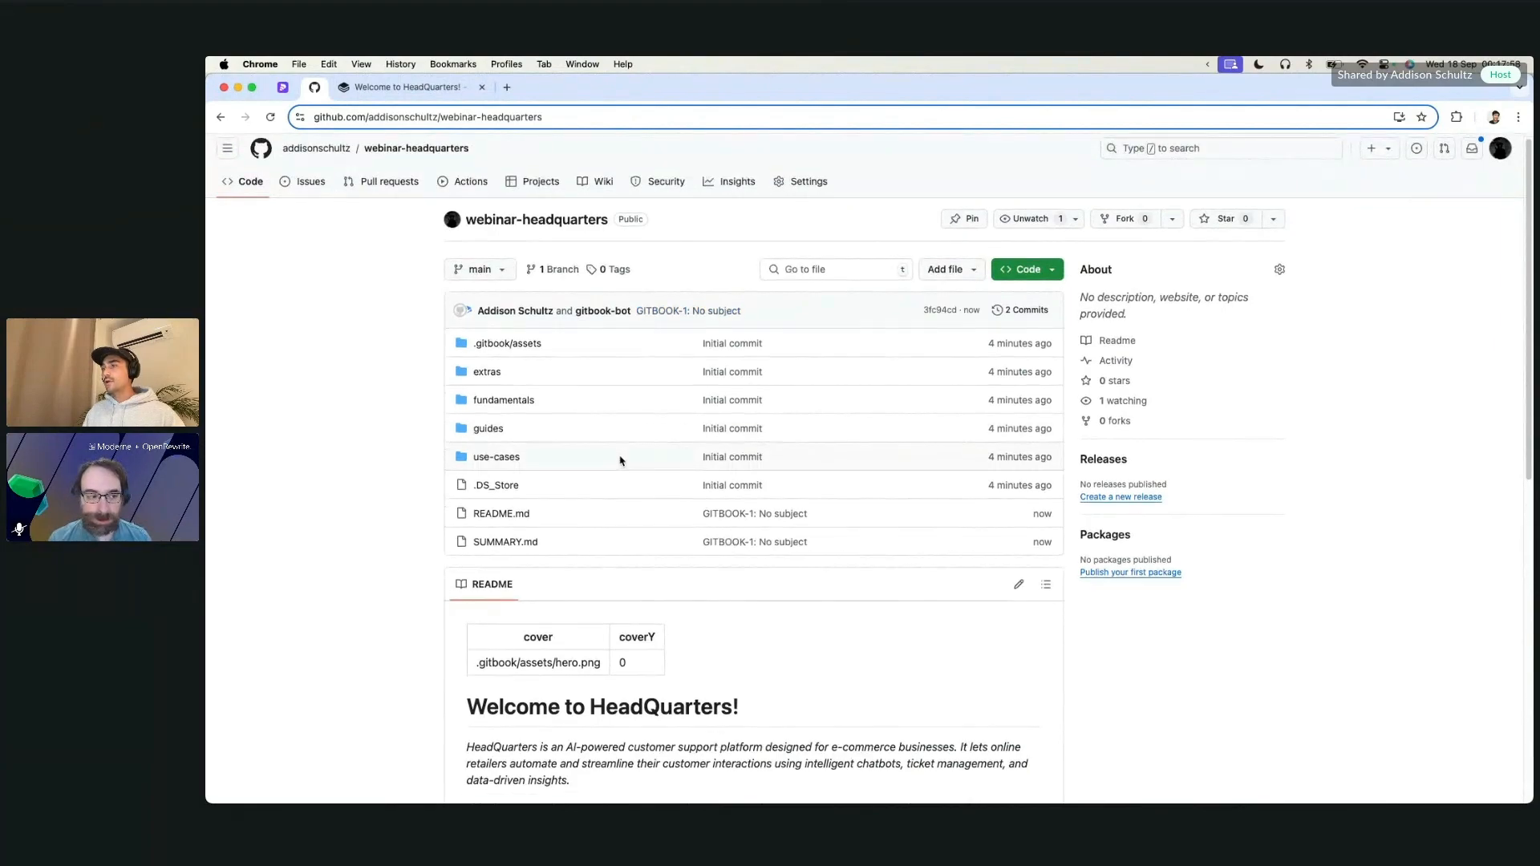
Scroll the GitHub repository to review gitbook-bot's commit updating README.md and SUMMARY.md.
scroll(down, 3)
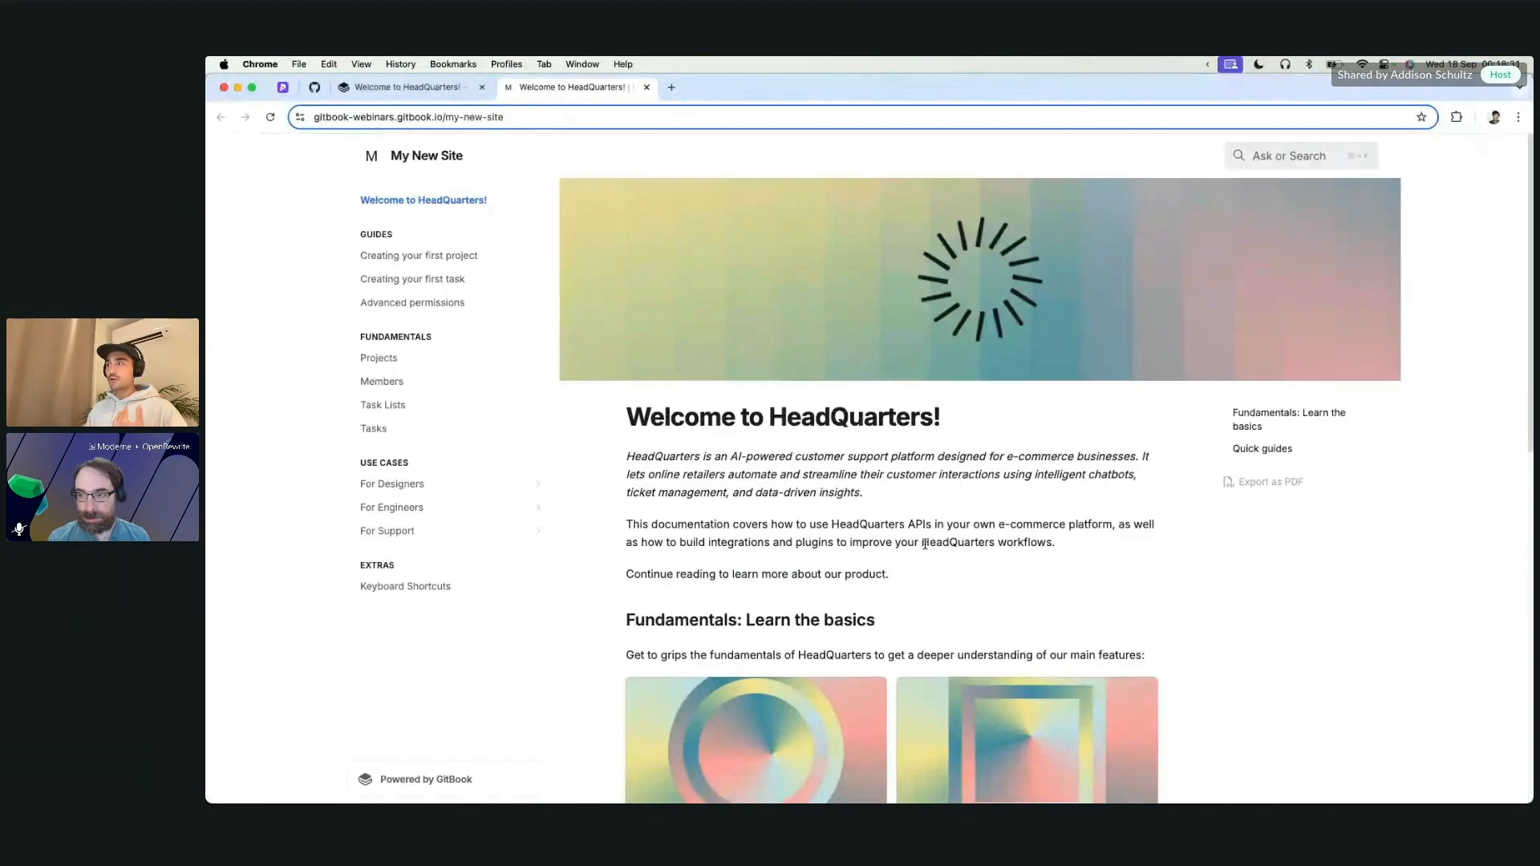
mouse_move(860, 555)
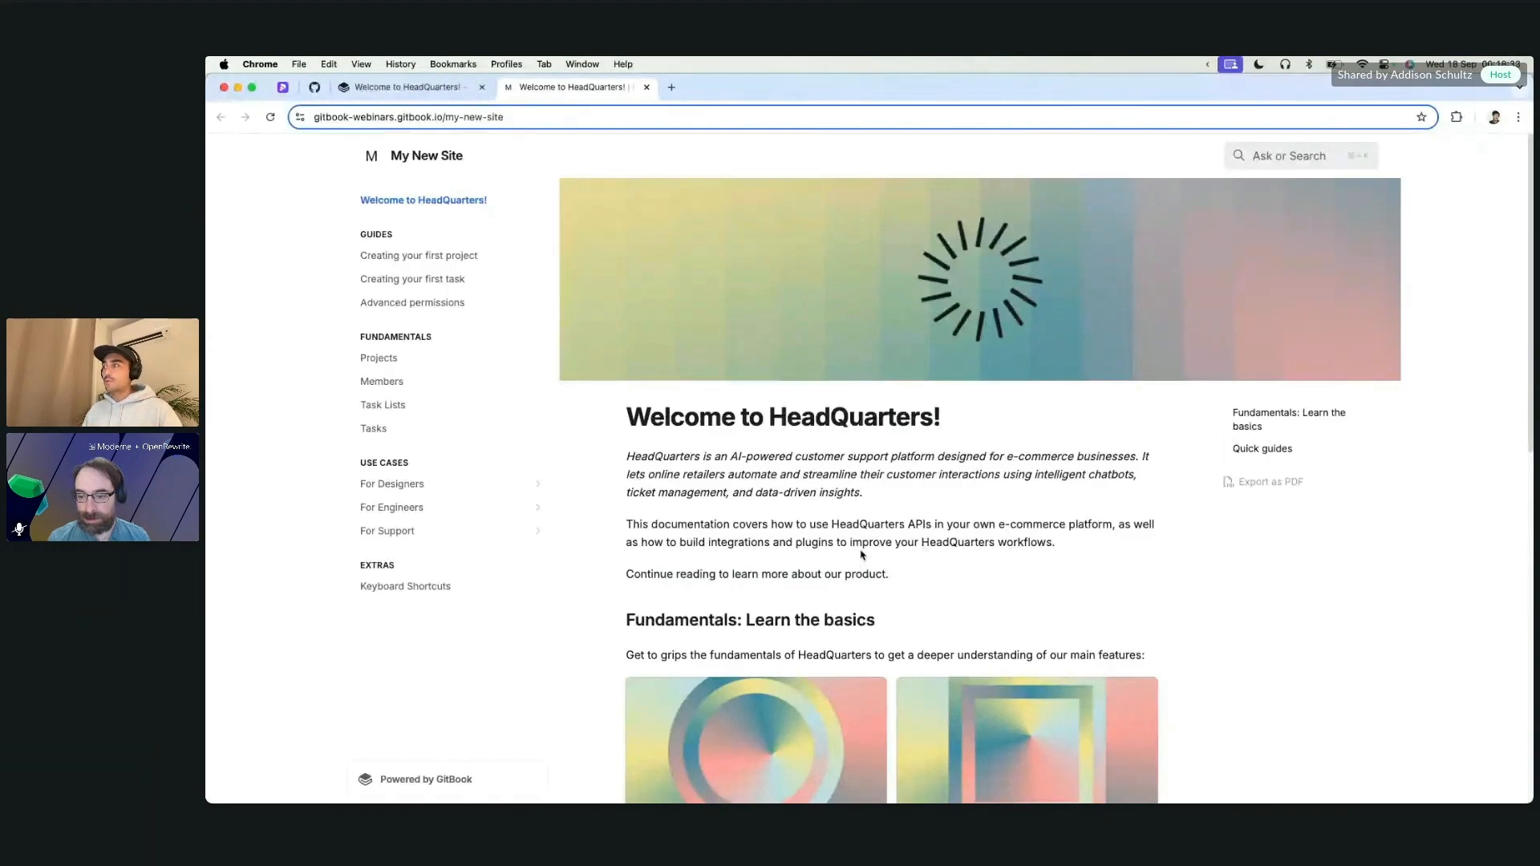